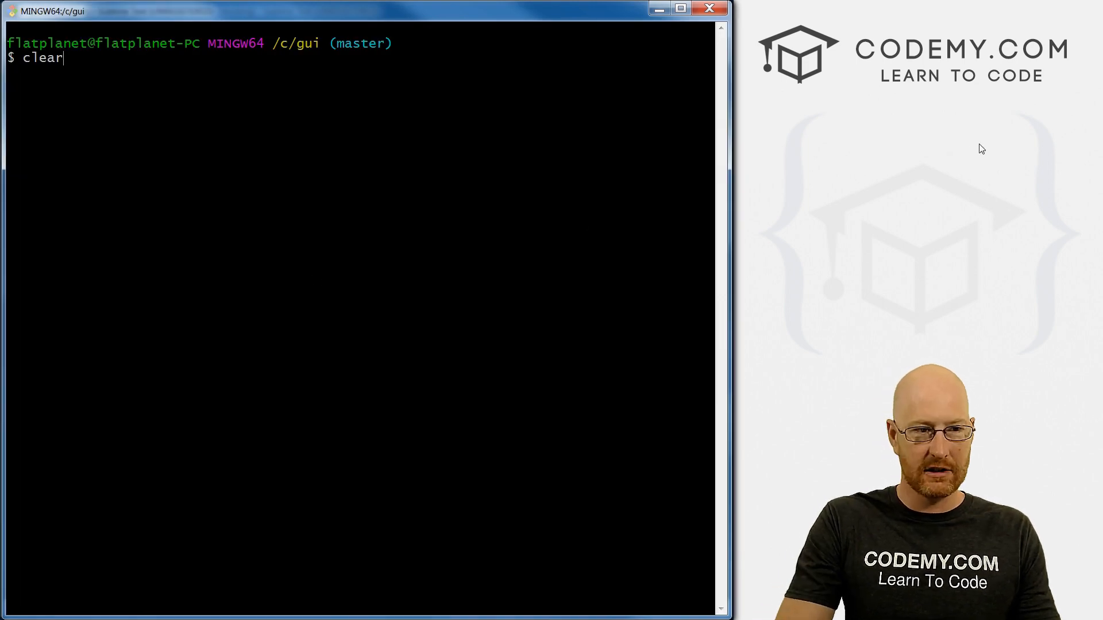
Run python database.py and list the stored records John Elder, Bob Smith and Tina Miller.
text(python database.py)
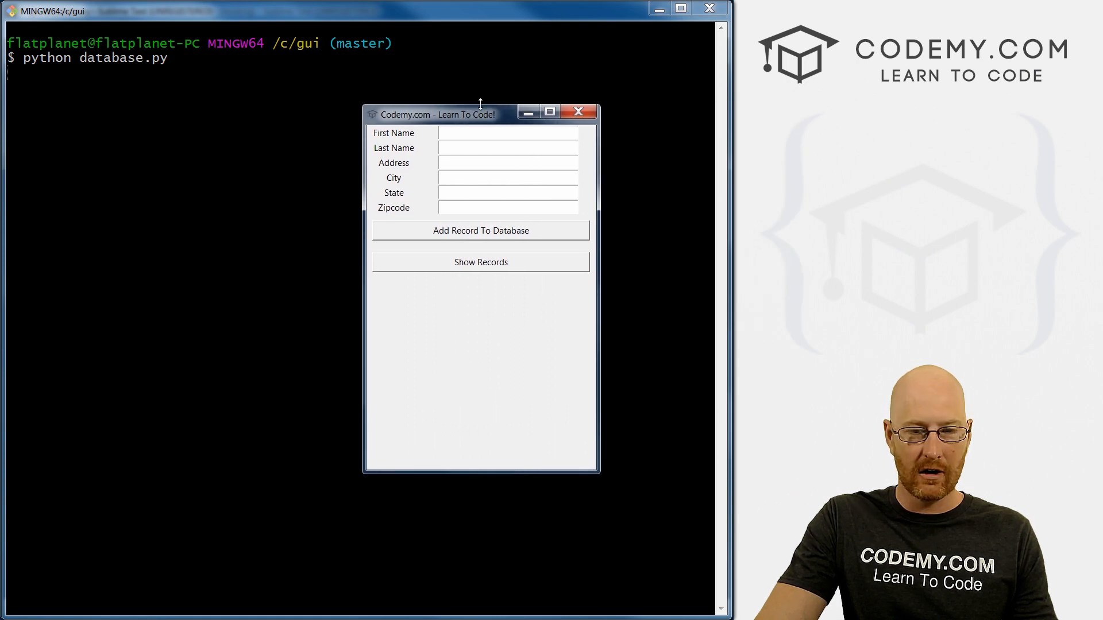
click(507, 133)
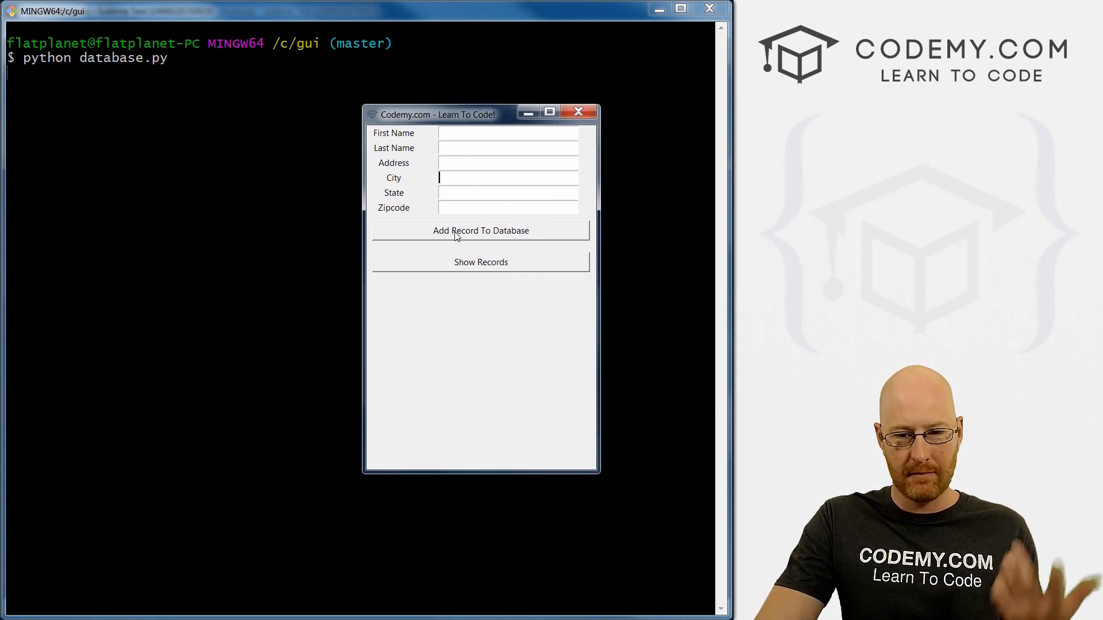
click(480, 262)
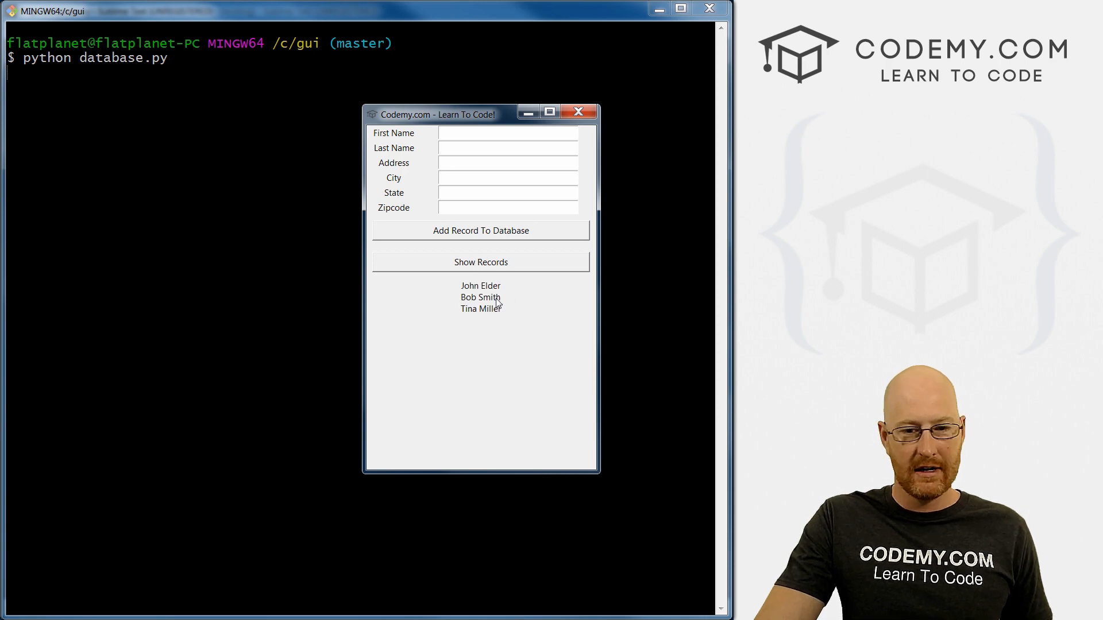
click(506, 178)
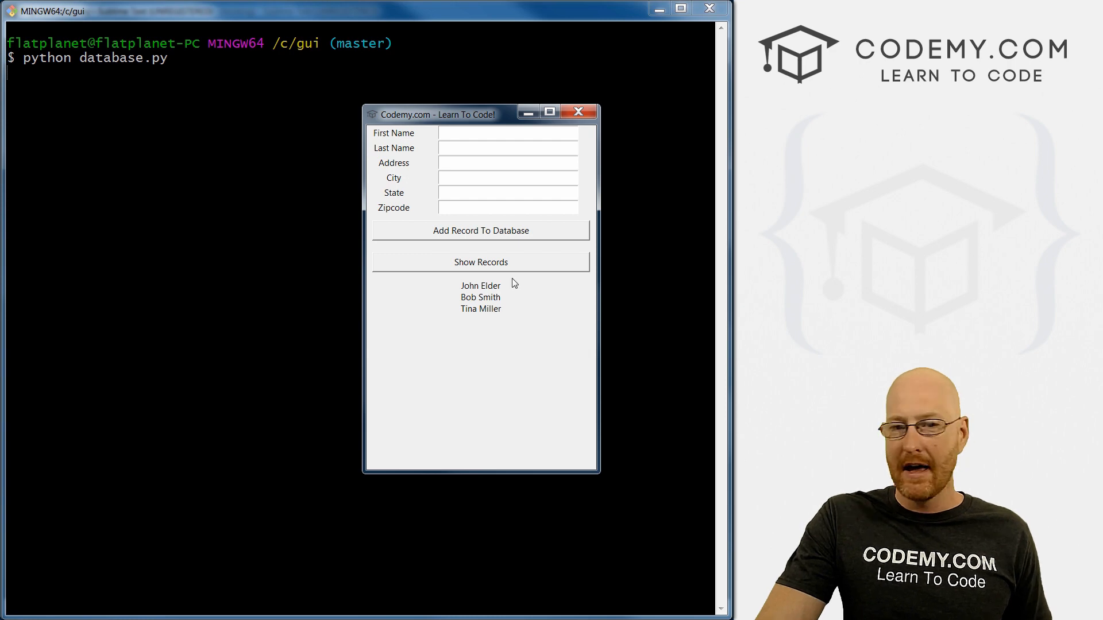
click(507, 177)
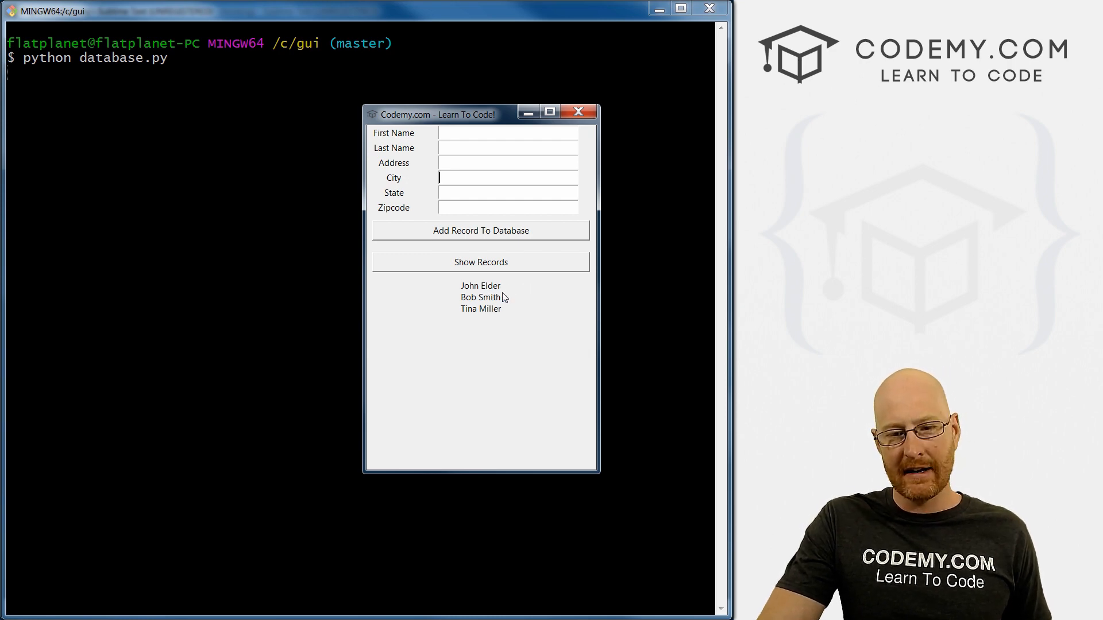
mouse_move(558, 311)
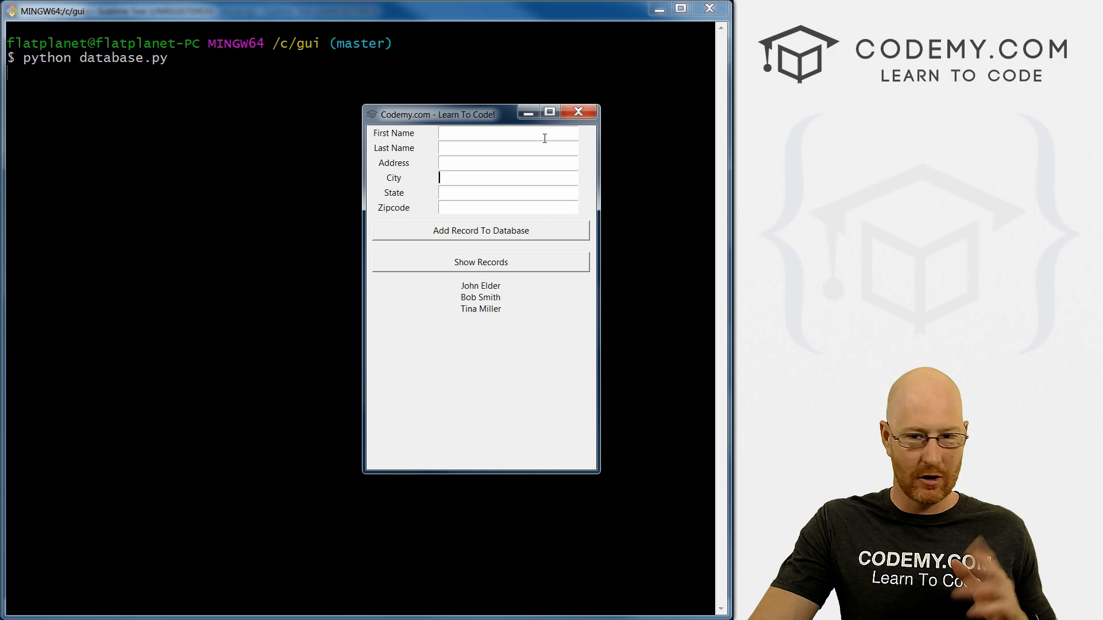
click(579, 111)
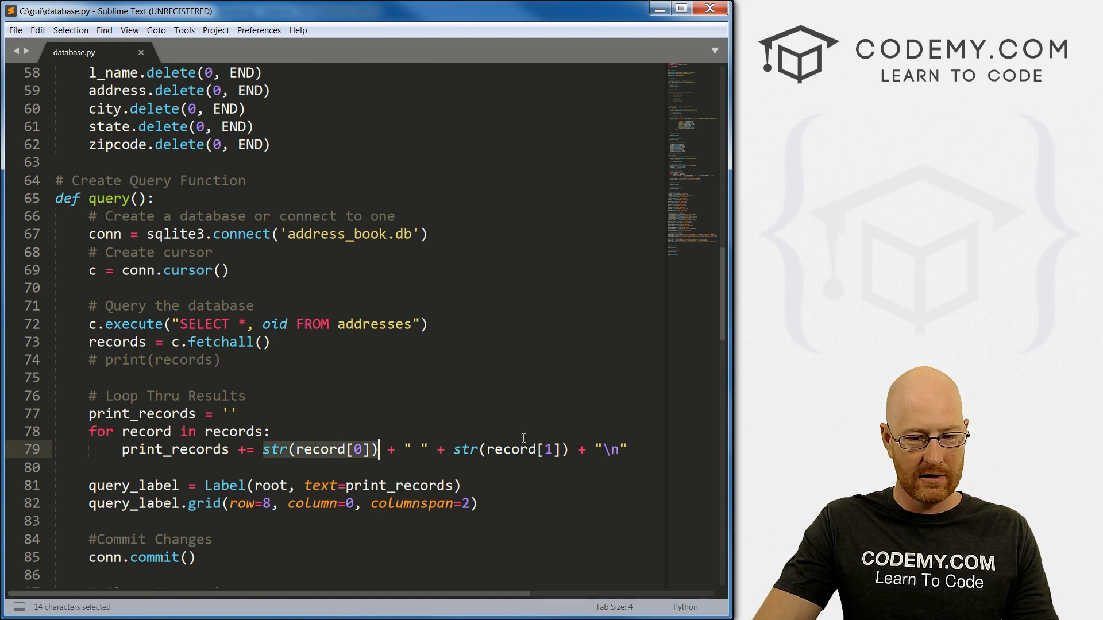
Append str(record[6]), the oid, to the query output line on line 79 and save.
click(294, 449)
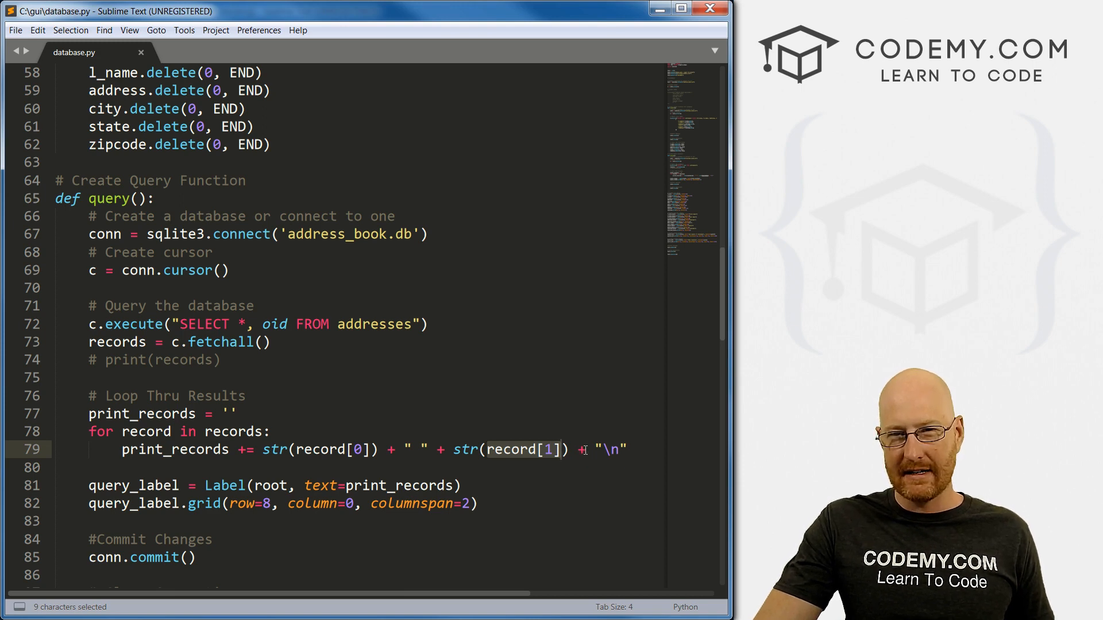
click(584, 449)
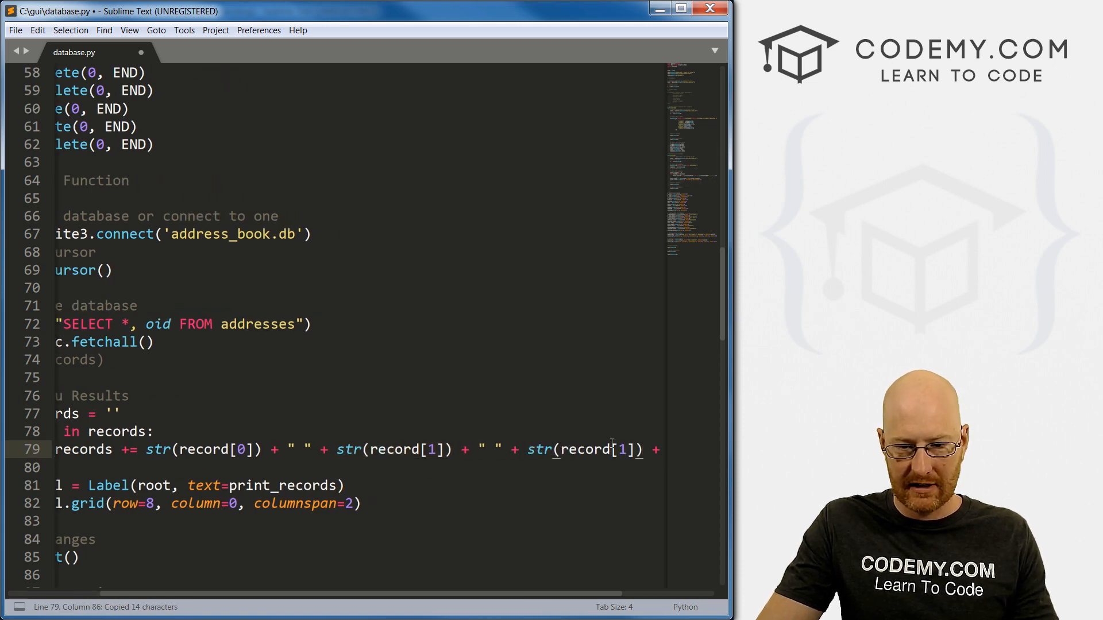
text(6)
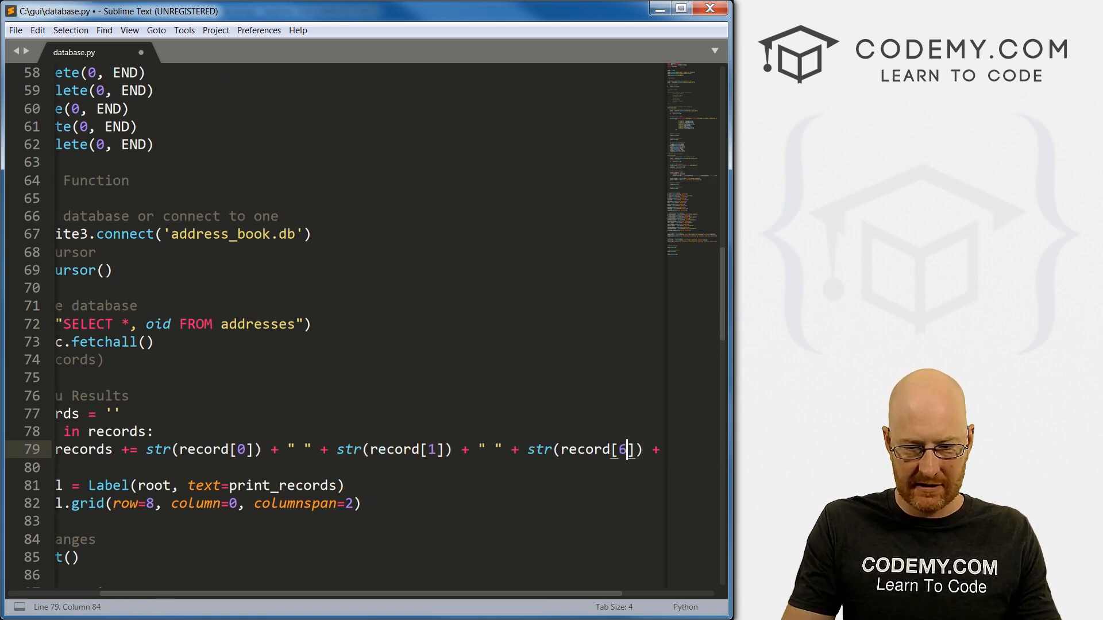
key(ctrl+s)
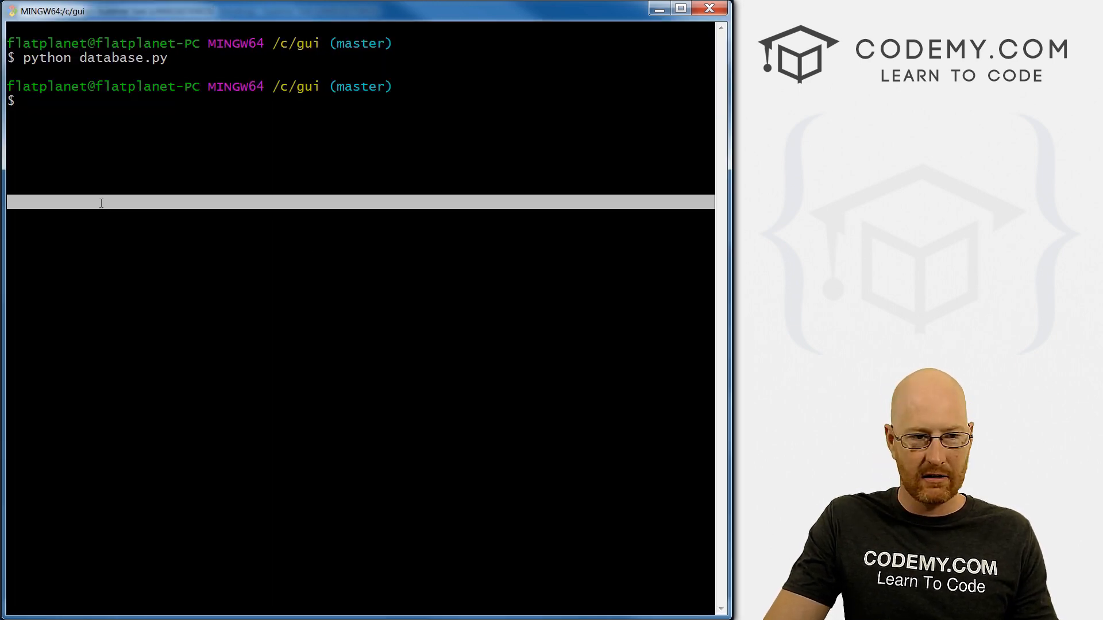
Relaunch python database.py so the empty entry form appears.
text(python database.py)
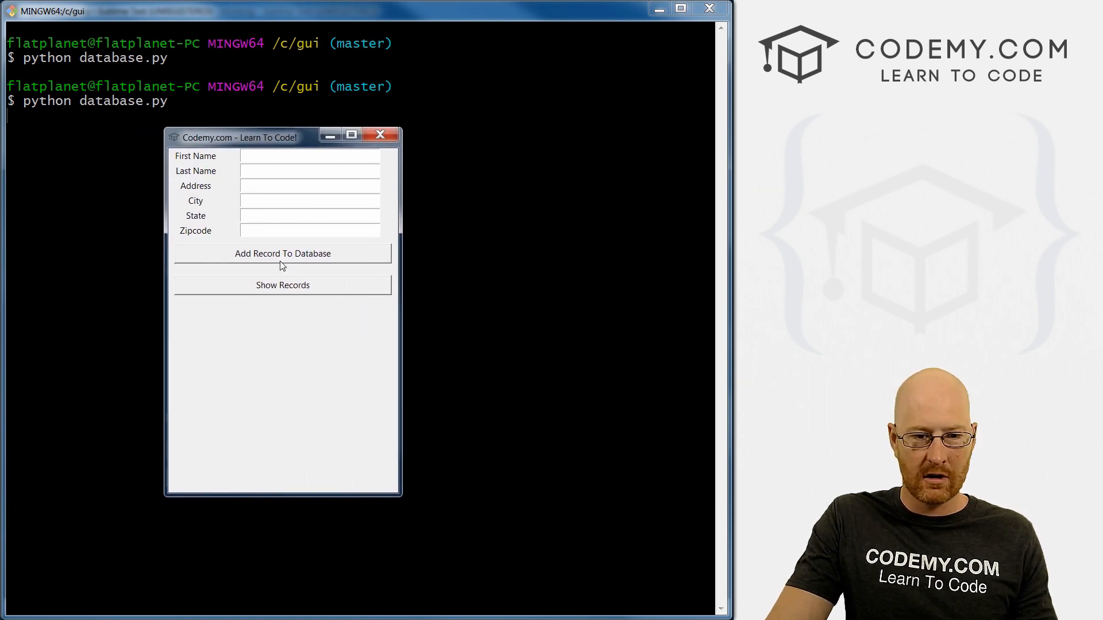
click(282, 285)
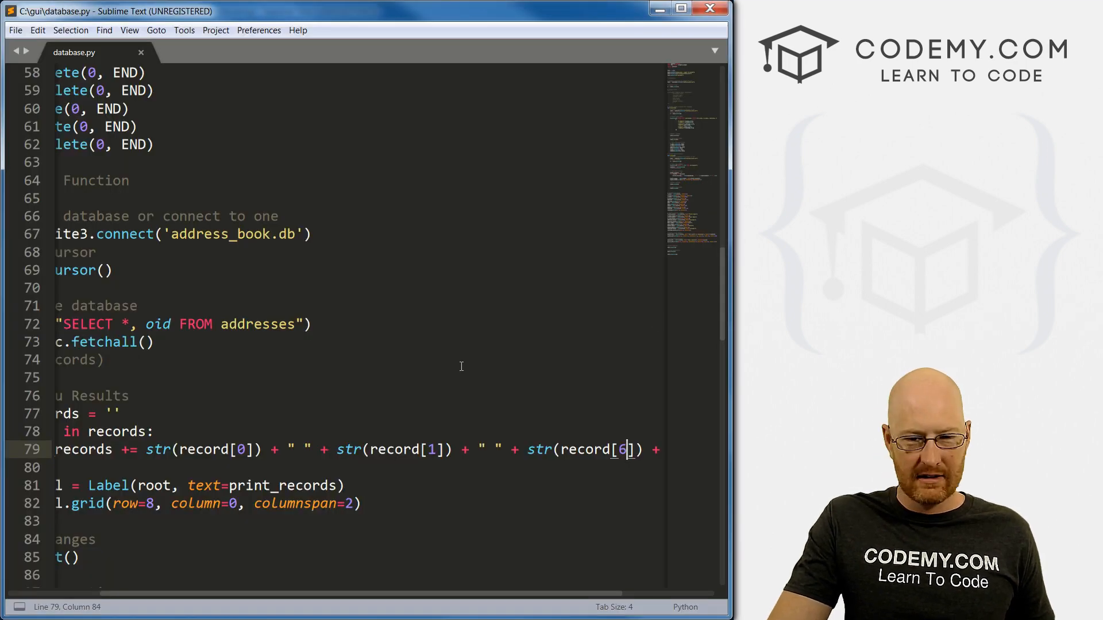
Insert a + "\t" separator before str(record[6]) on the output line.
click(526, 450)
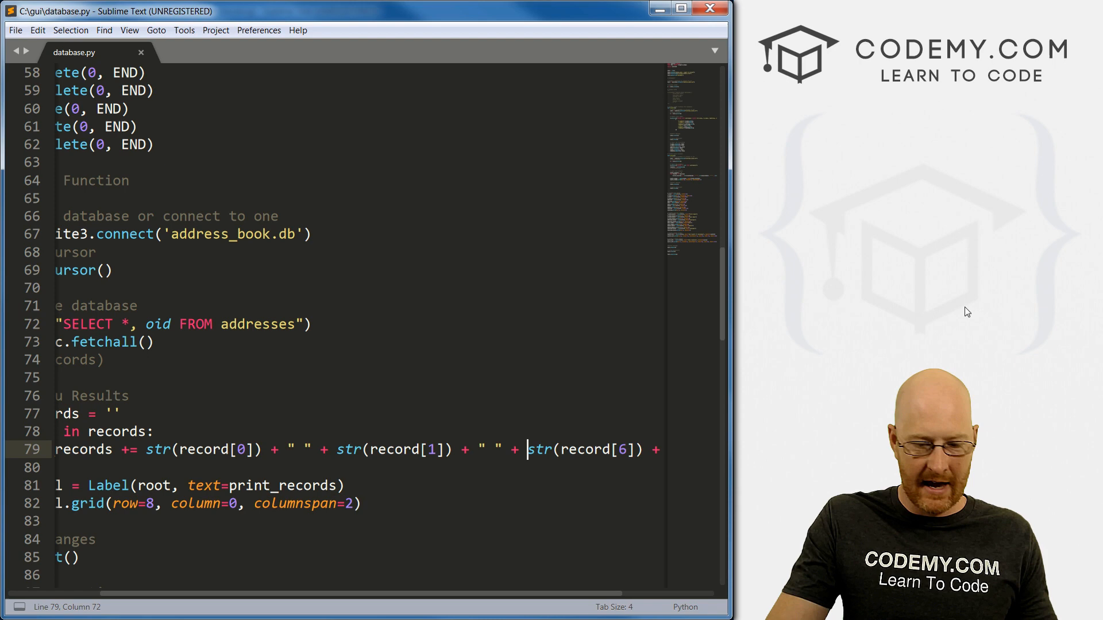
text(+)
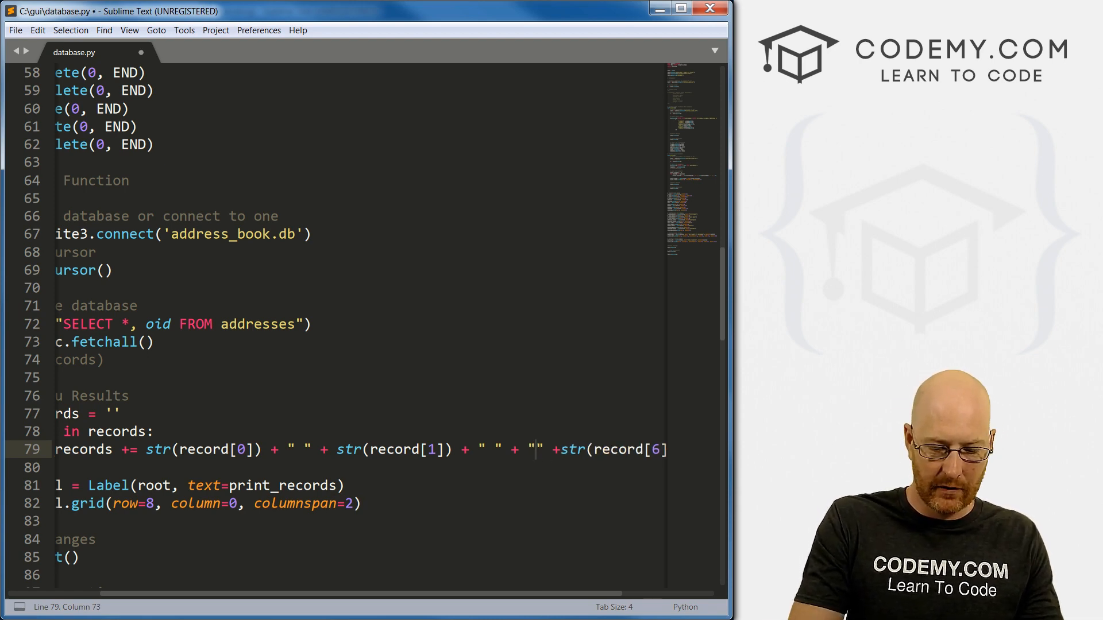
text(\t)
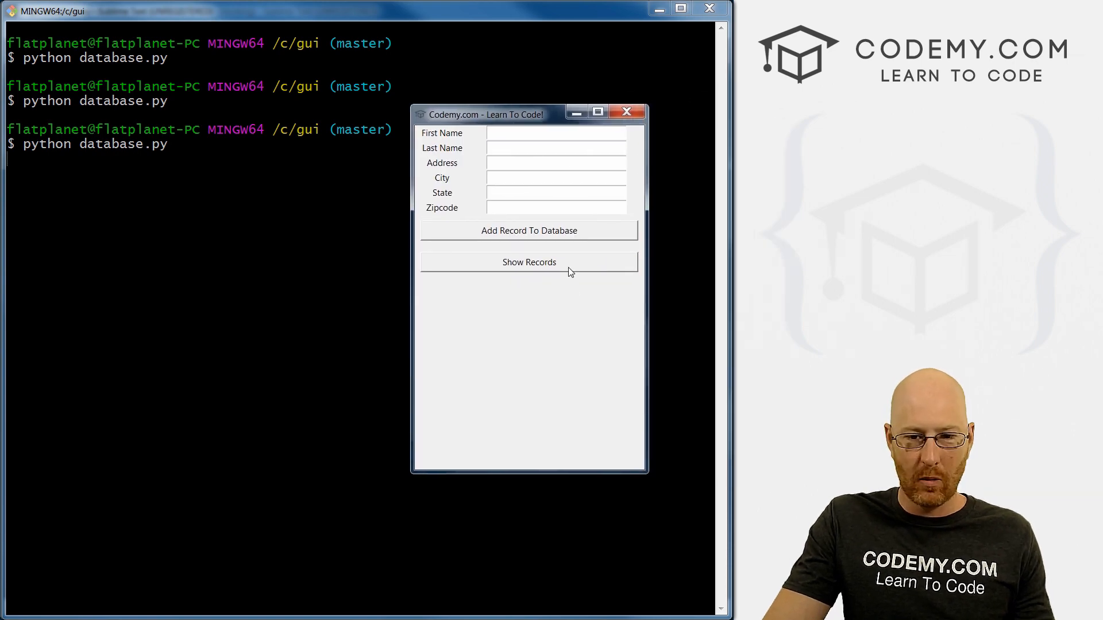
Show the records listing John Elder, Bob Smith and Tina Miller with IDs 1, 2 and 3.
click(529, 262)
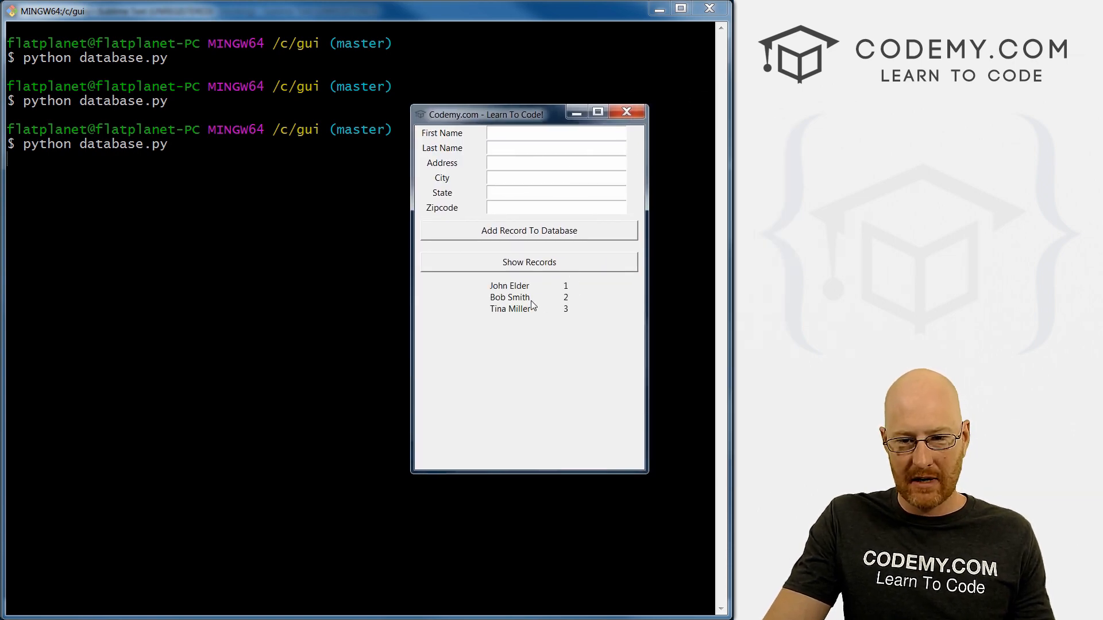
mouse_move(640, 317)
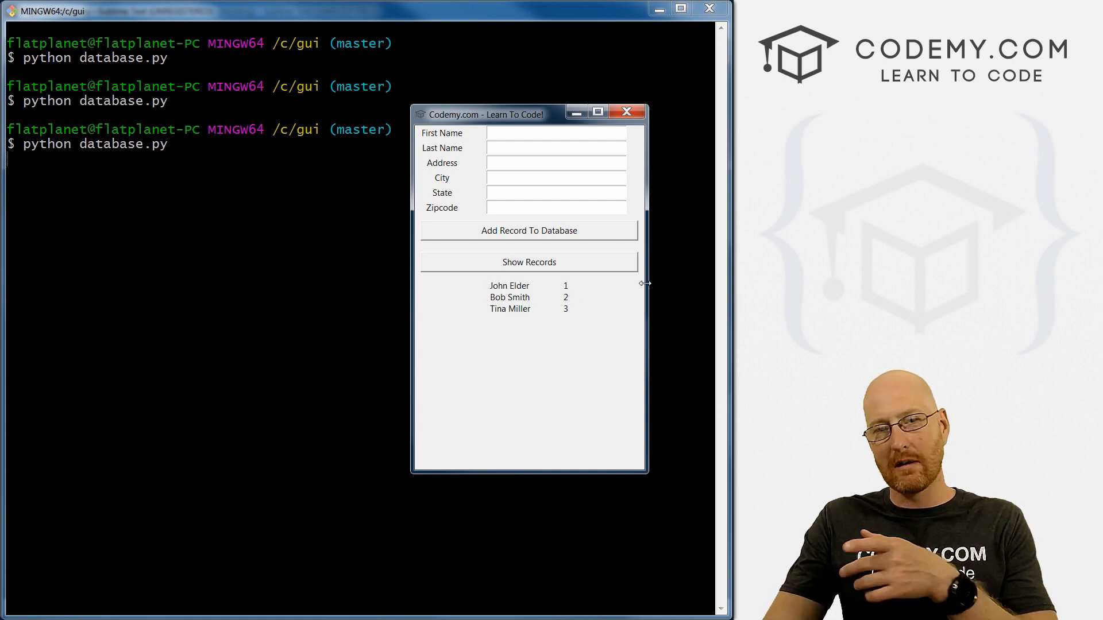
mouse_move(740, 272)
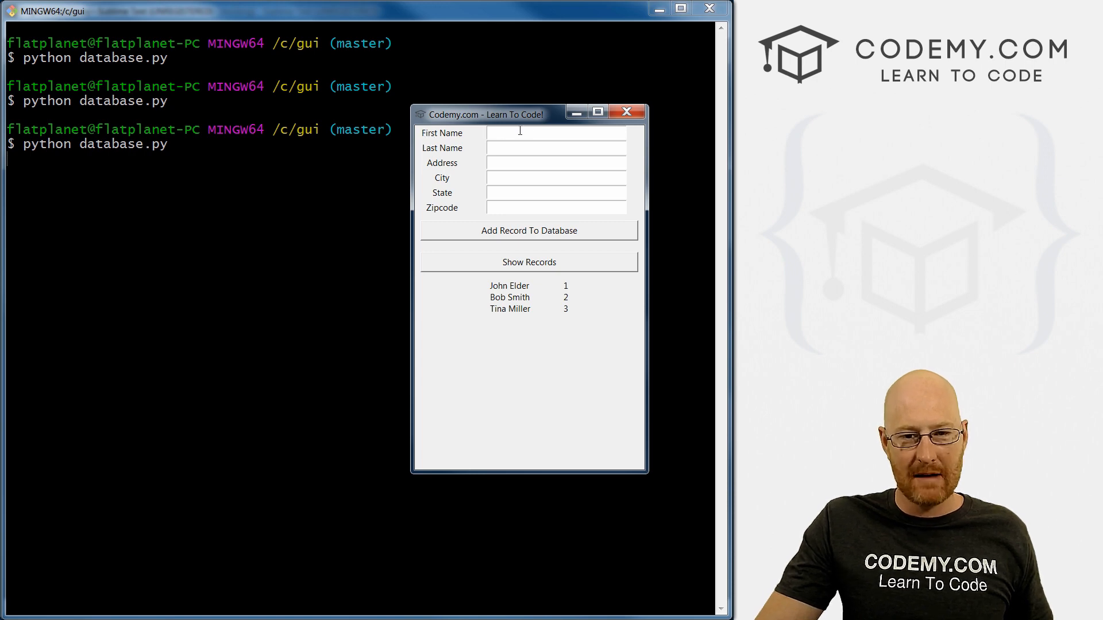
click(624, 111)
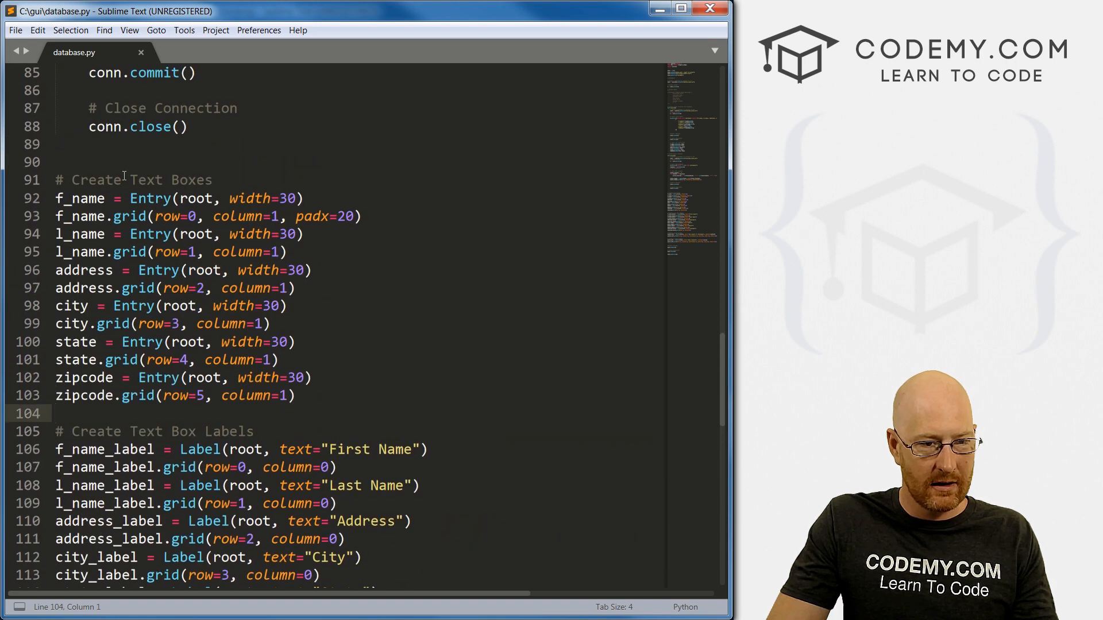
Add pady=(10, 0) after padx=20 on the First Name entry's grid call, line 93.
click(351, 216)
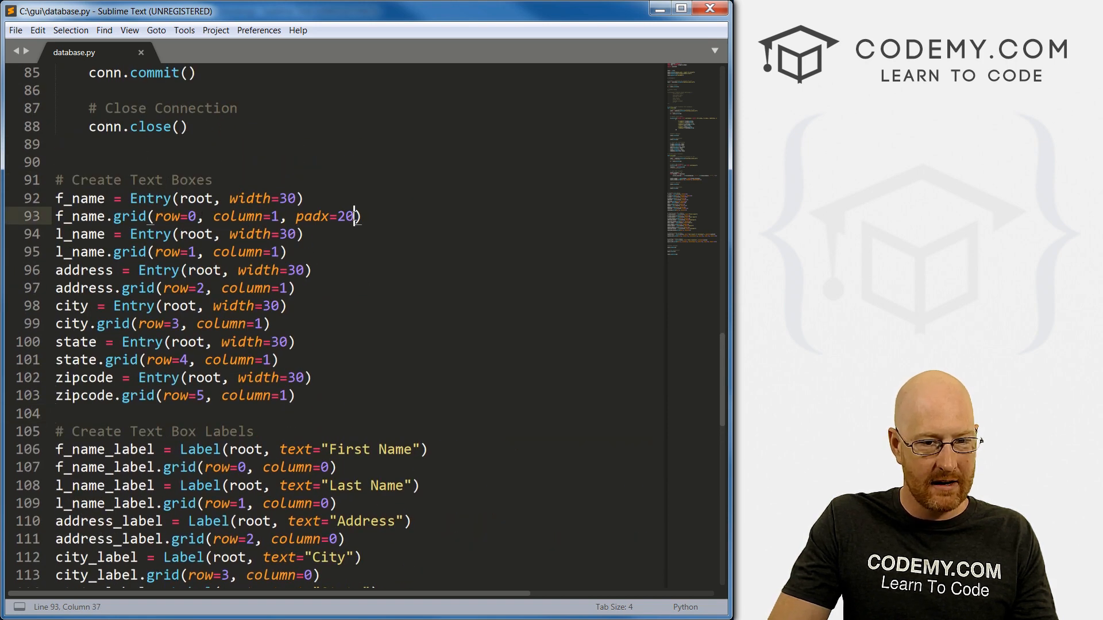
text(, p)
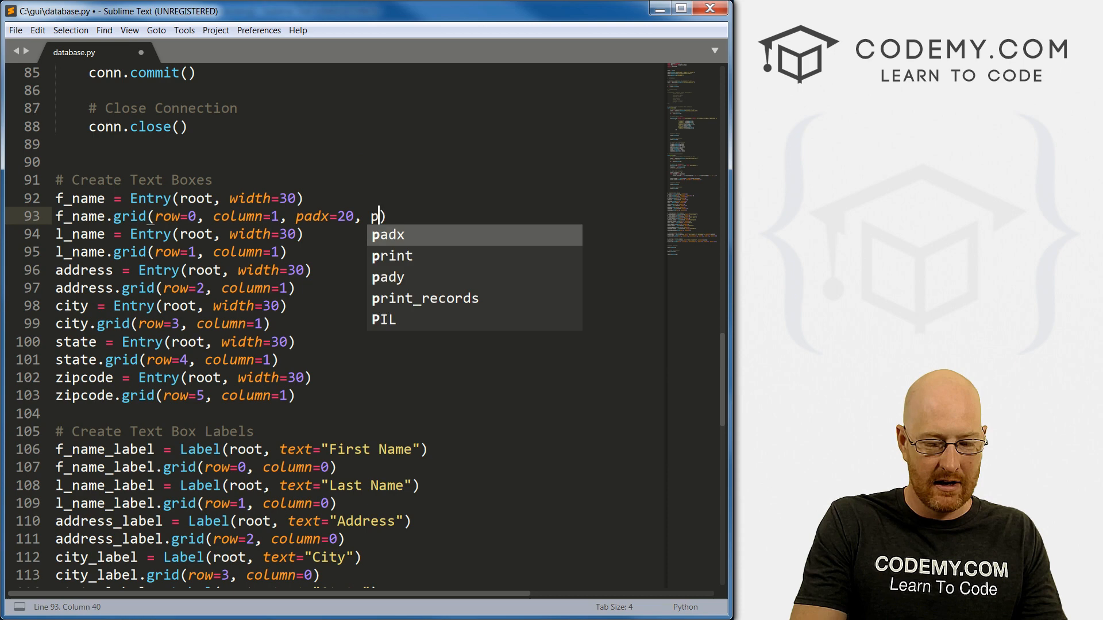
text(ady=)
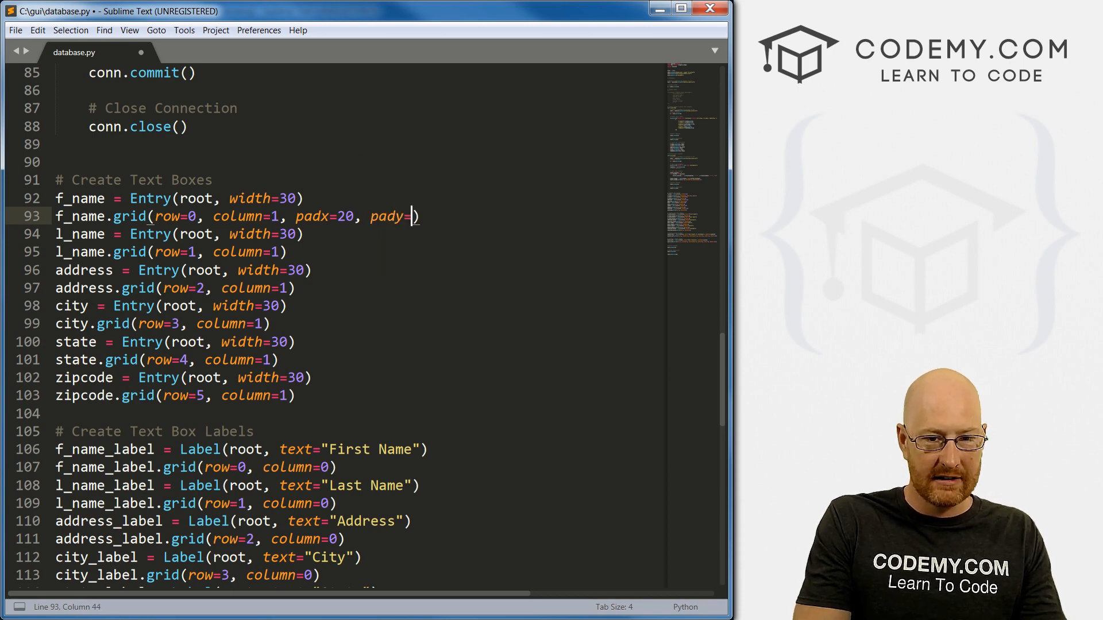
text(())
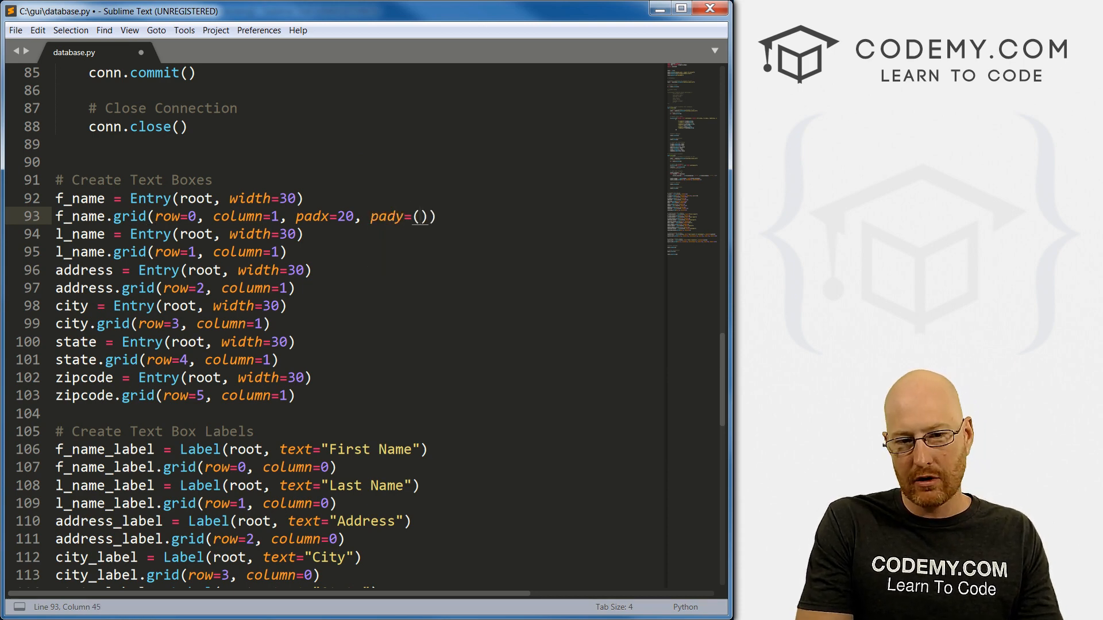
text(10)
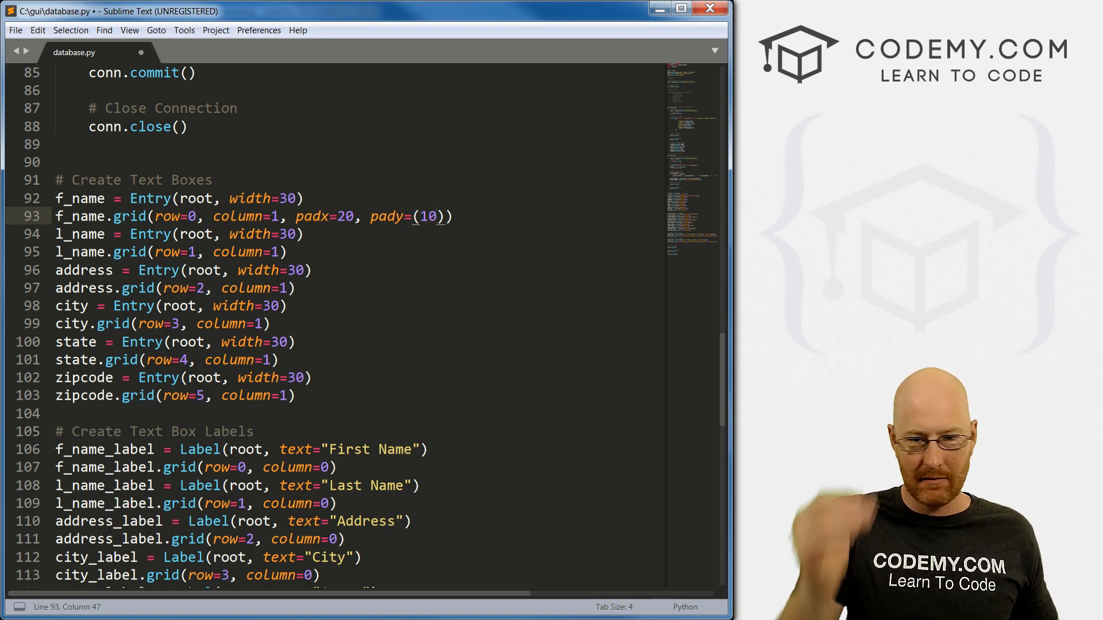
text(,)
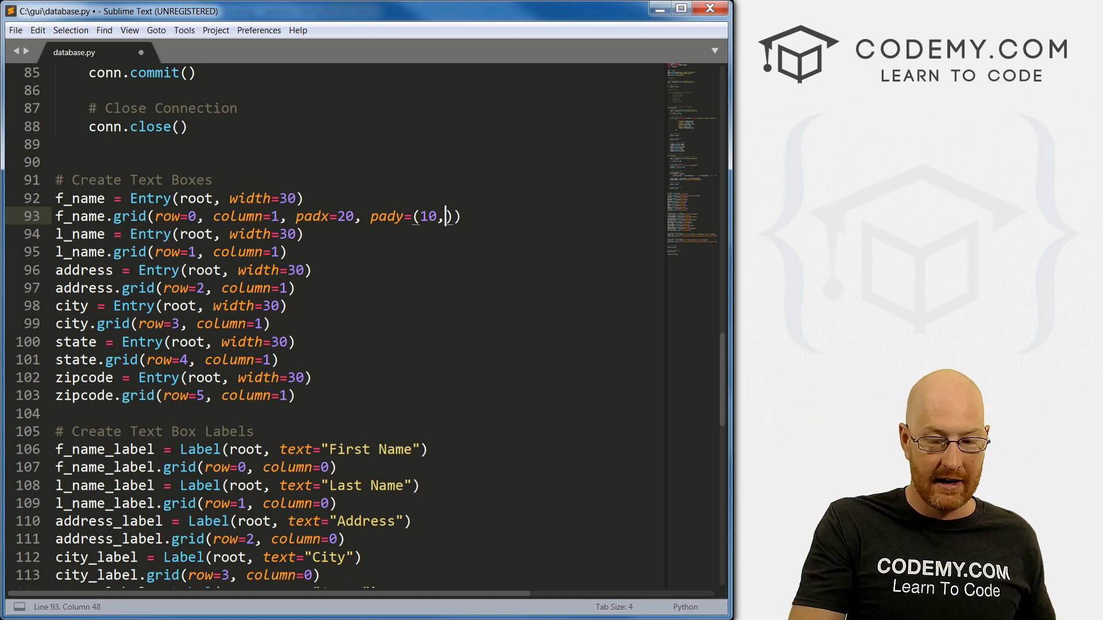
text(0)
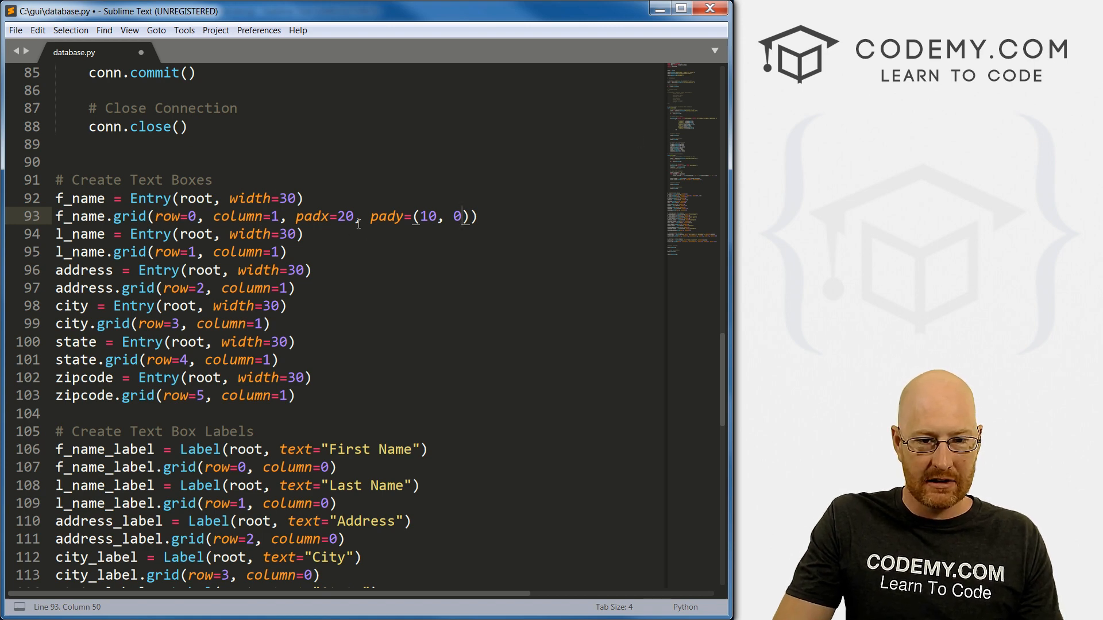
Copy the padding and add pady=(10, 0) to f_name_label.grid on line 107, then save.
drag(362, 216, 468, 216)
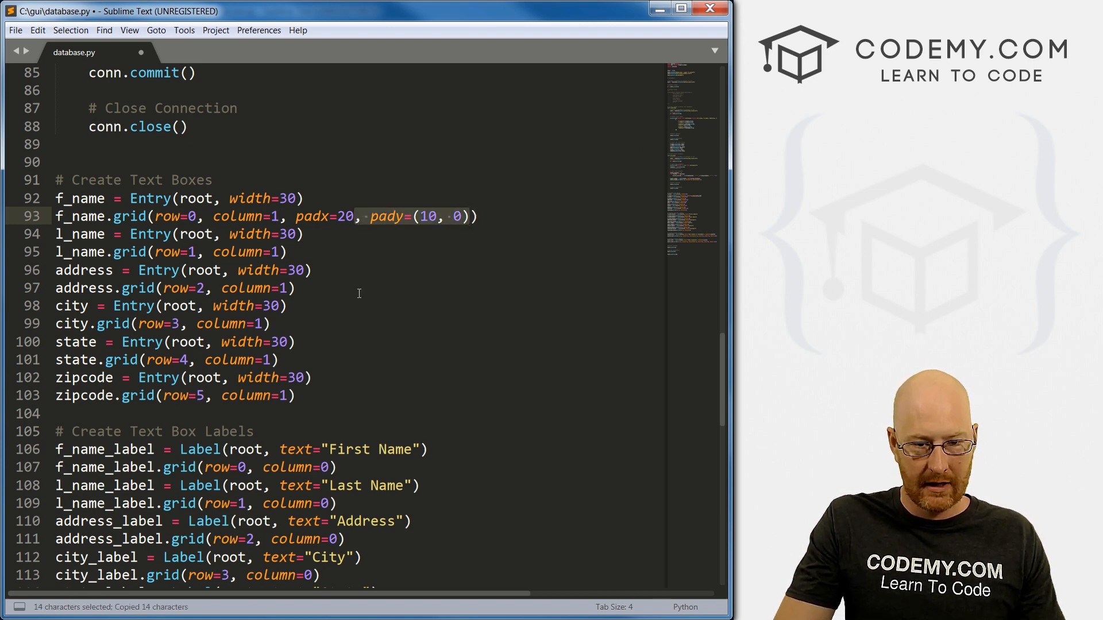
scroll(down, 3)
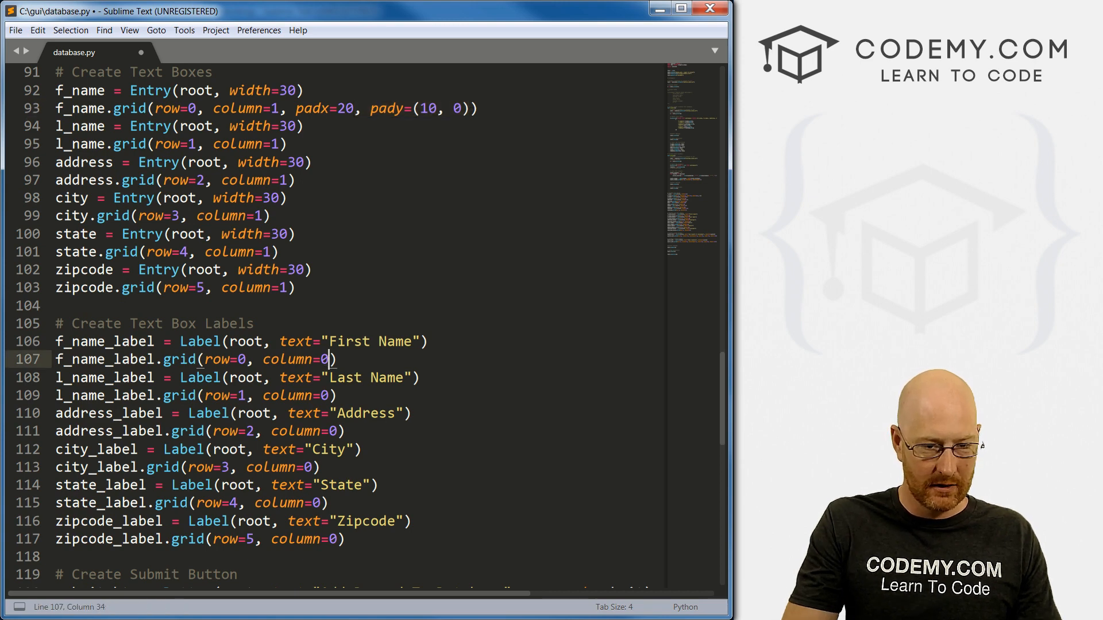
text(,)
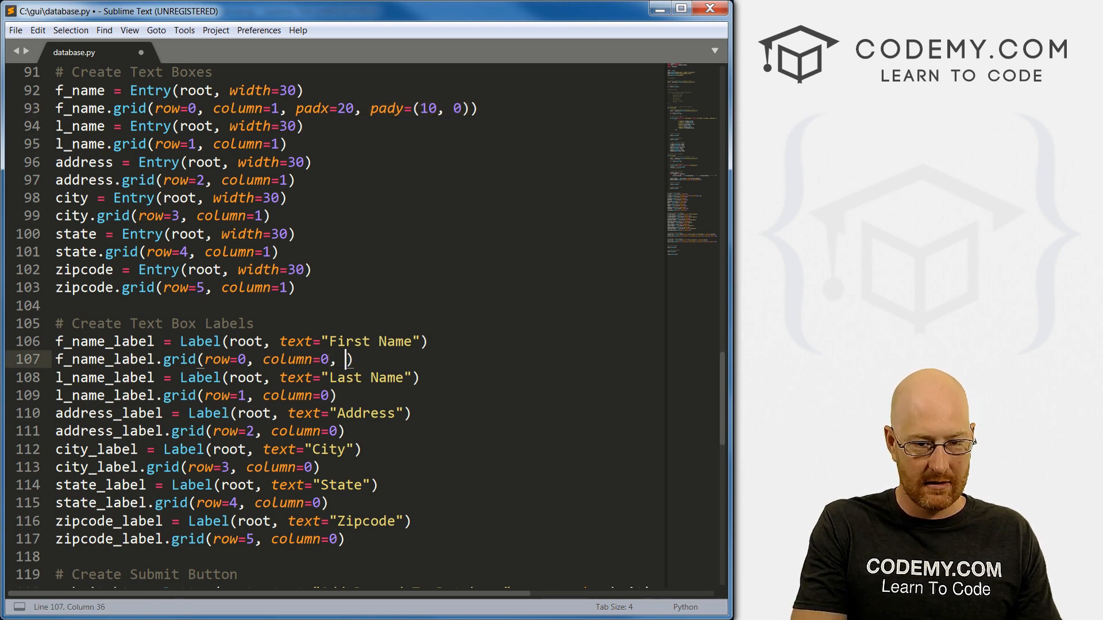
text(,)
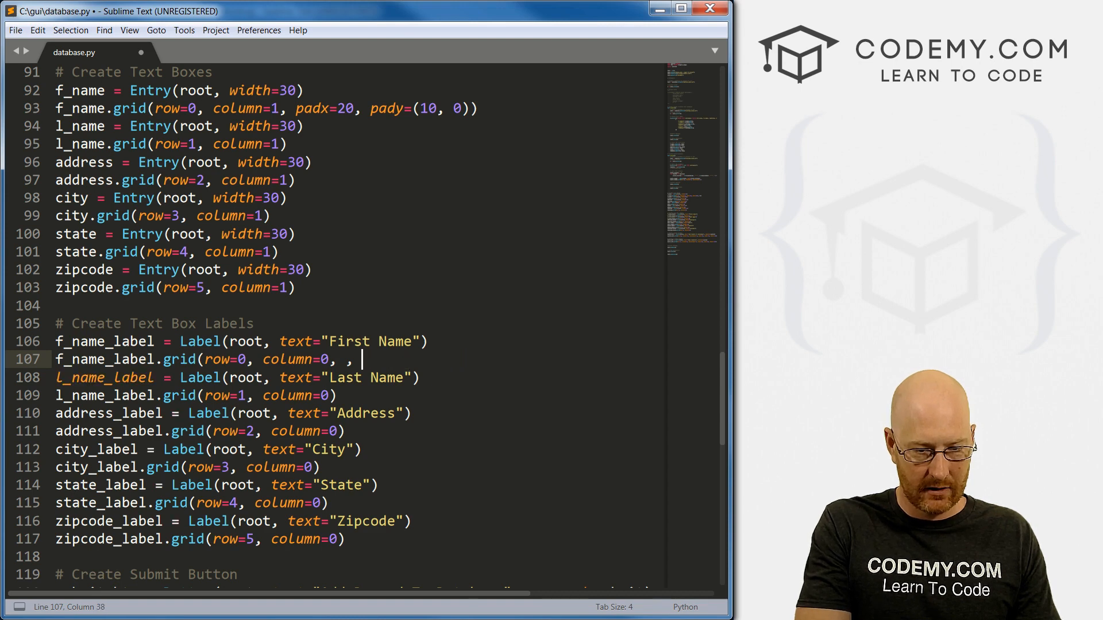
text(pady=(10, 0)))
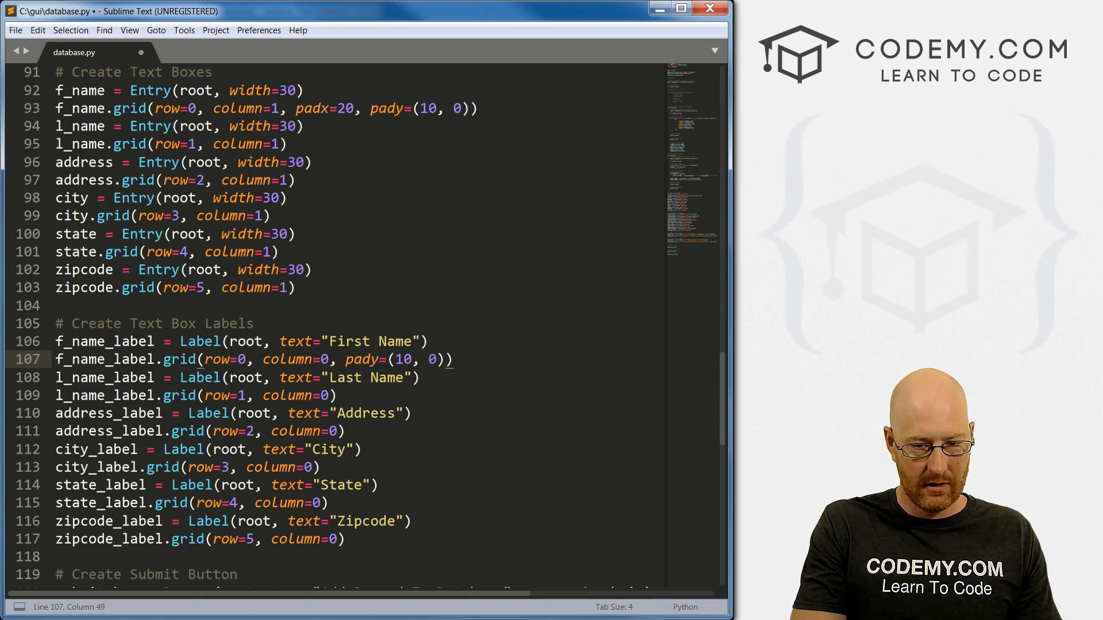
key(ctrl+s)
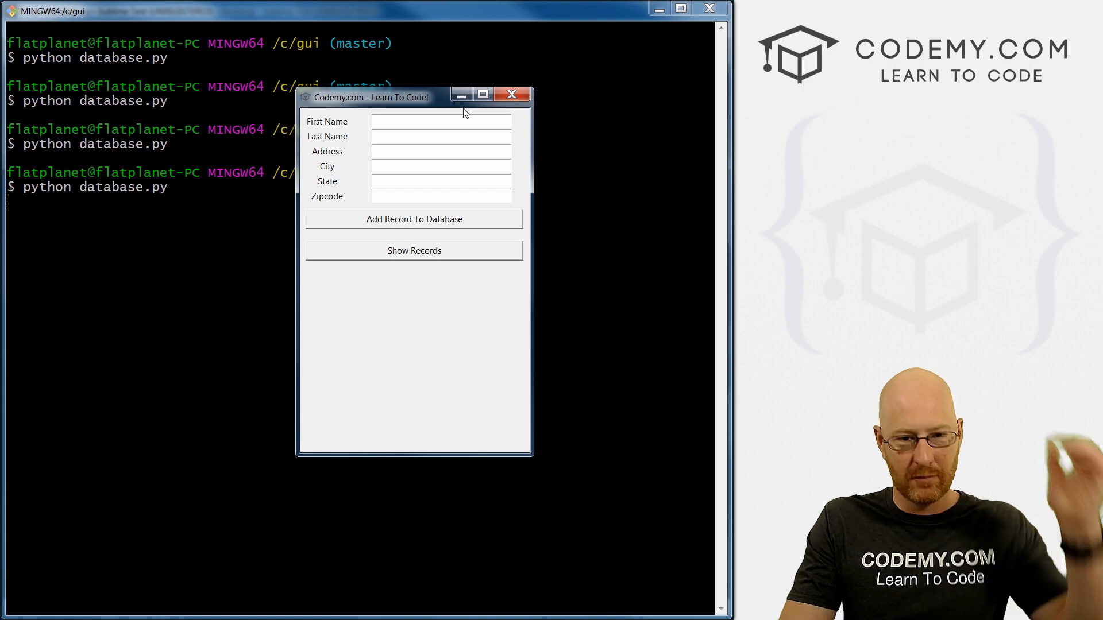
mouse_move(365, 198)
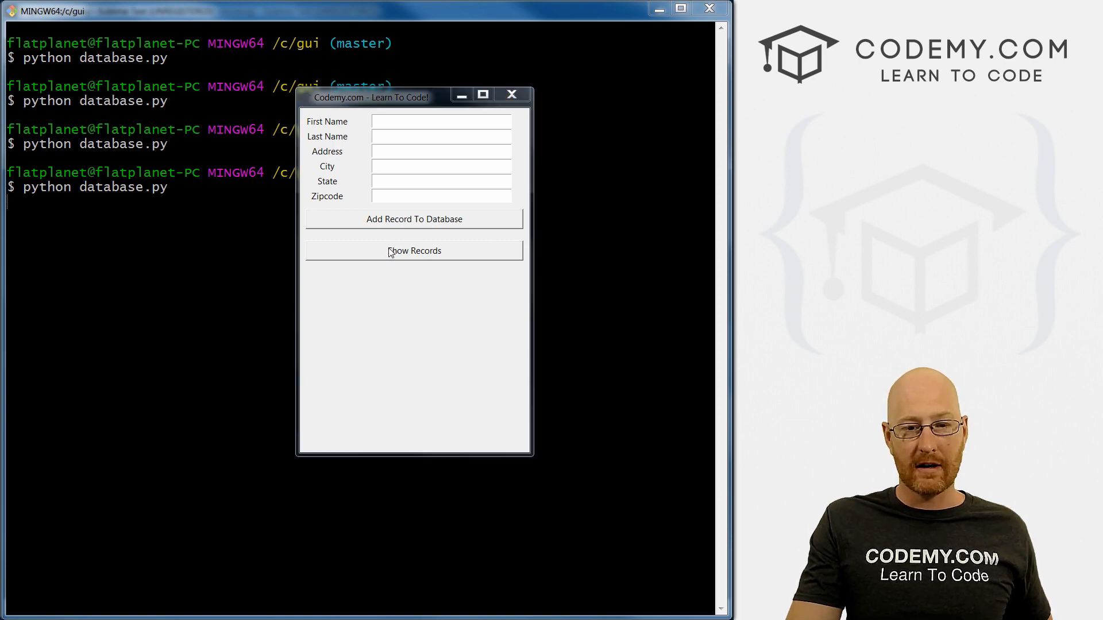
Show the three records with IDs 1–3, then open blank lines above submit() in the script.
click(414, 251)
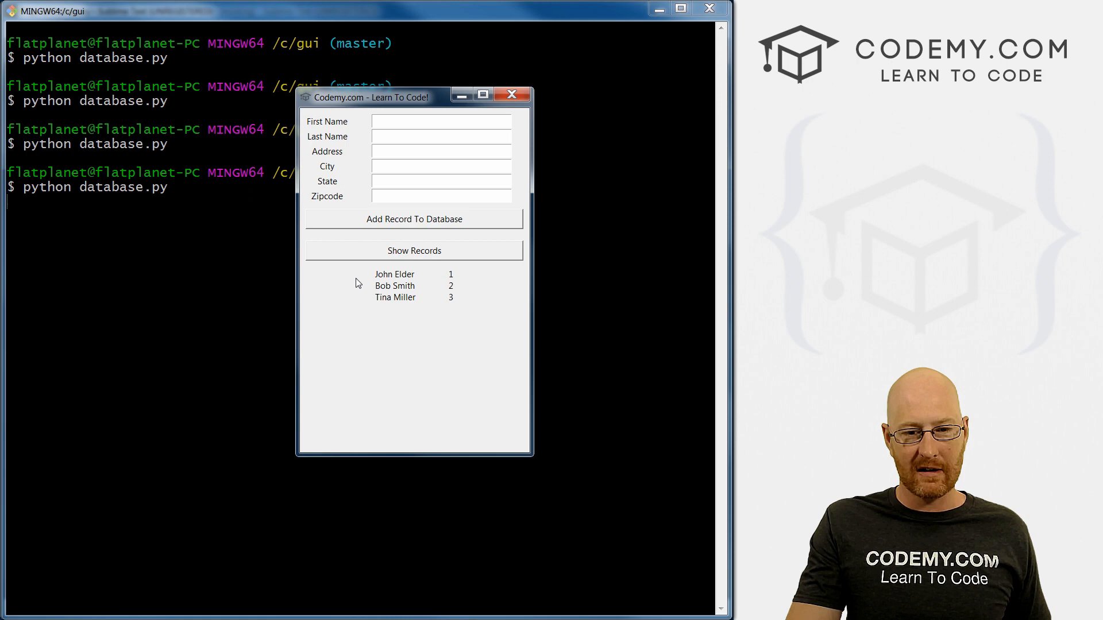
mouse_move(397, 307)
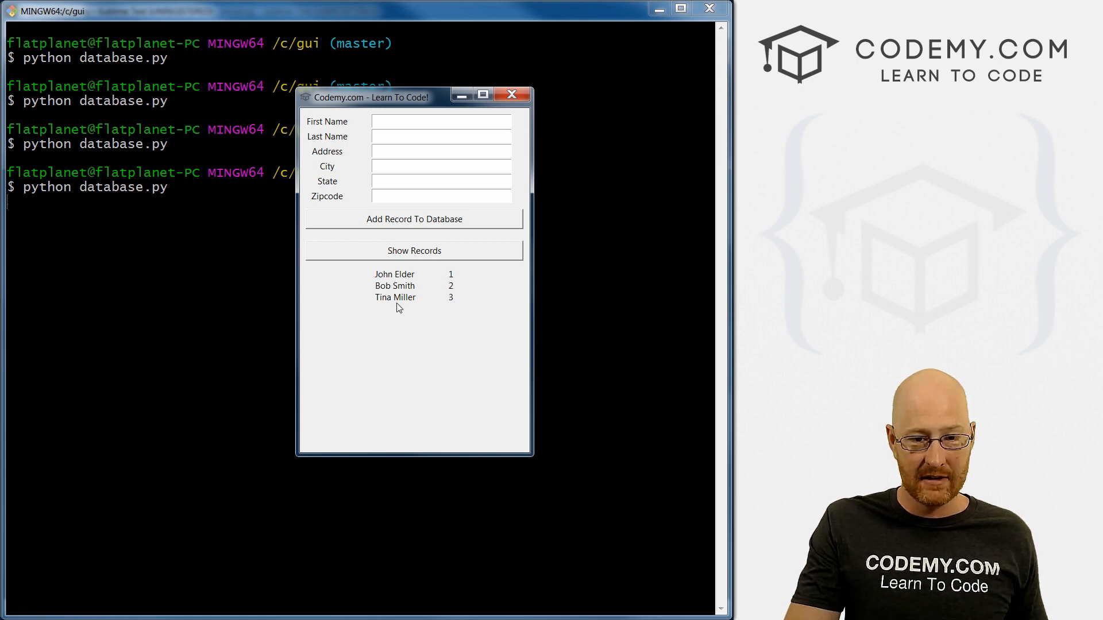
mouse_move(514, 285)
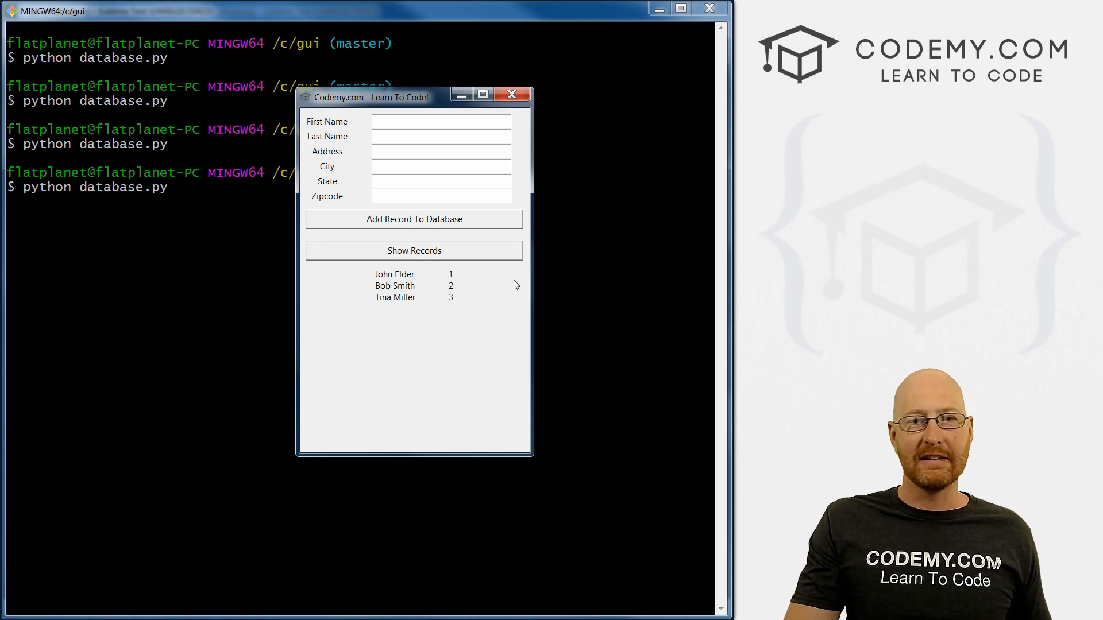
mouse_move(540, 277)
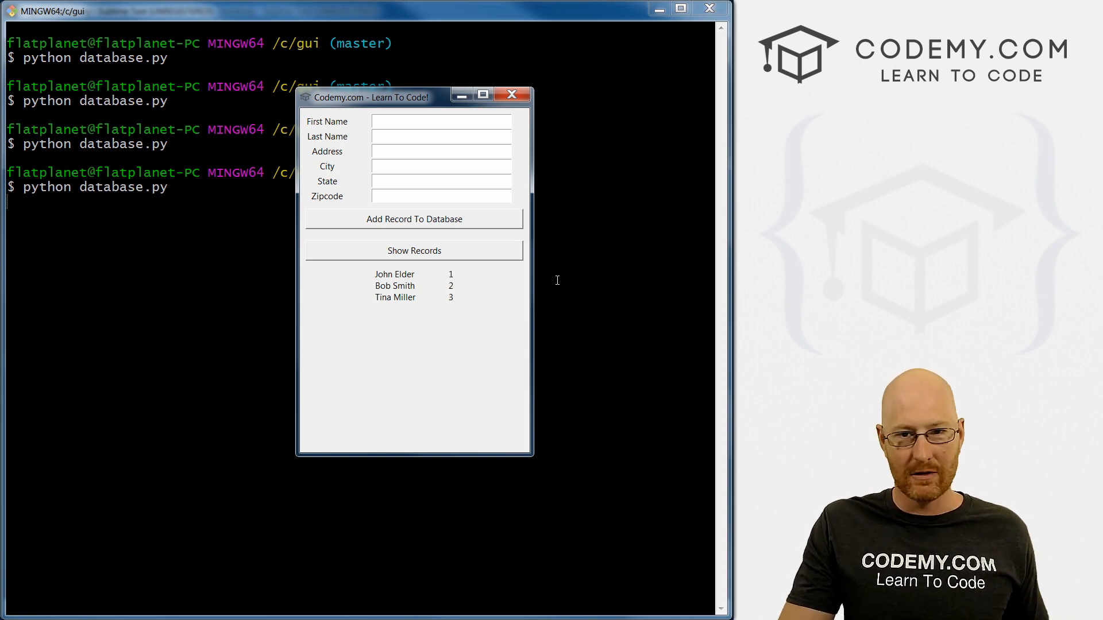
mouse_move(651, 251)
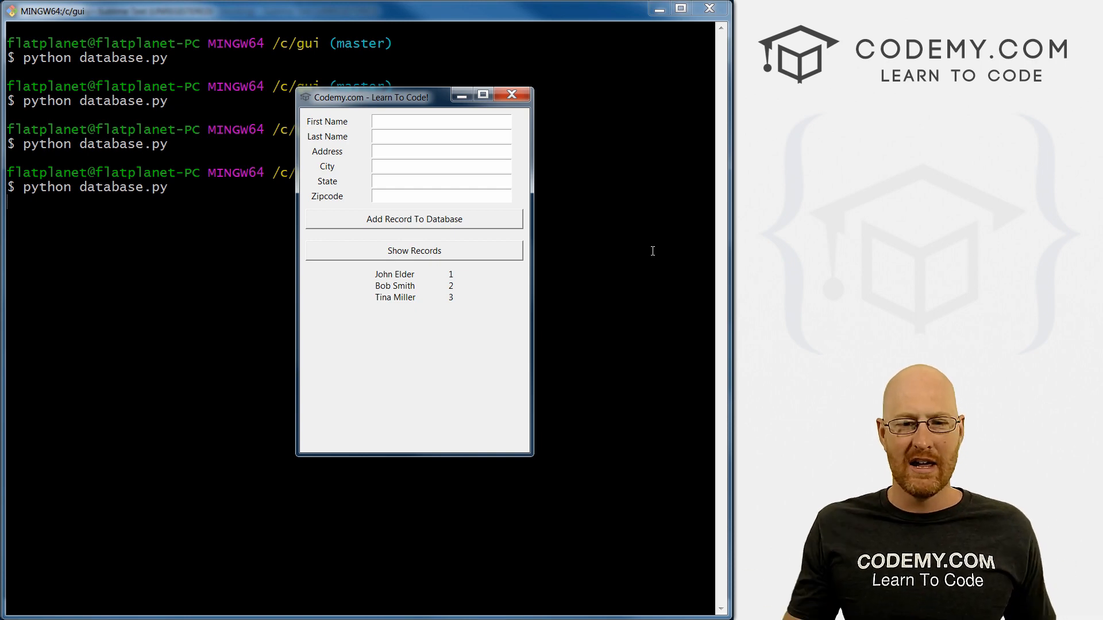
mouse_move(457, 308)
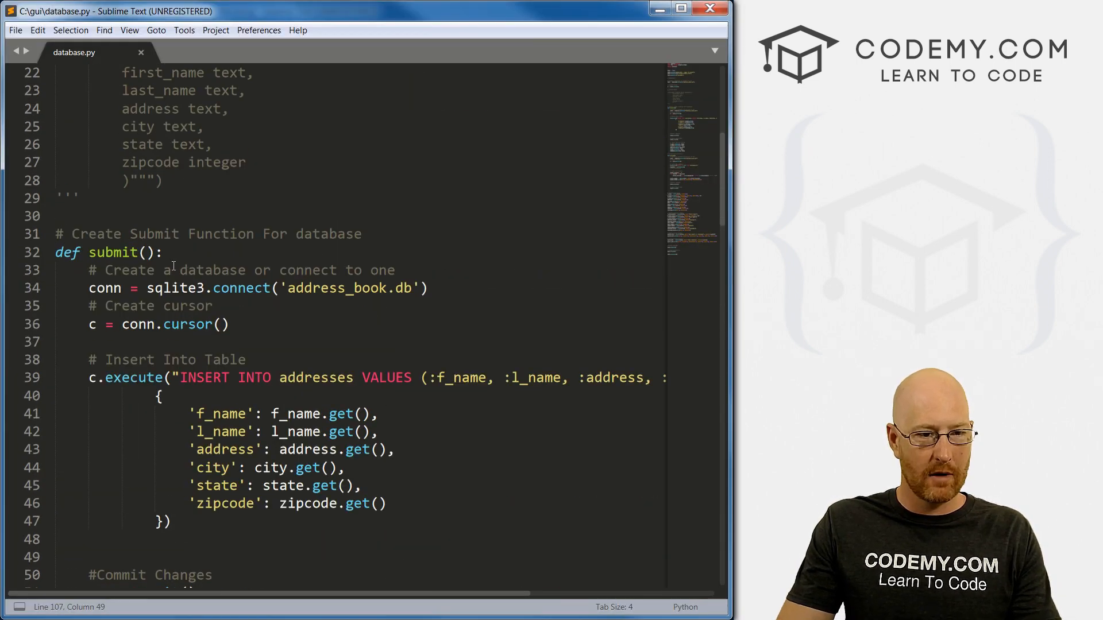
key(enter)
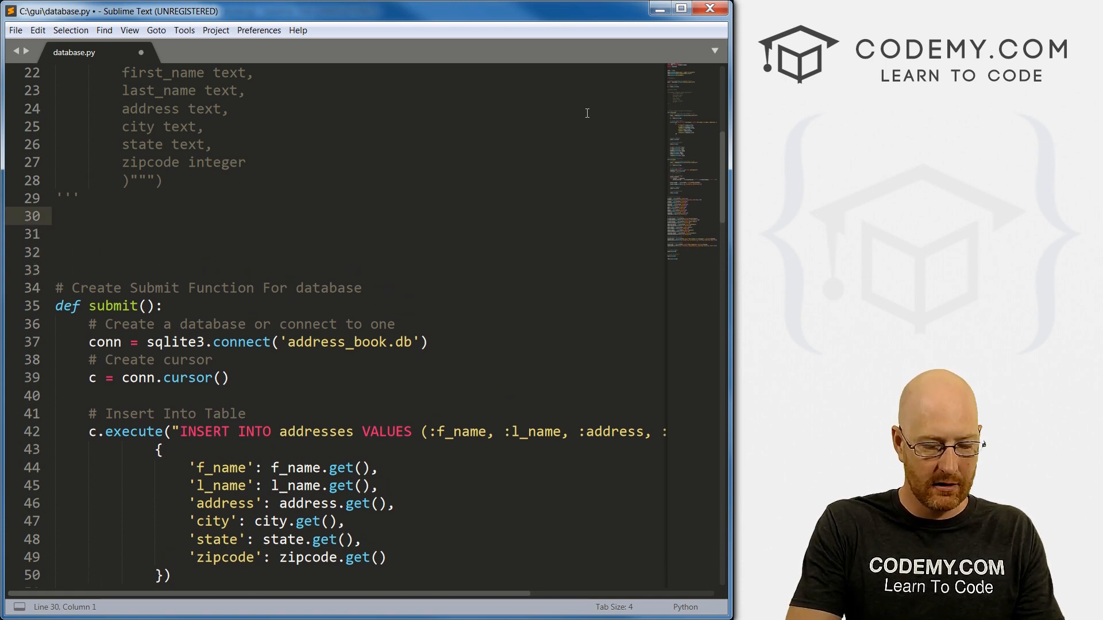
Write the 'Create Function to Delete A Record' comment and def delete(): with connect and cursor lines.
text(# Create Funct)
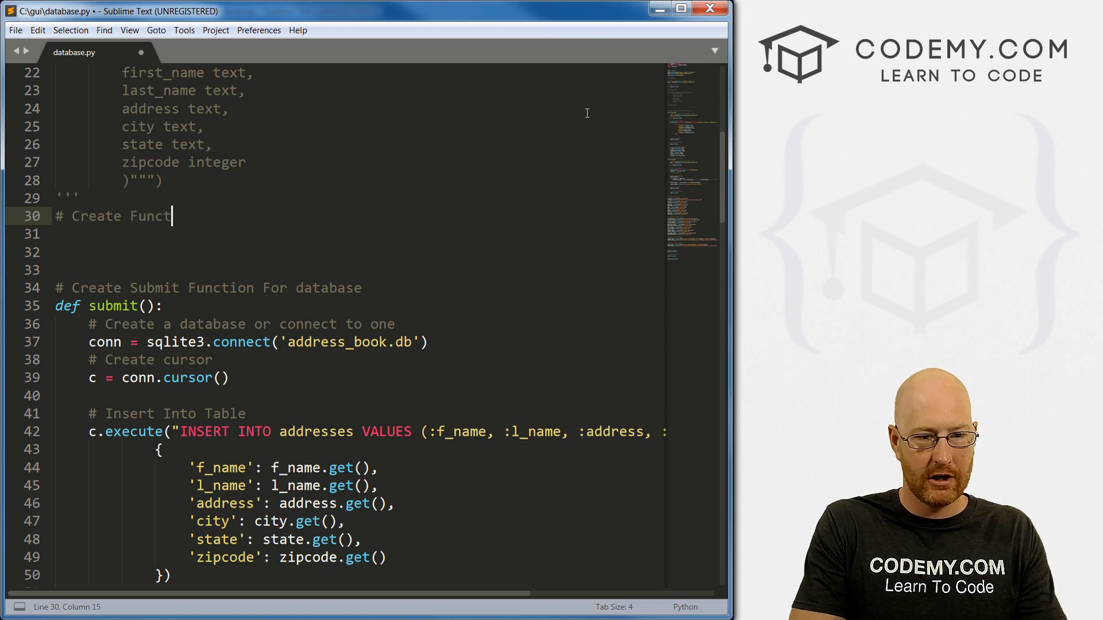
text(ion to Delete A Recor)
click(355, 234)
text(def)
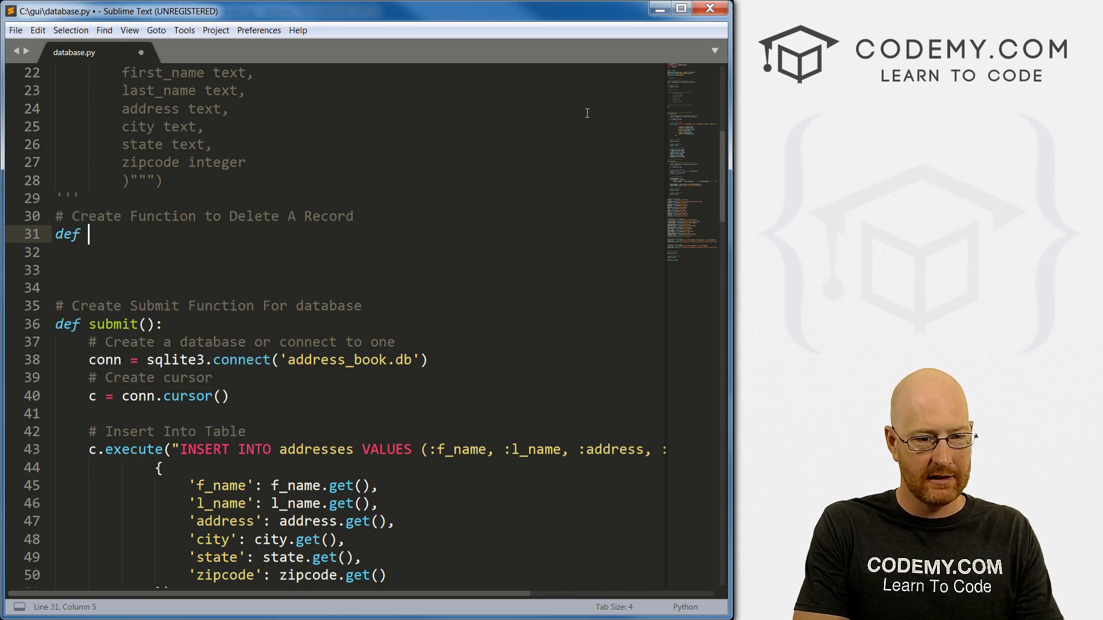
text(delete():)
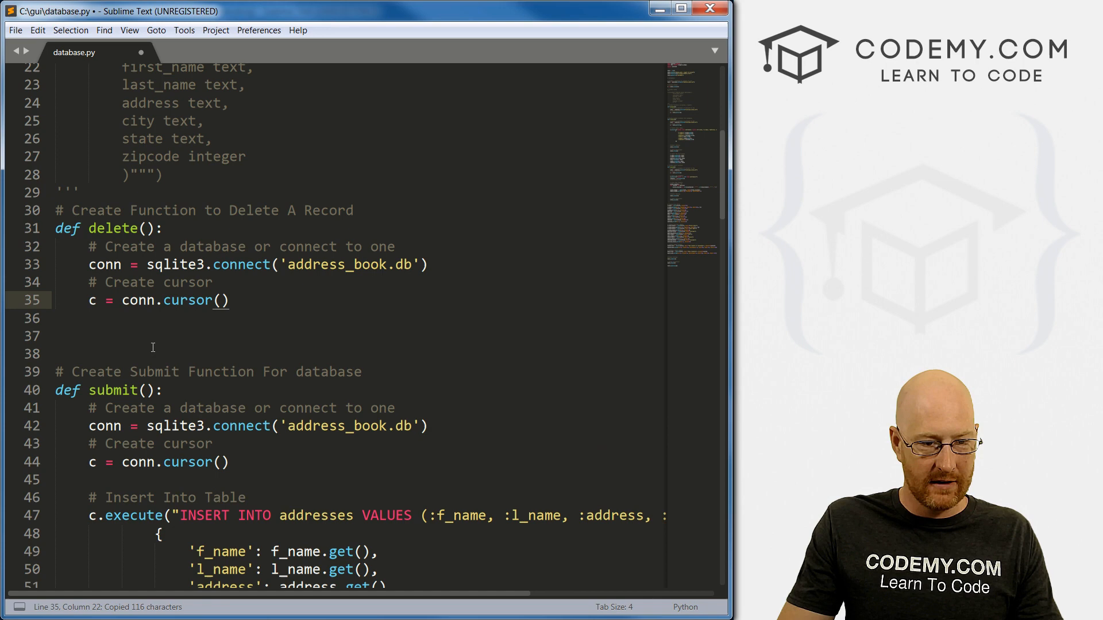
scroll(down, 3)
text(#)
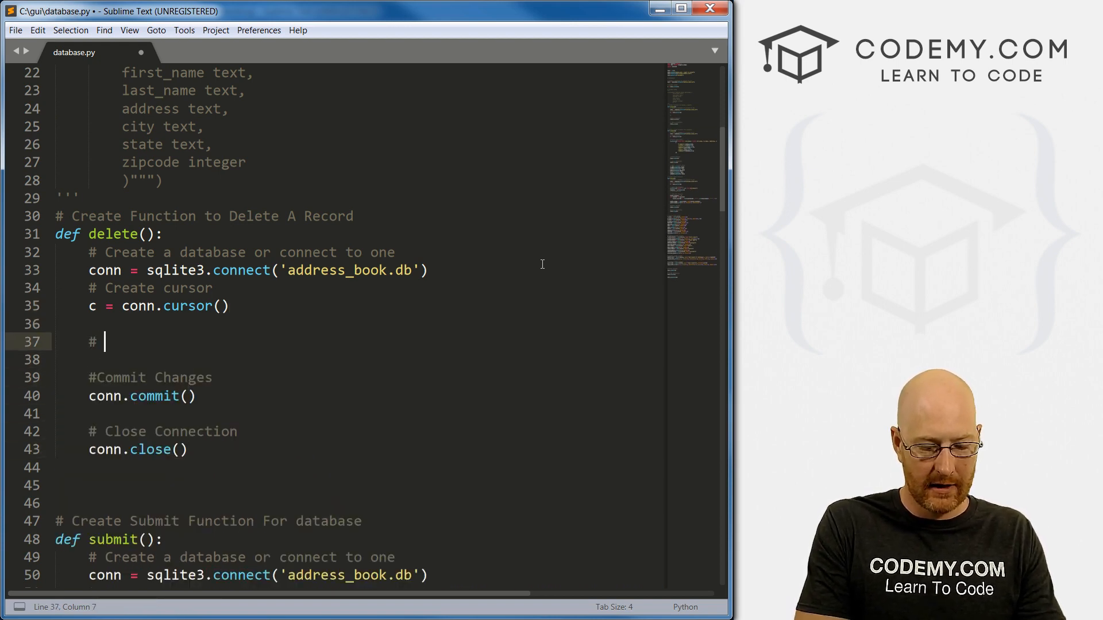
Under '# Delete a record', write c.execute( DELETE from addresses WHERE oid=.
text(Delete a record)
text(c.)
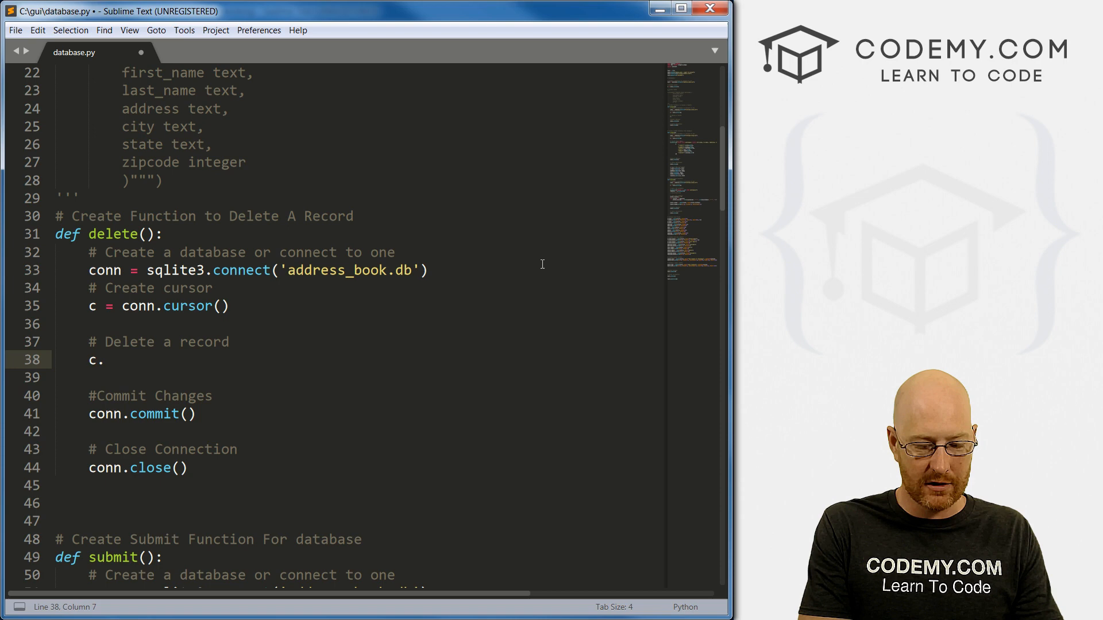
text(execute())
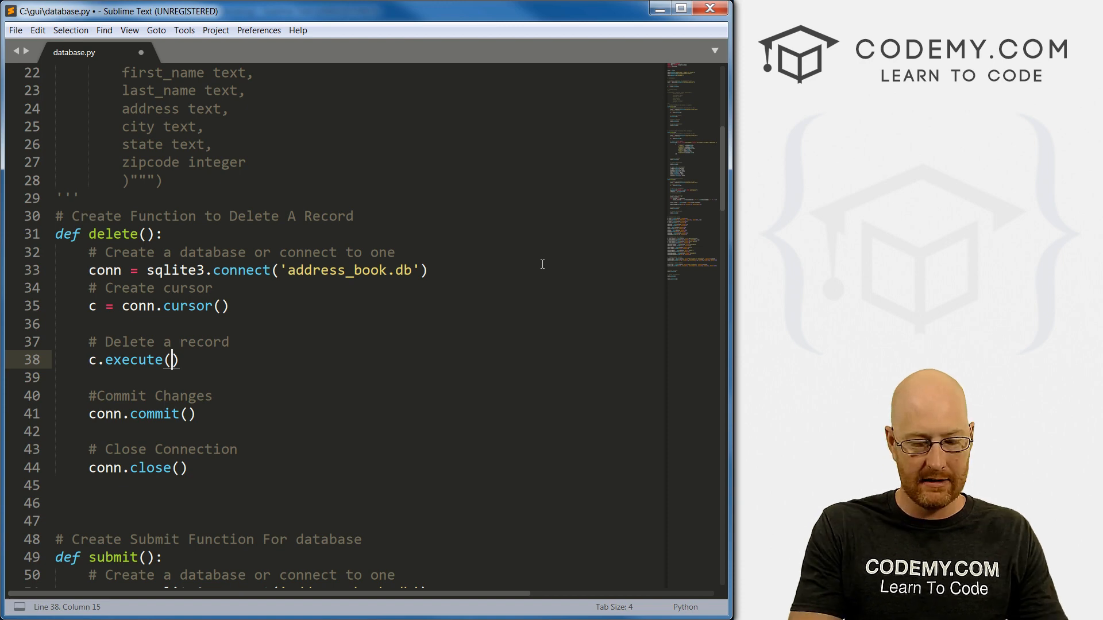
text(DELETE from)
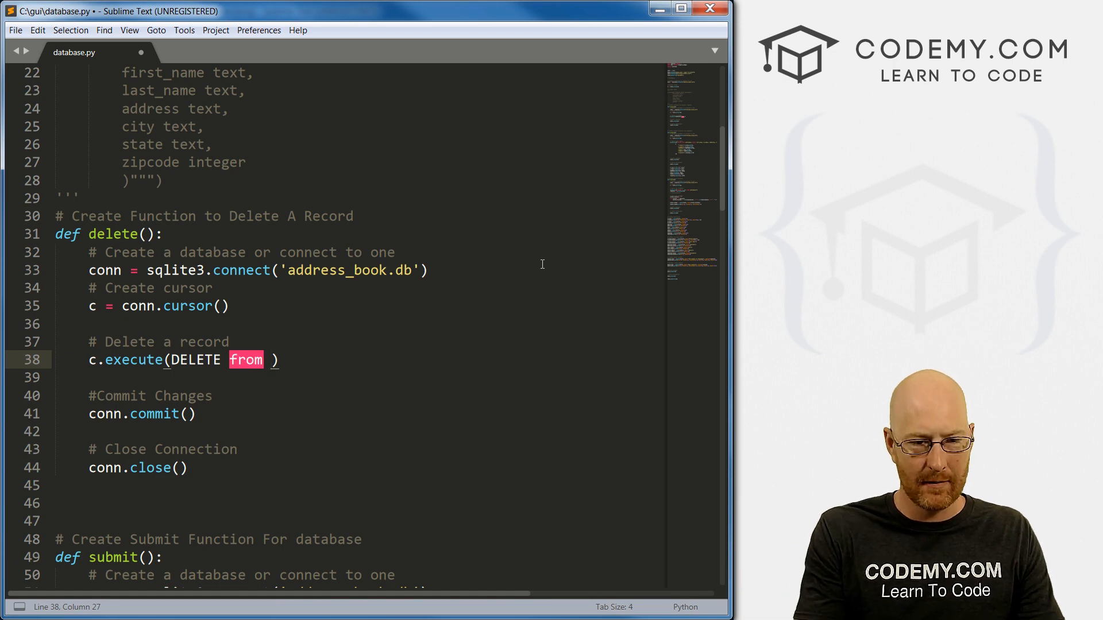
text(addresses)
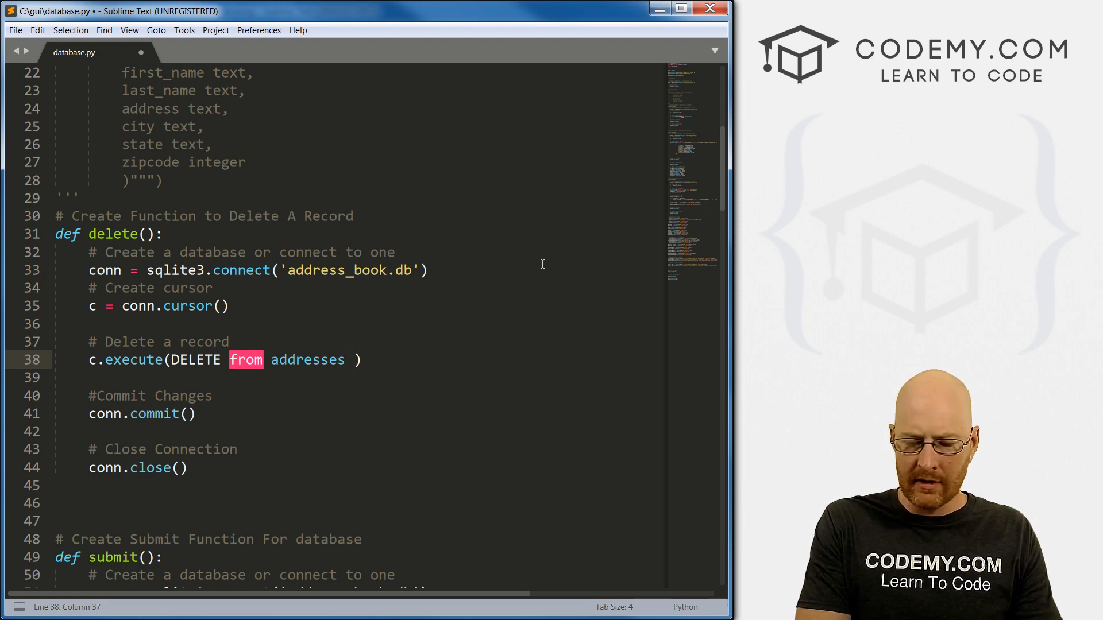
text(WHERE)
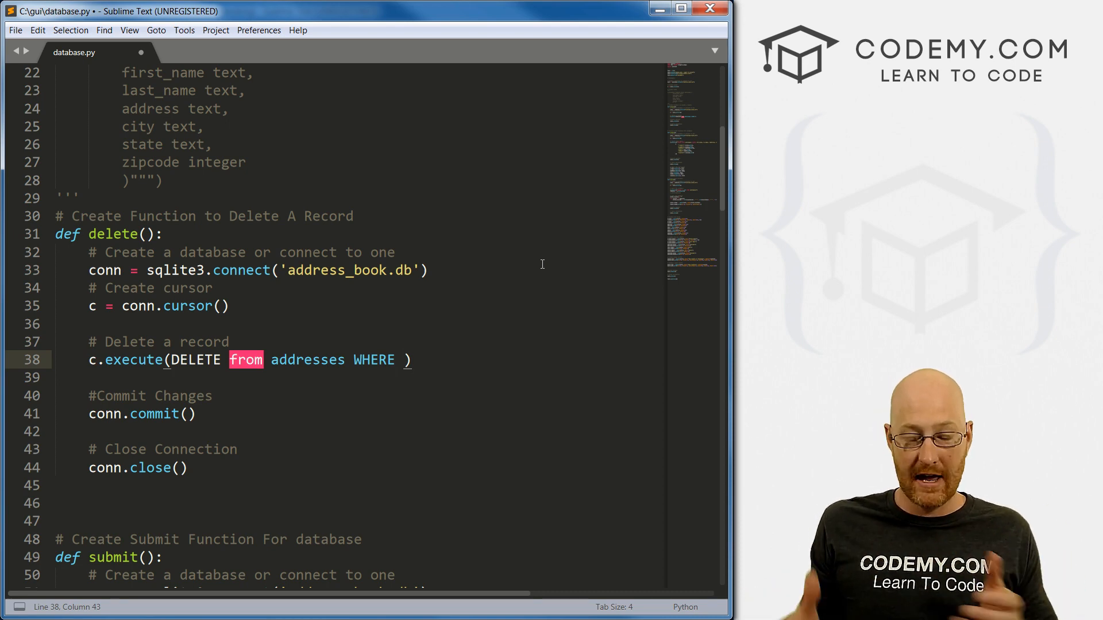
text(oid-)
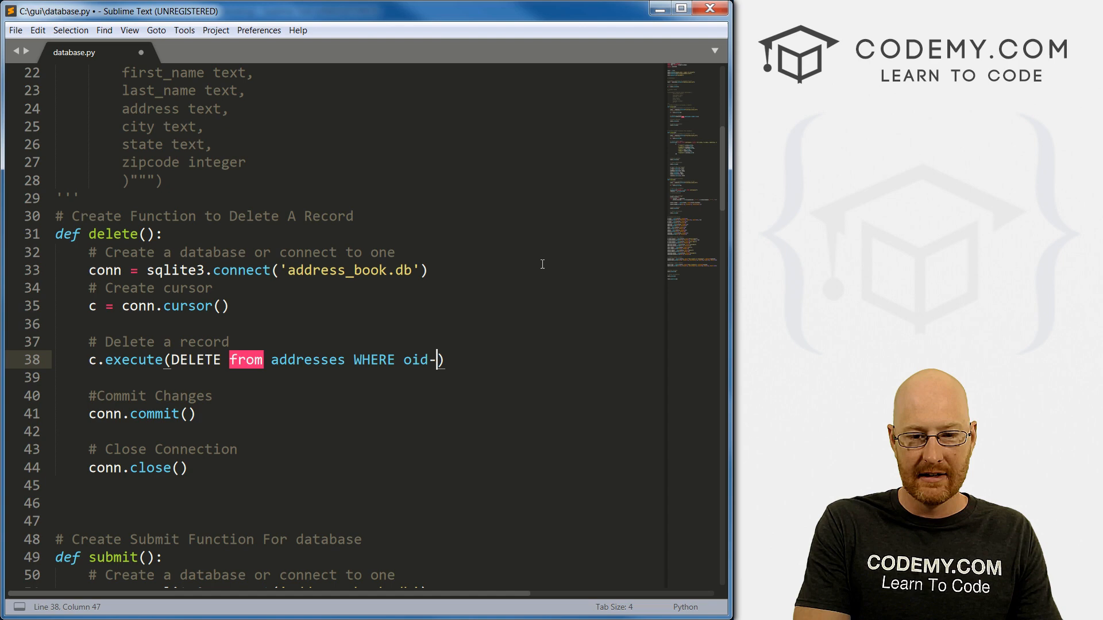
text(=)
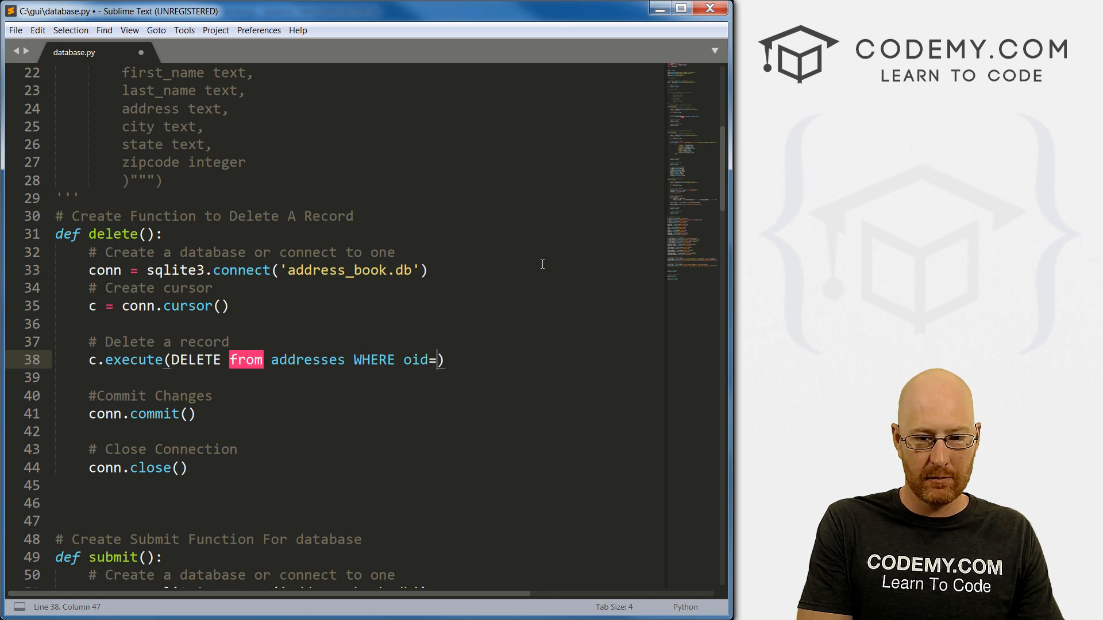
Finish the query with PLACEHOLDER and wrap it in quotes, selecting oid for editing.
text(PLACE})
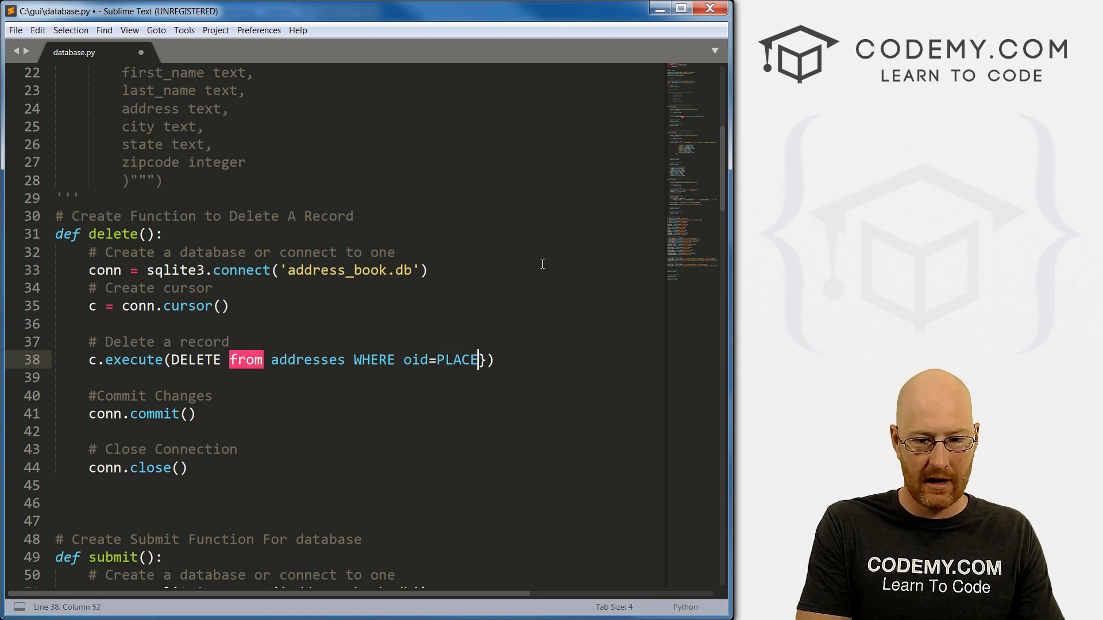
text(OLDER)
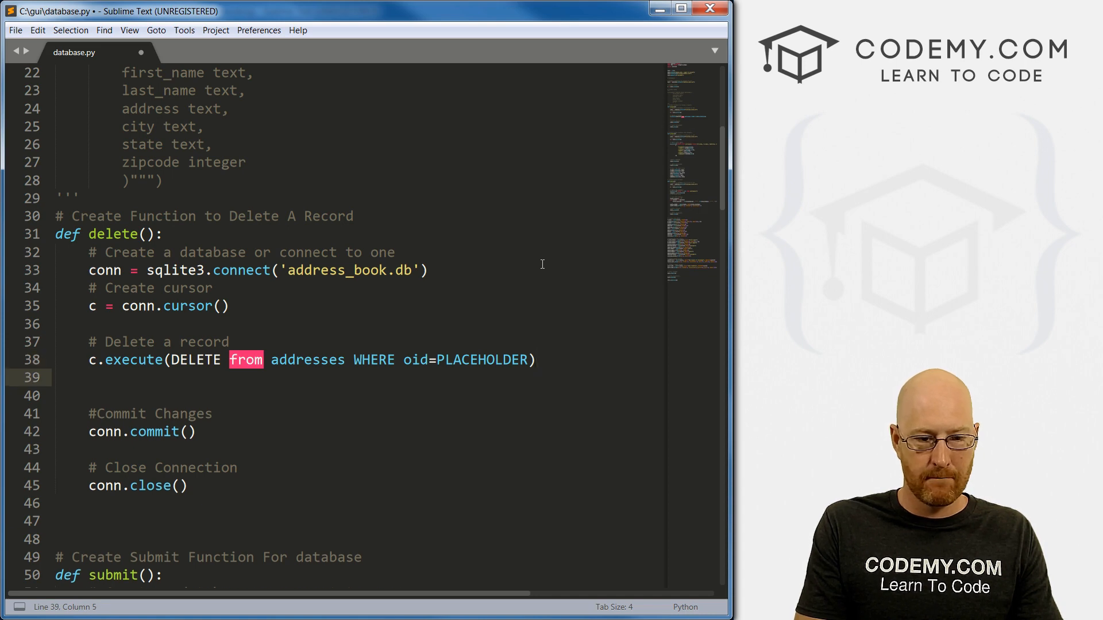
click(97, 359)
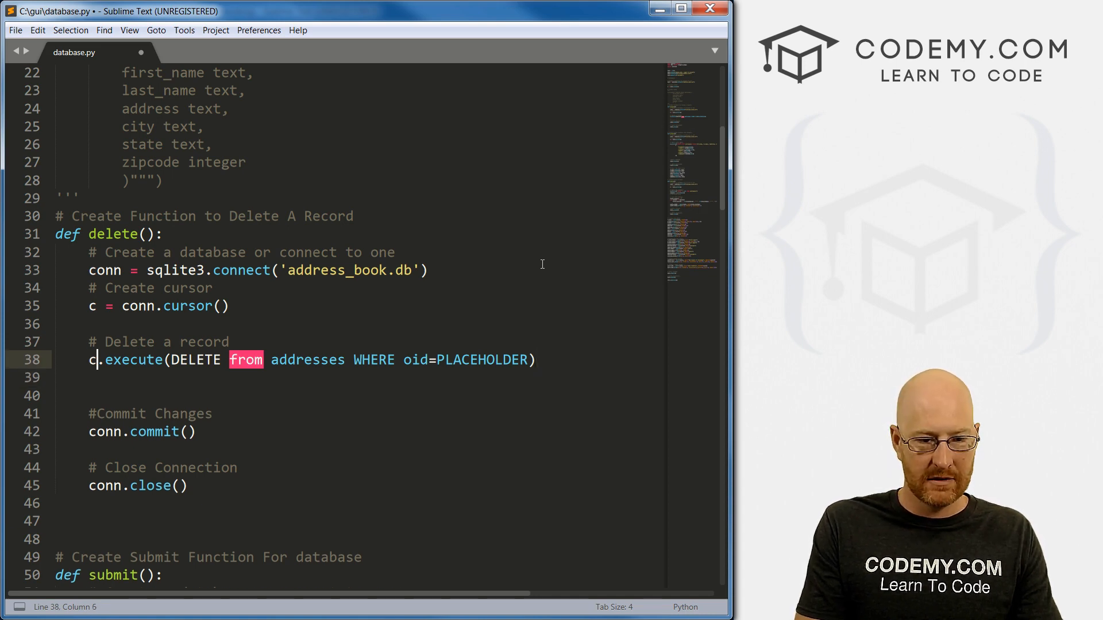
text(")
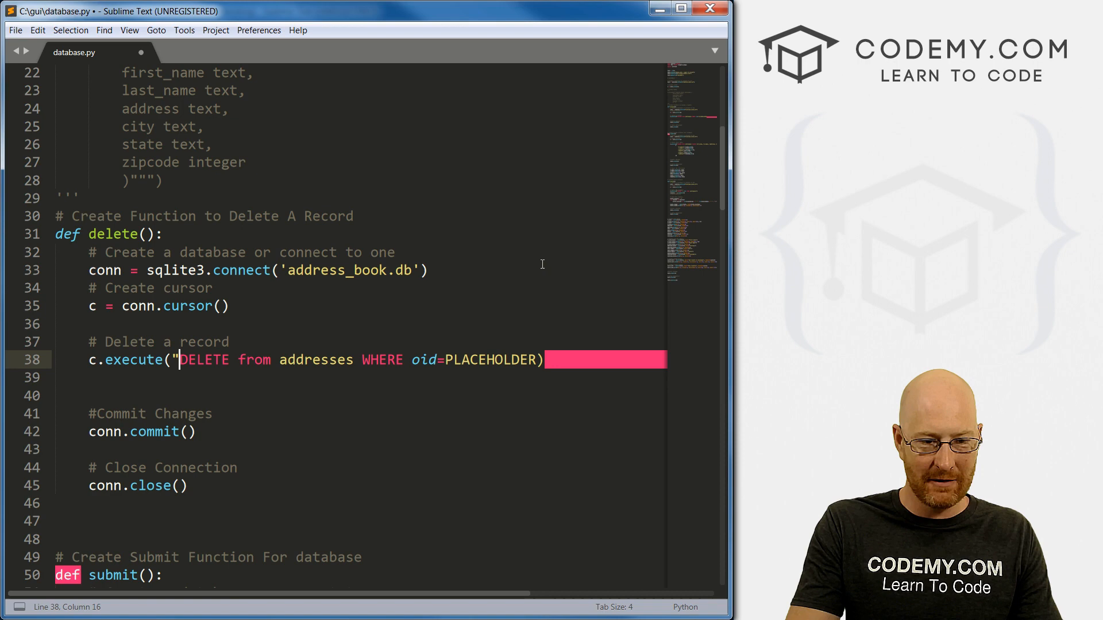
text(")
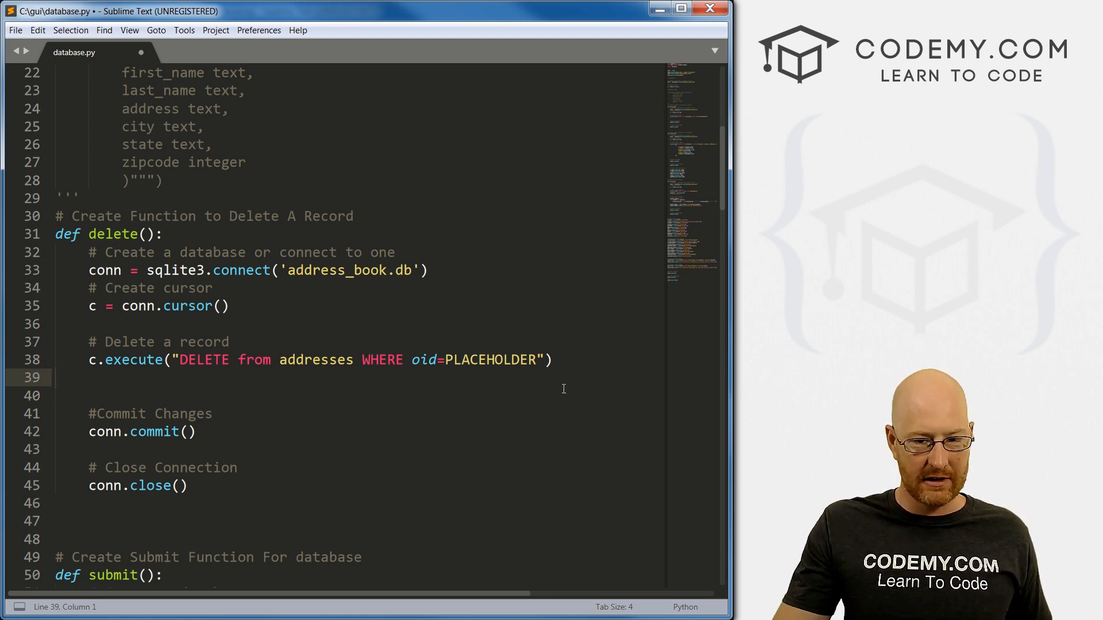
double_click(423, 360)
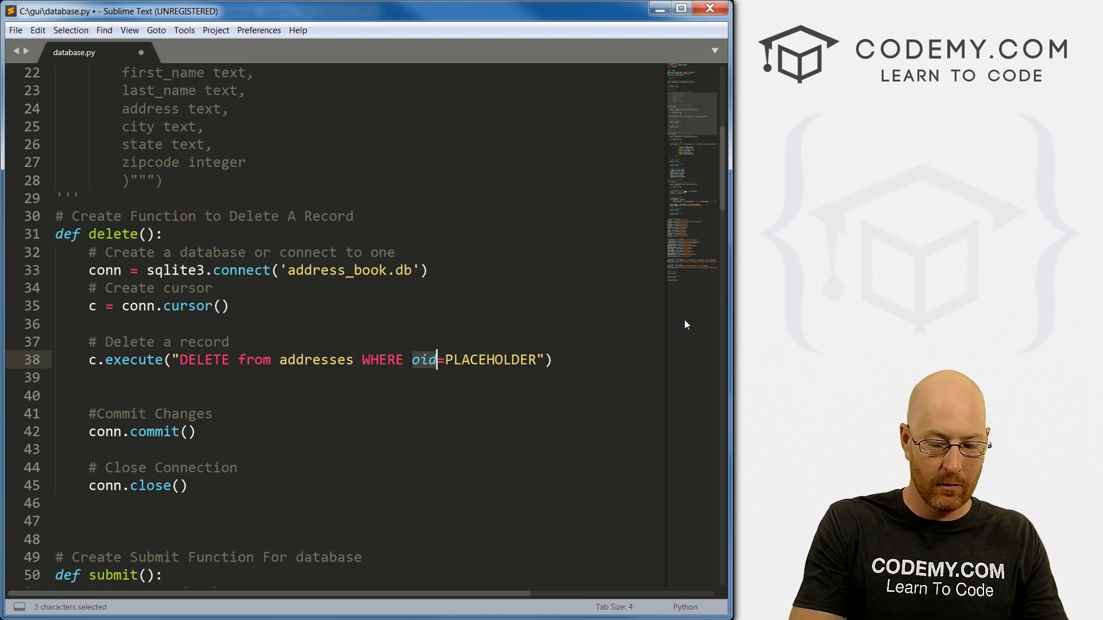
text(f_name="John)
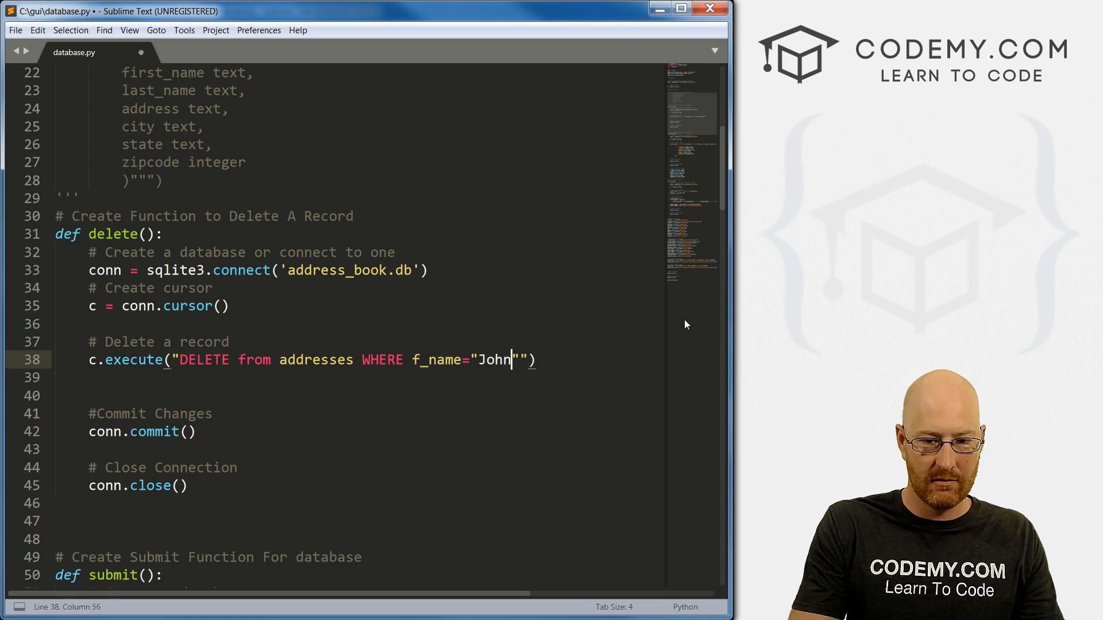
key(Backspace)
text('Jo)
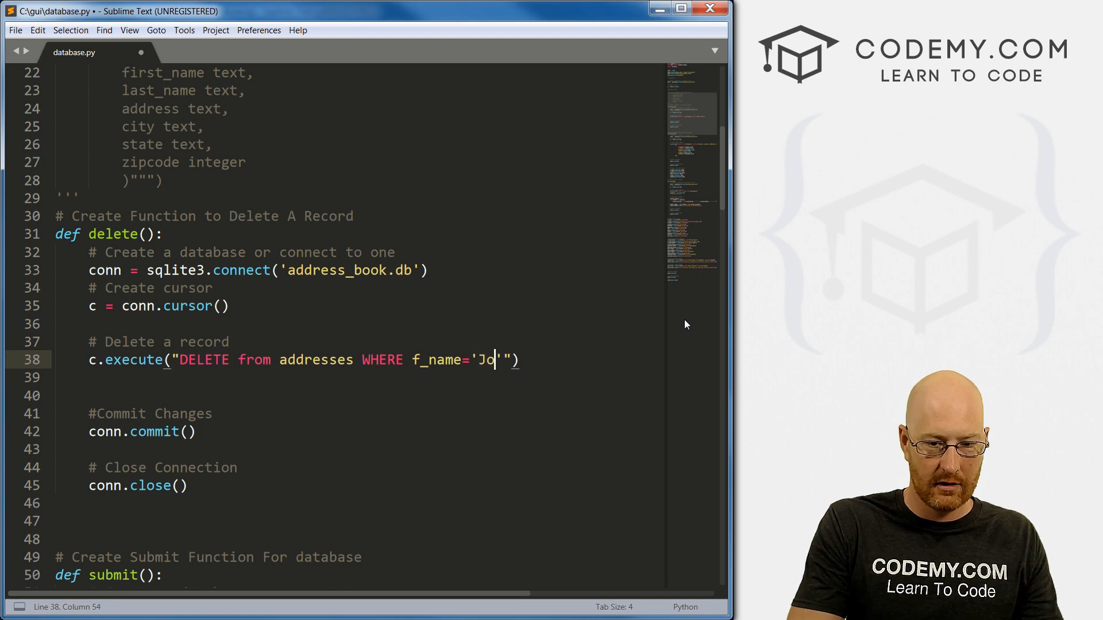
text(hn')
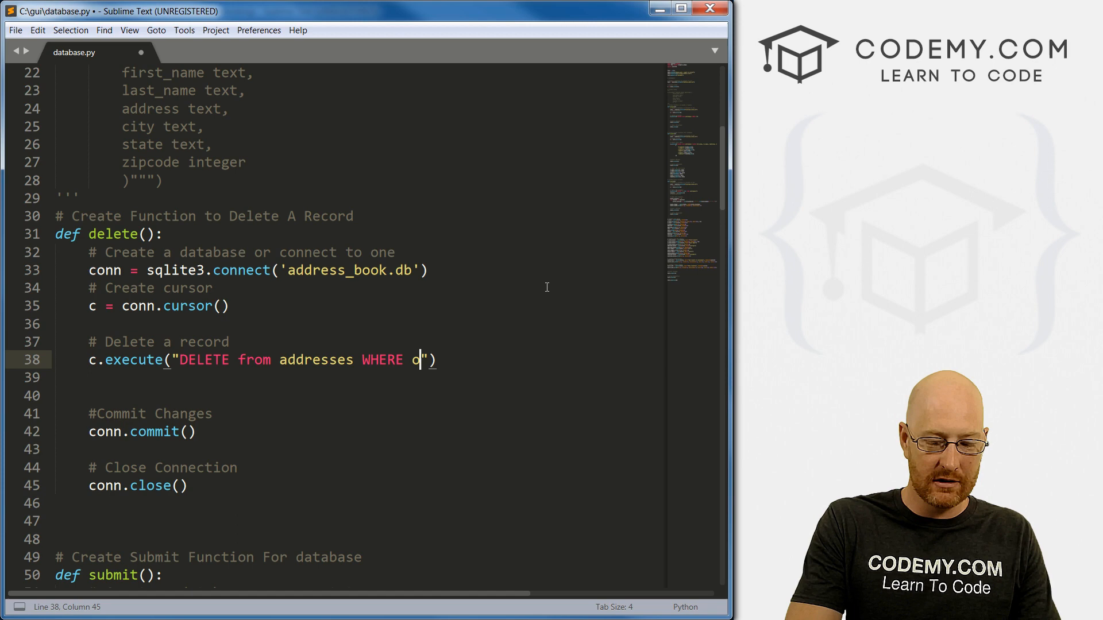
text(id=PLCE)
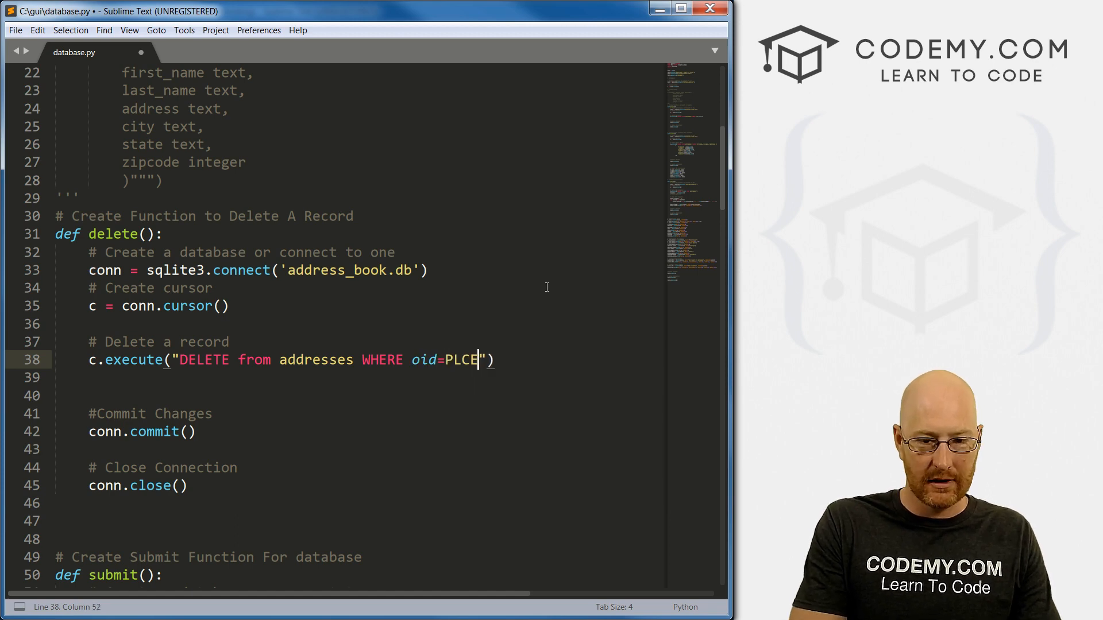
text(AH)
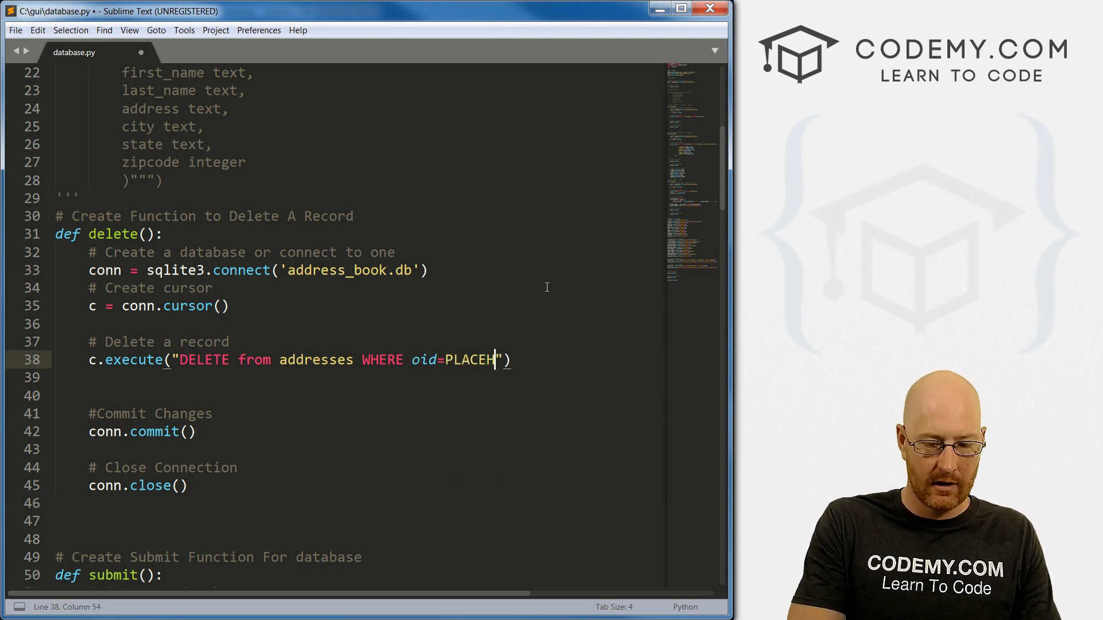
text(OLDER)
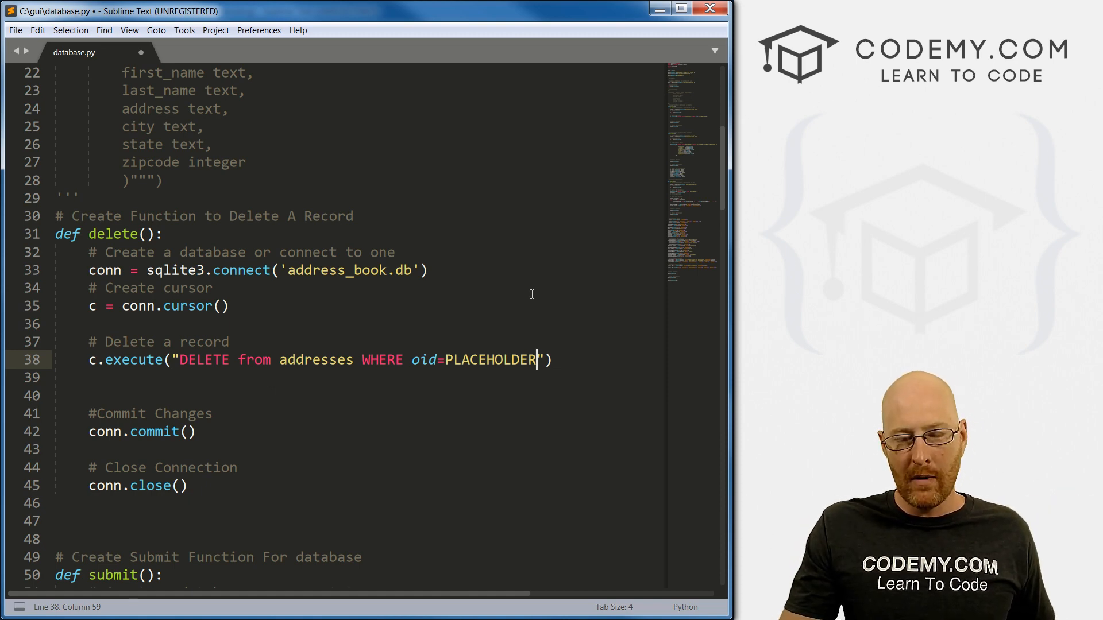
scroll(down, 3)
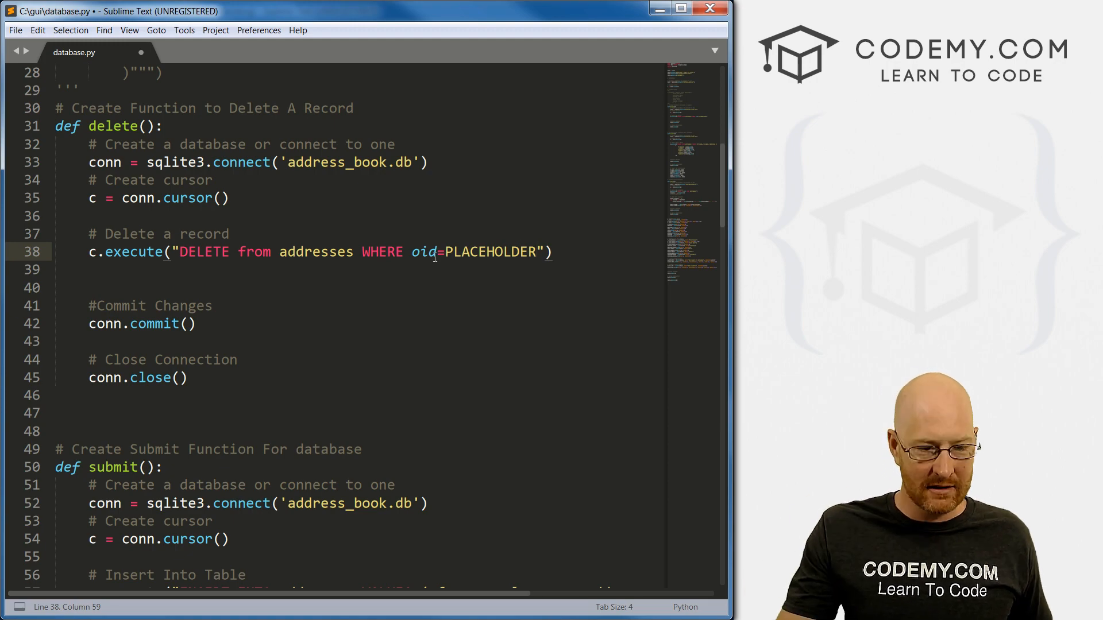
scroll(down, 3)
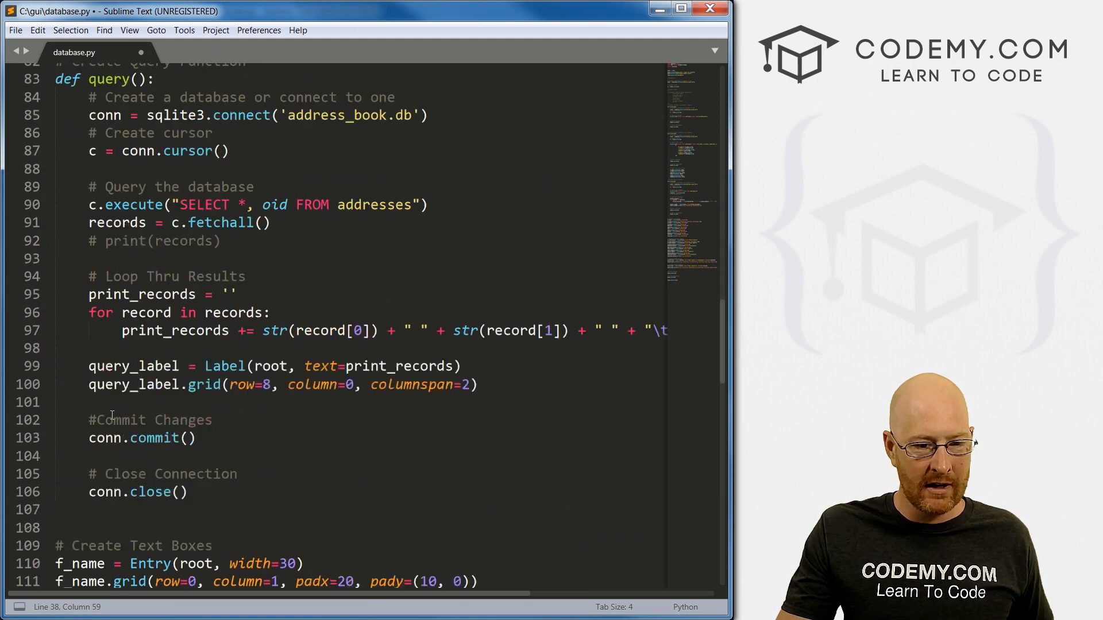
Add the '#Create A Delete Button' comment below the Show Records button code.
scroll(down, 3)
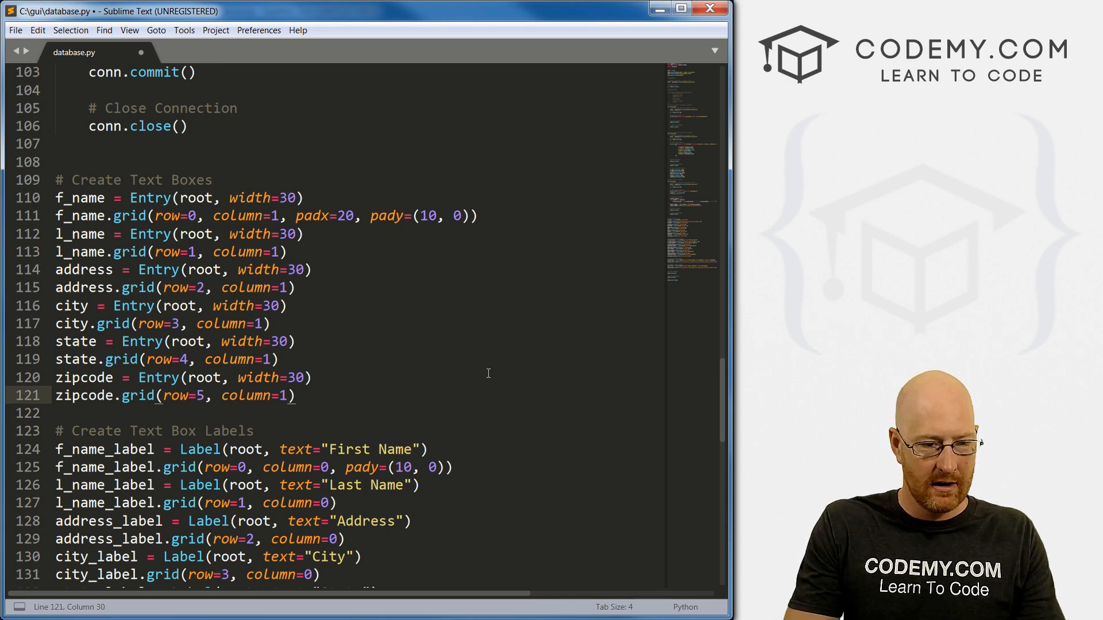
text(#)
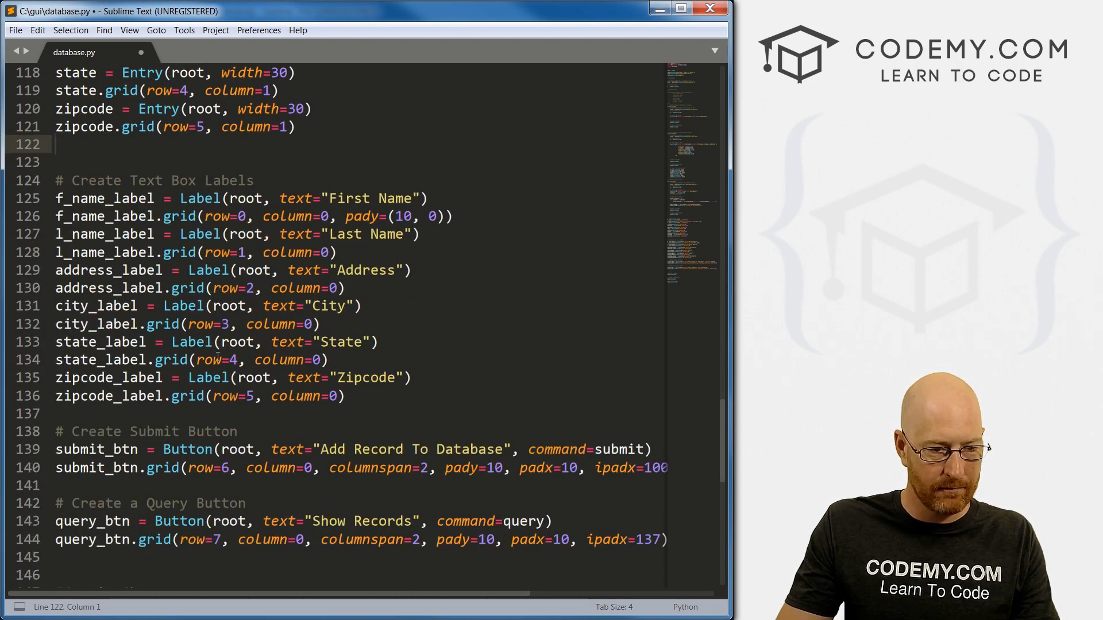
scroll(down, 3)
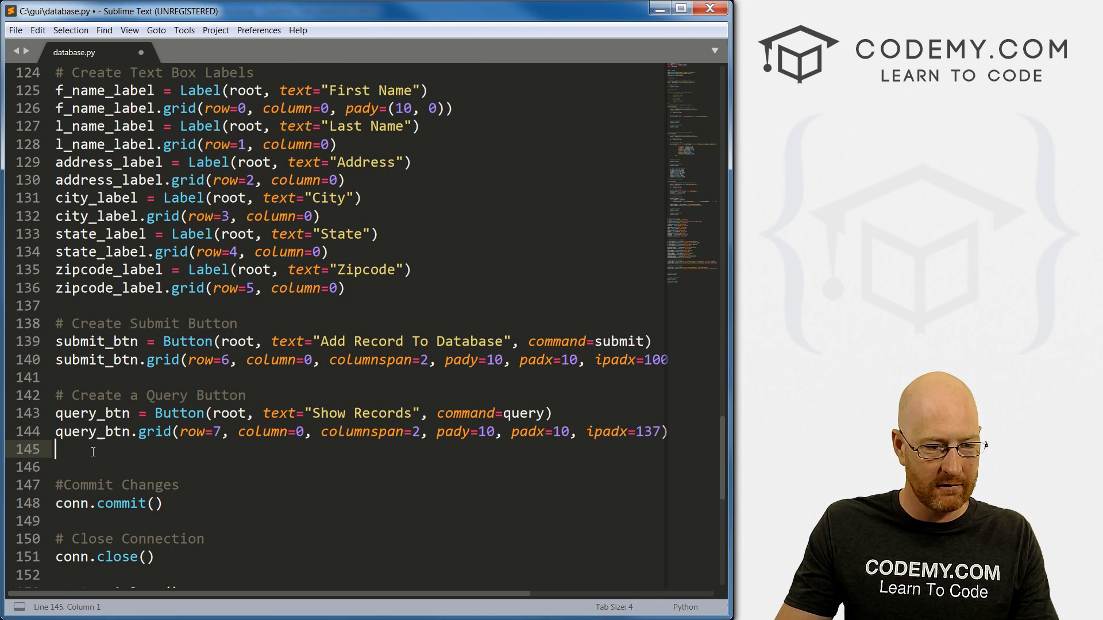
text(#C)
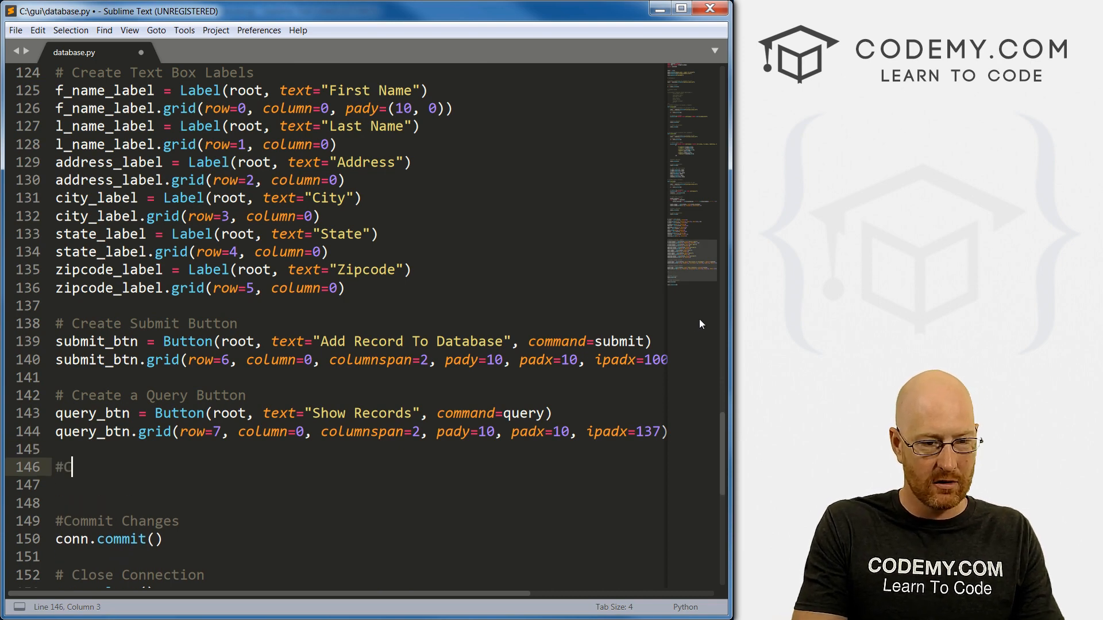
text(reate A Del)
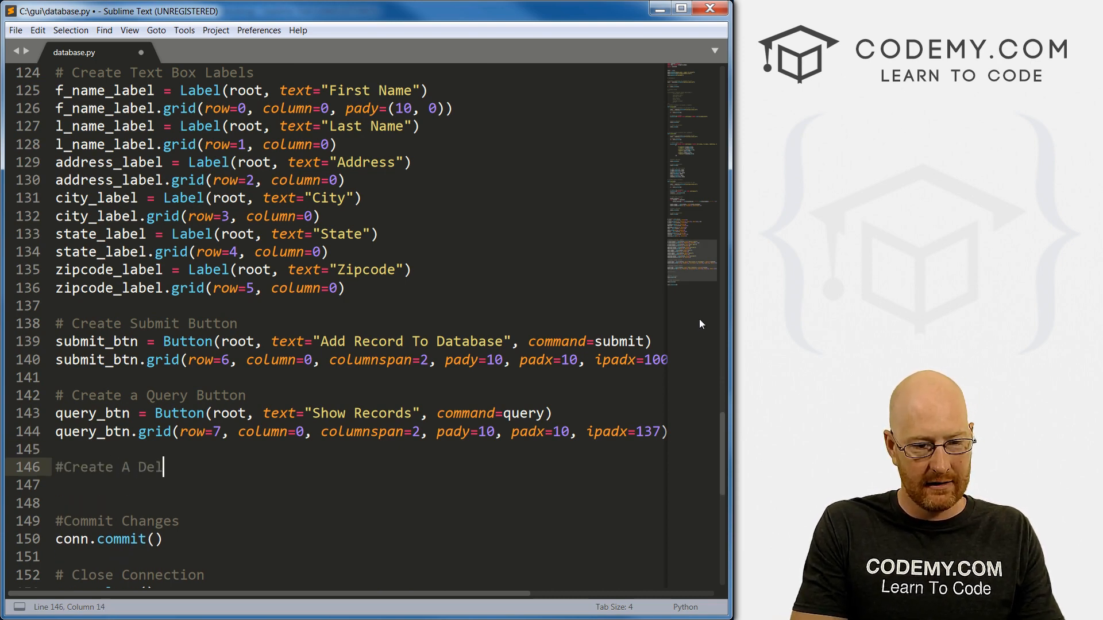
text(ete Button)
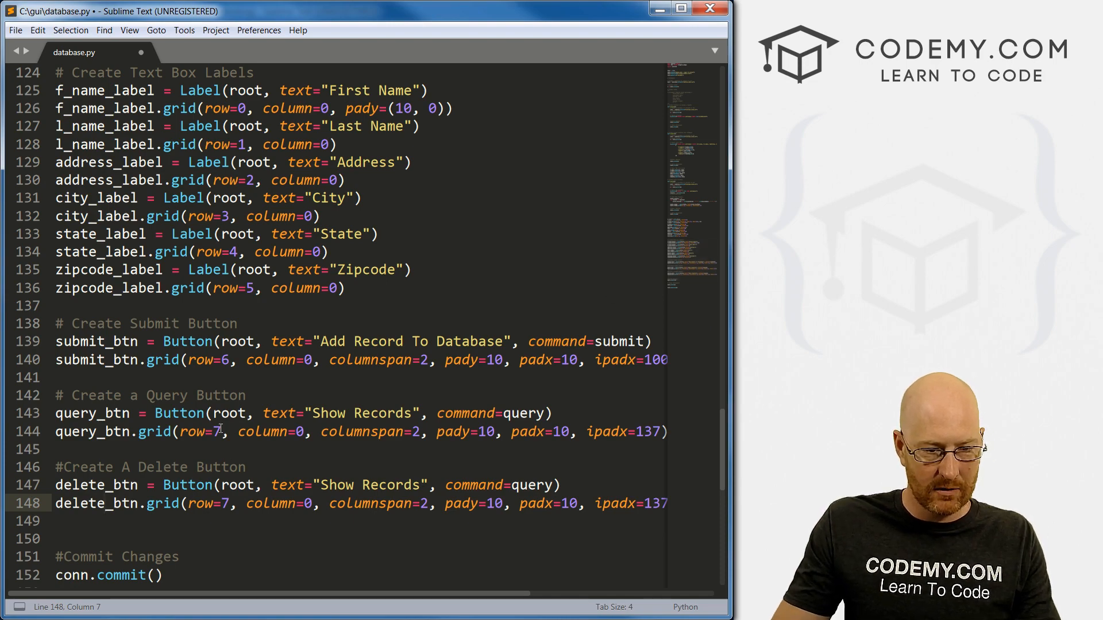
Define delete_btn with command=delete at grid row 9 and label it Delete.
scroll(up, 3)
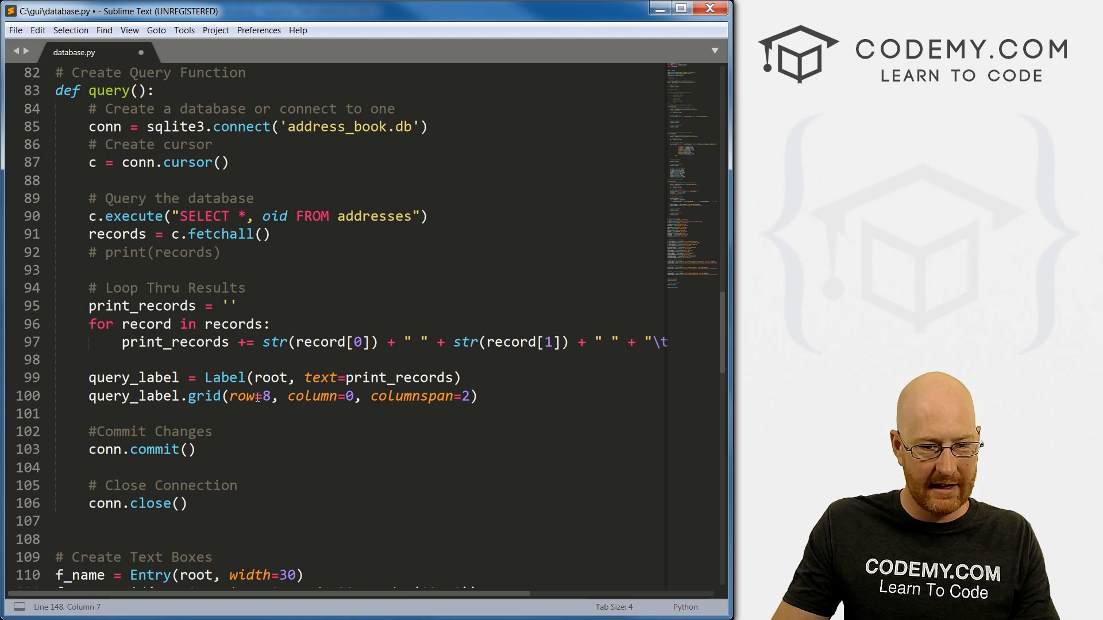
scroll(down, 3)
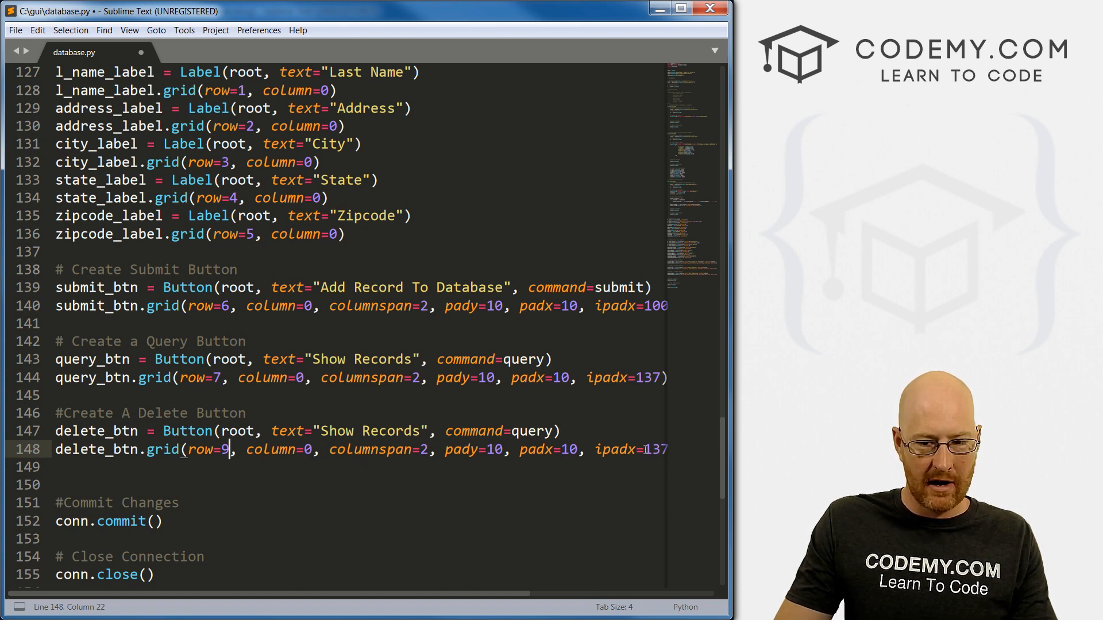
scroll(right, 3)
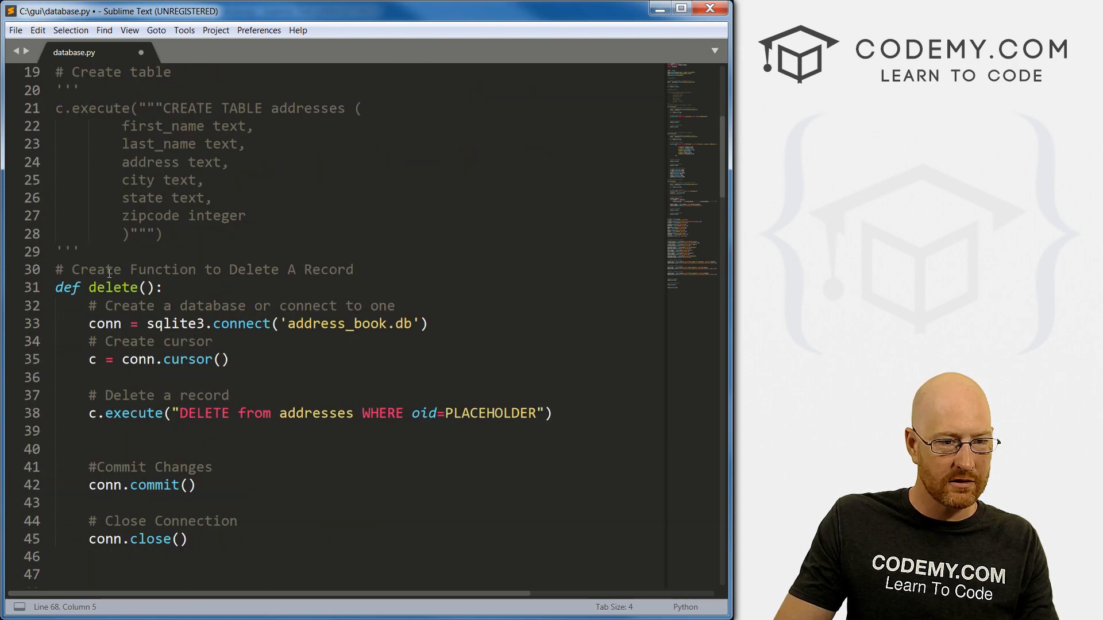
scroll(down, 3)
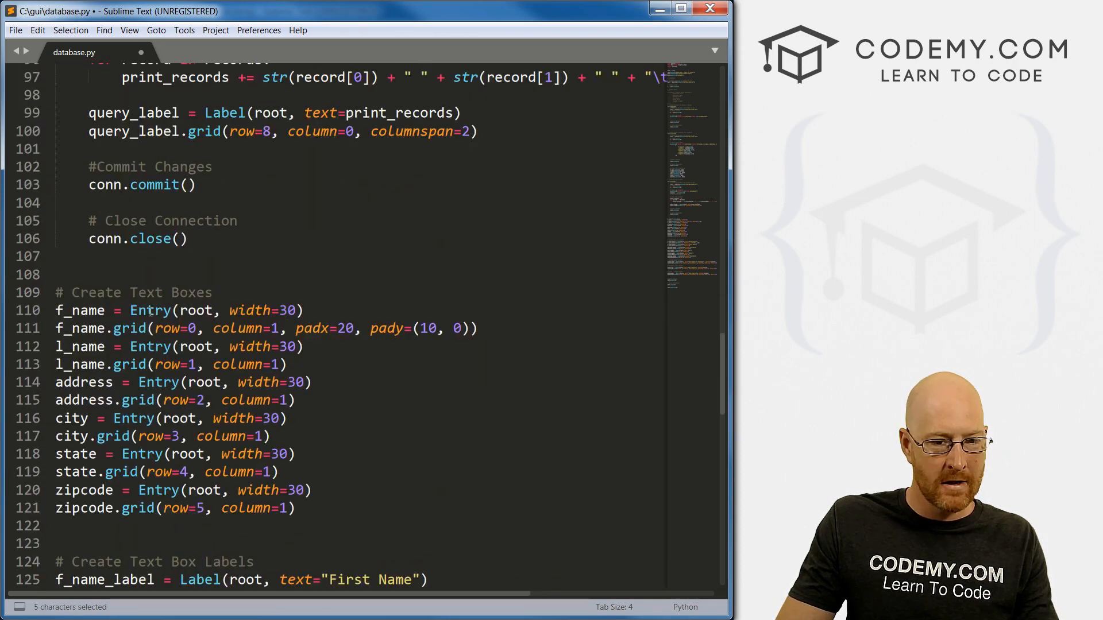
scroll(down, 3)
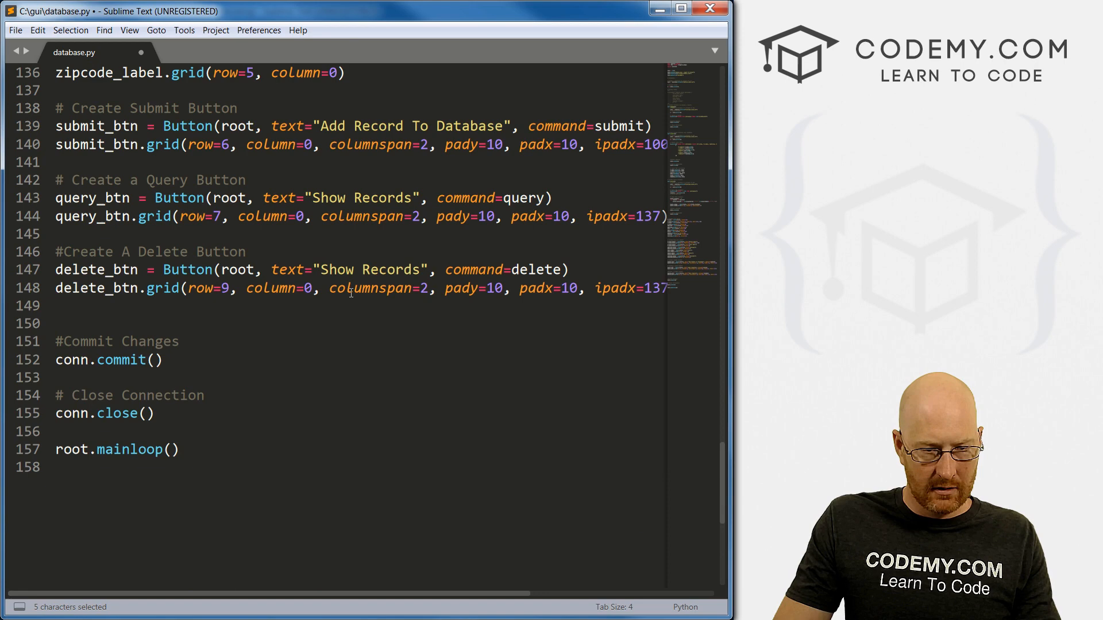
click(338, 269)
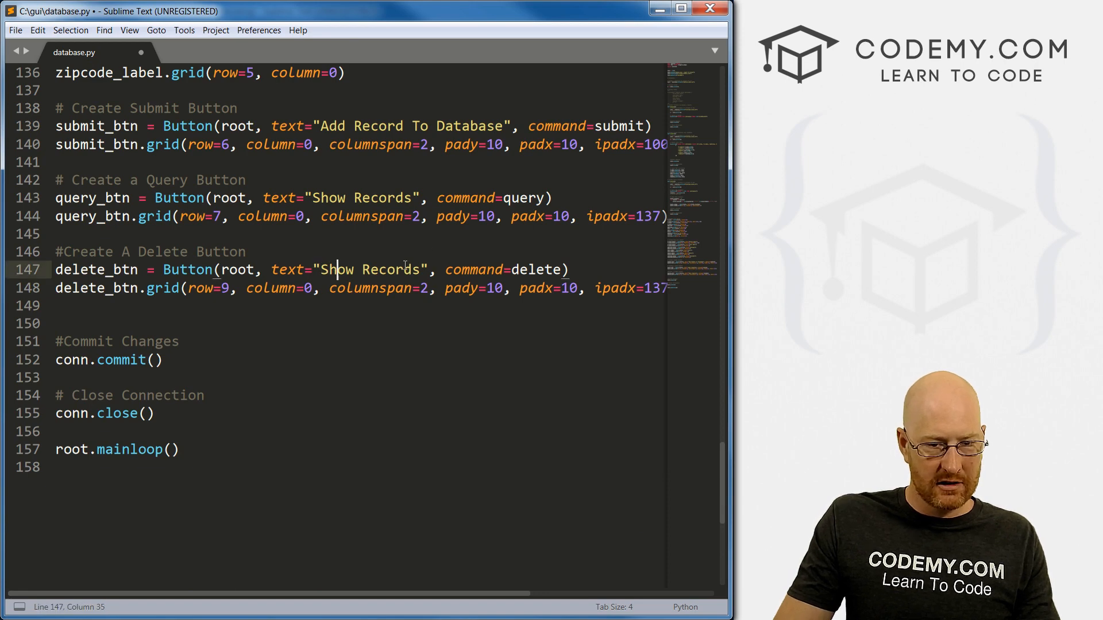
text(Delete)
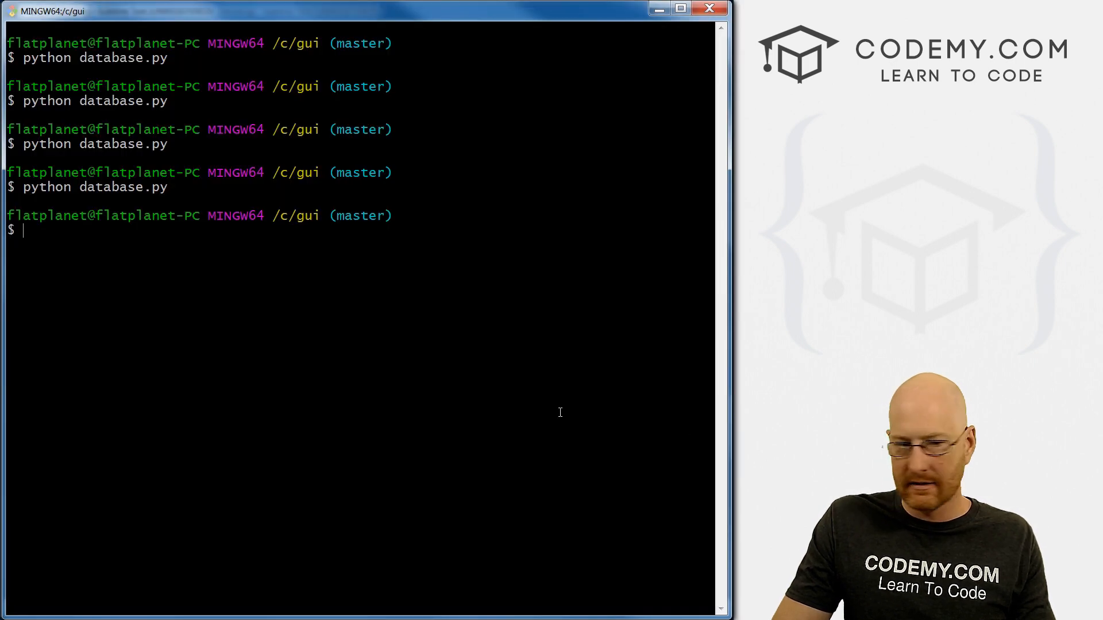
Save the script with the Delete Record button at ipadx=135 and relaunch python database.py from Git Bash.
text(python database.py)
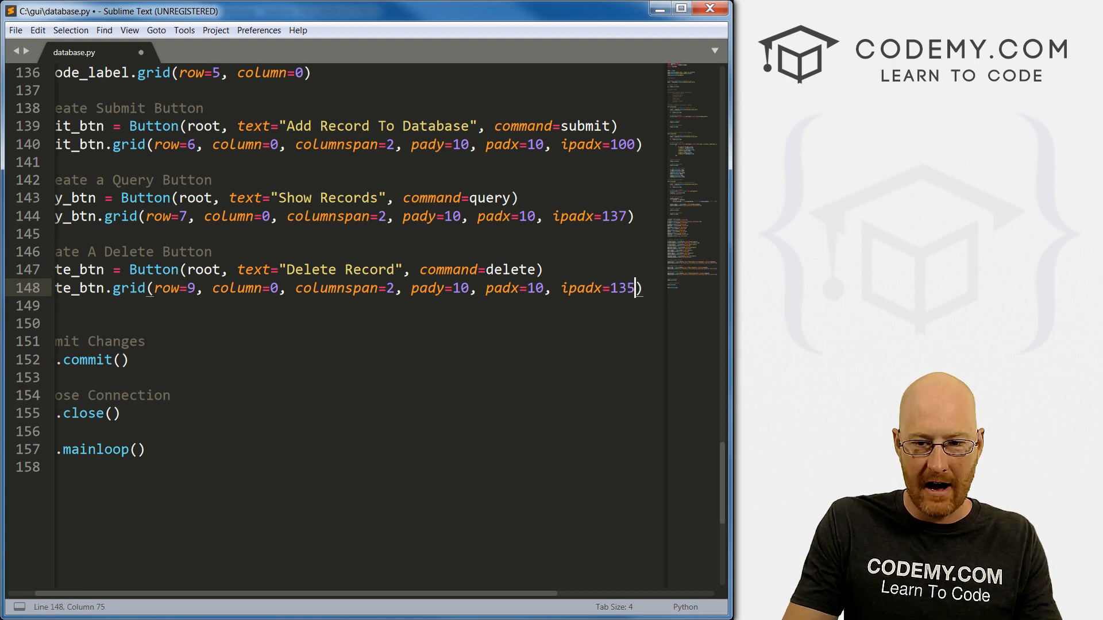
key(ctrl+s)
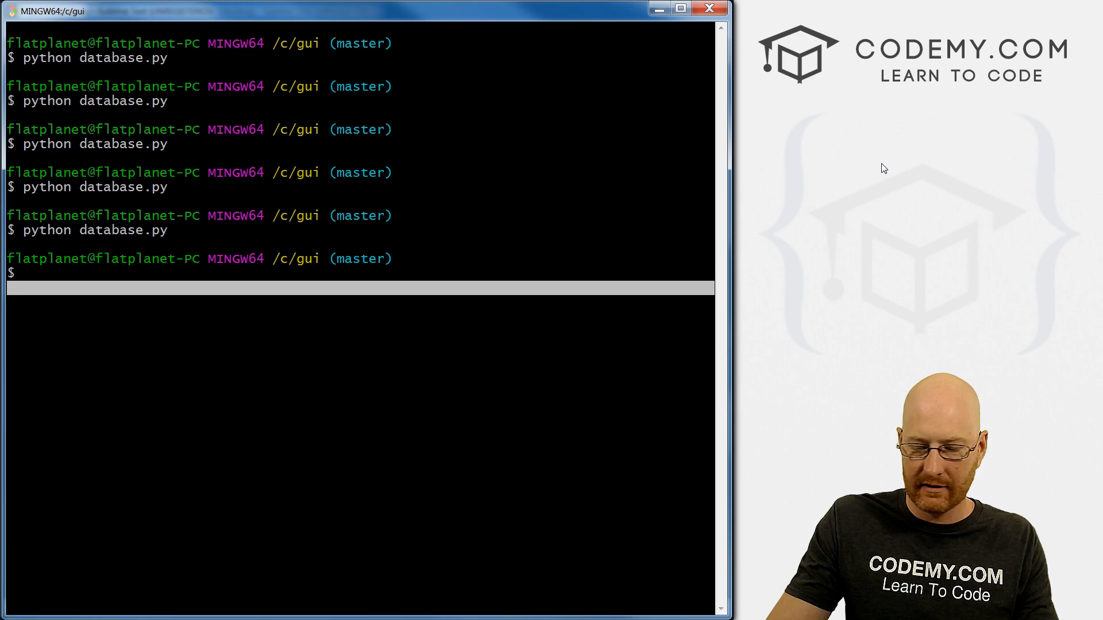
text(python database.py)
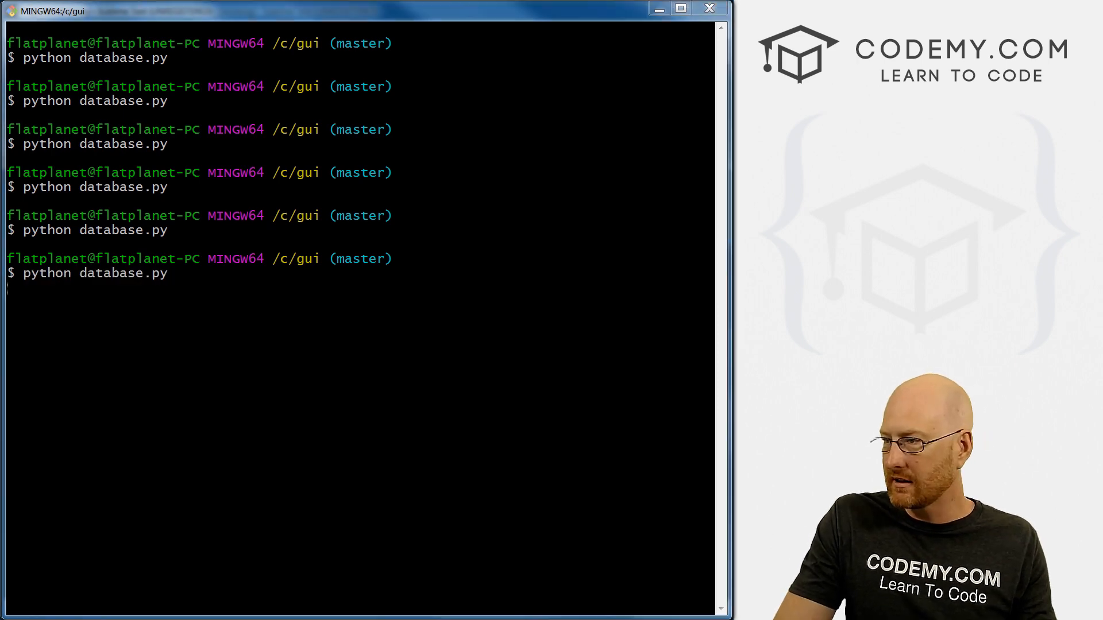
key(enter)
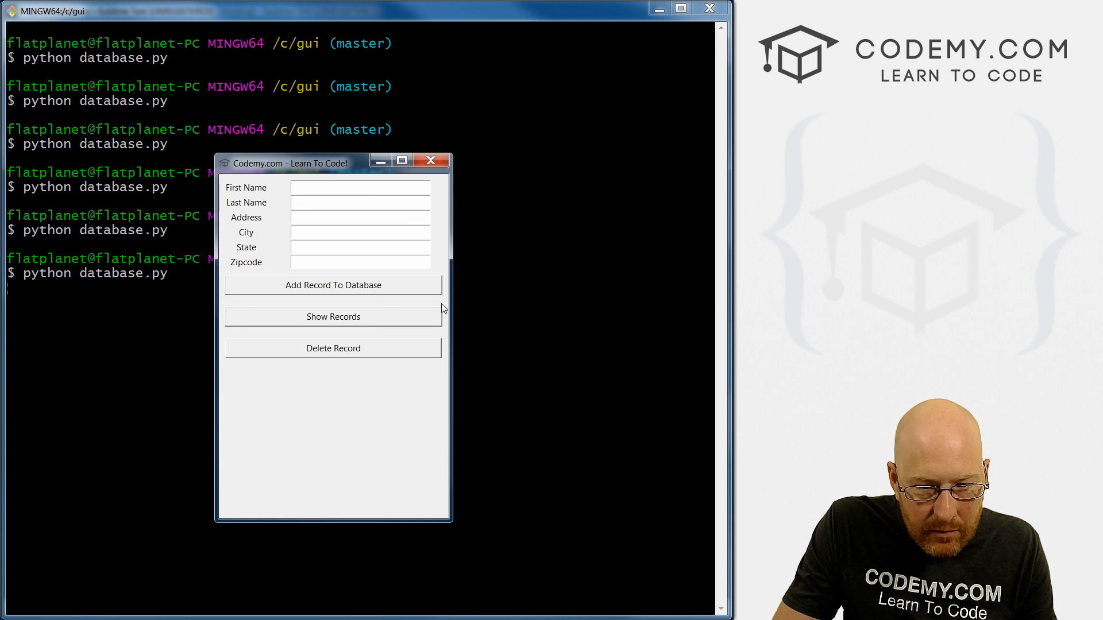
mouse_move(460, 204)
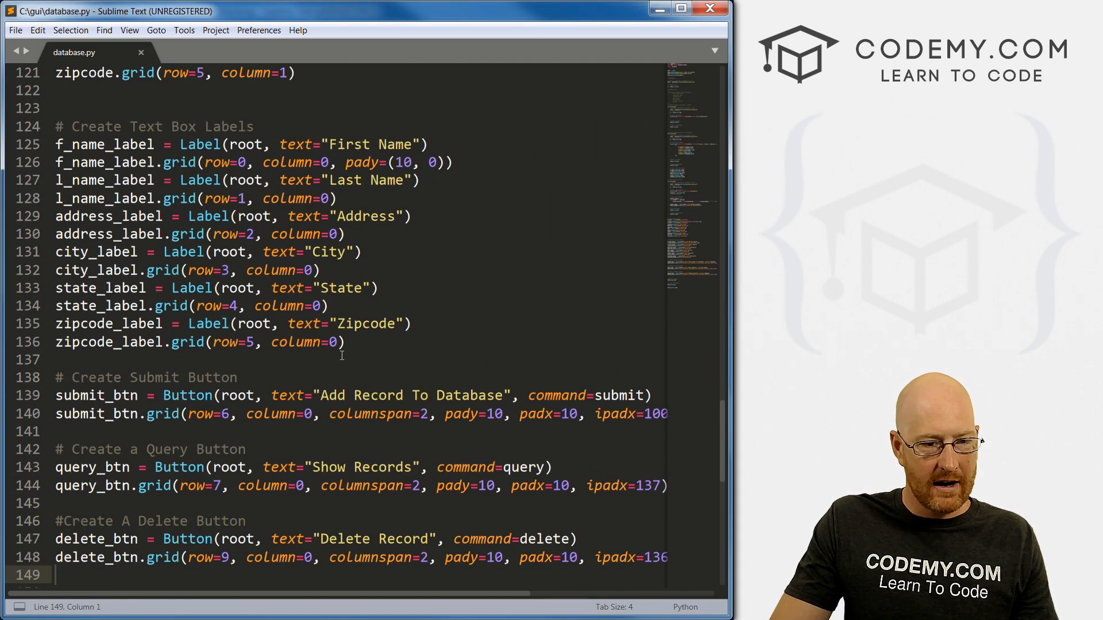
Define delete_box = Entry(root, width=30) after the zipcode entry code.
click(346, 342)
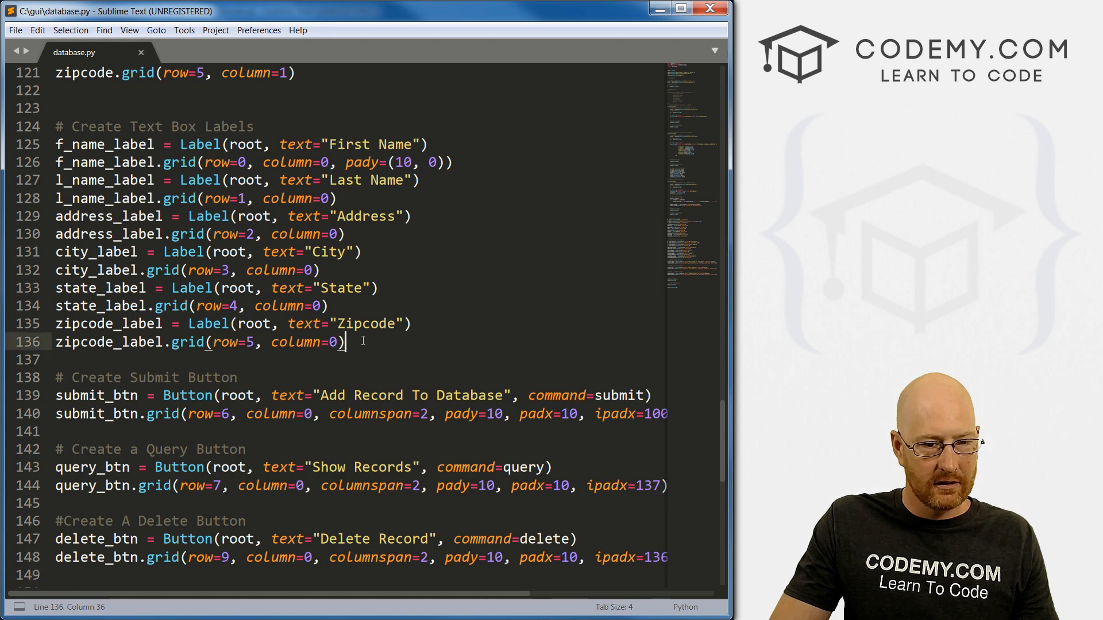
text(delet)
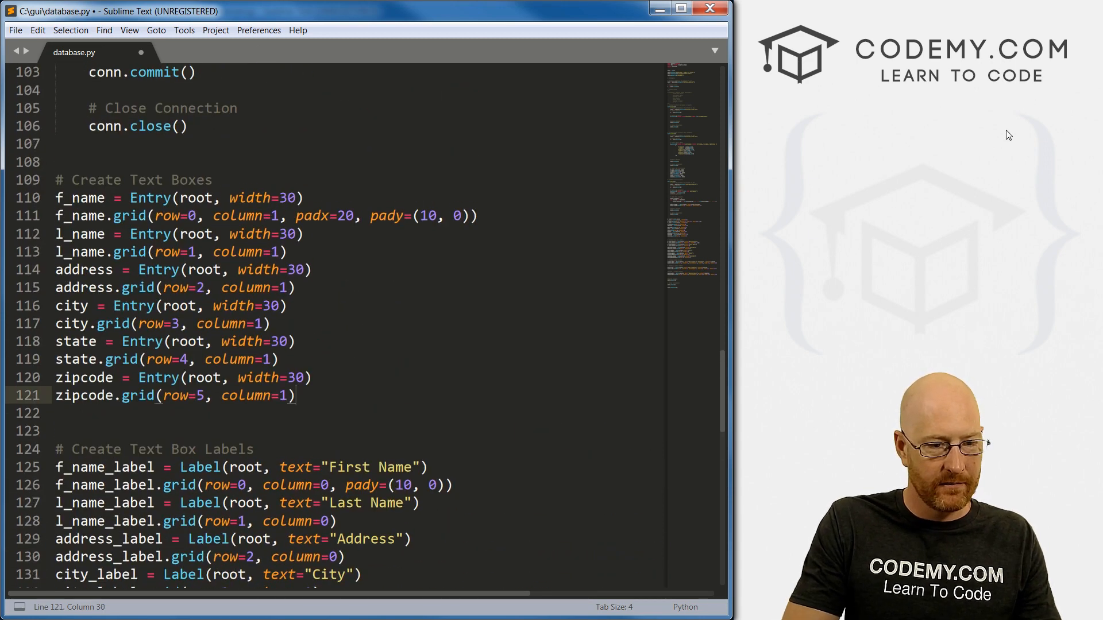
text(delete)
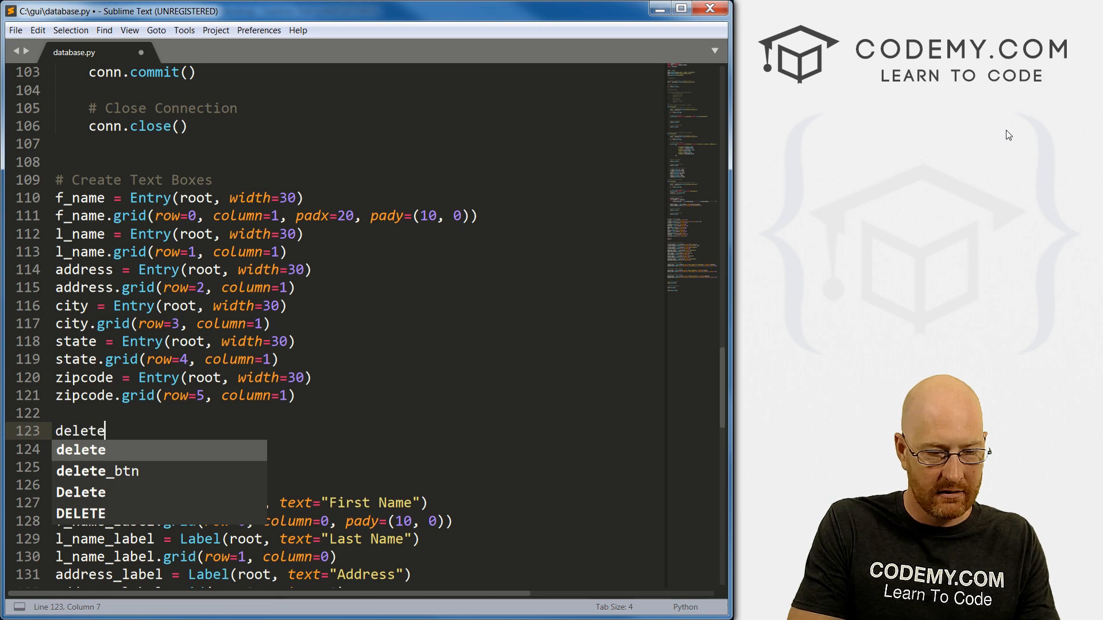
text(_box =)
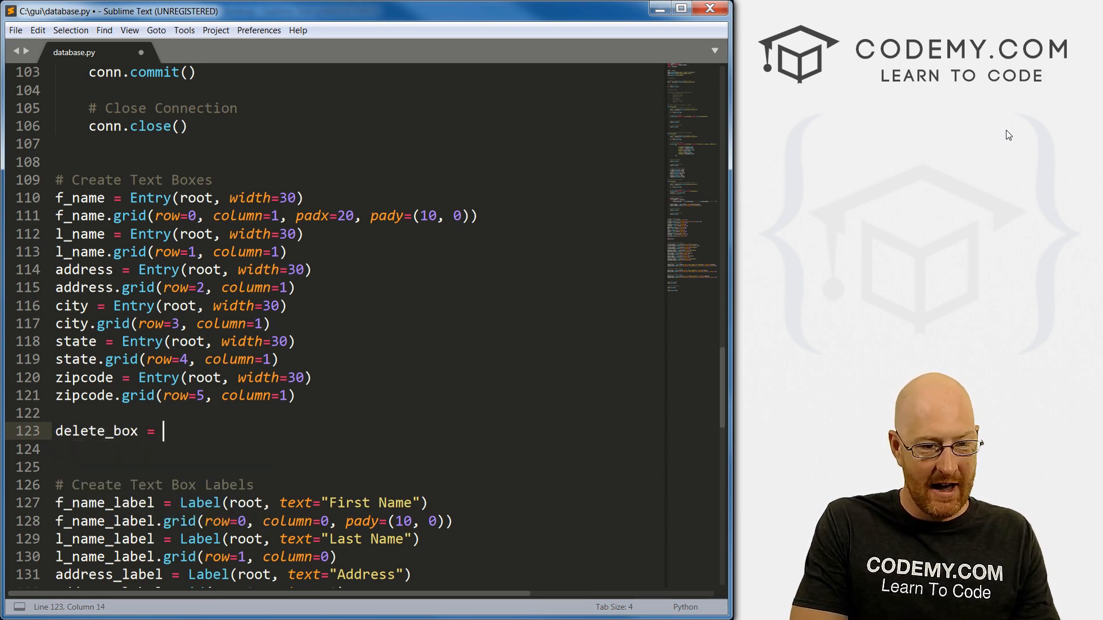
text(Entry(root))
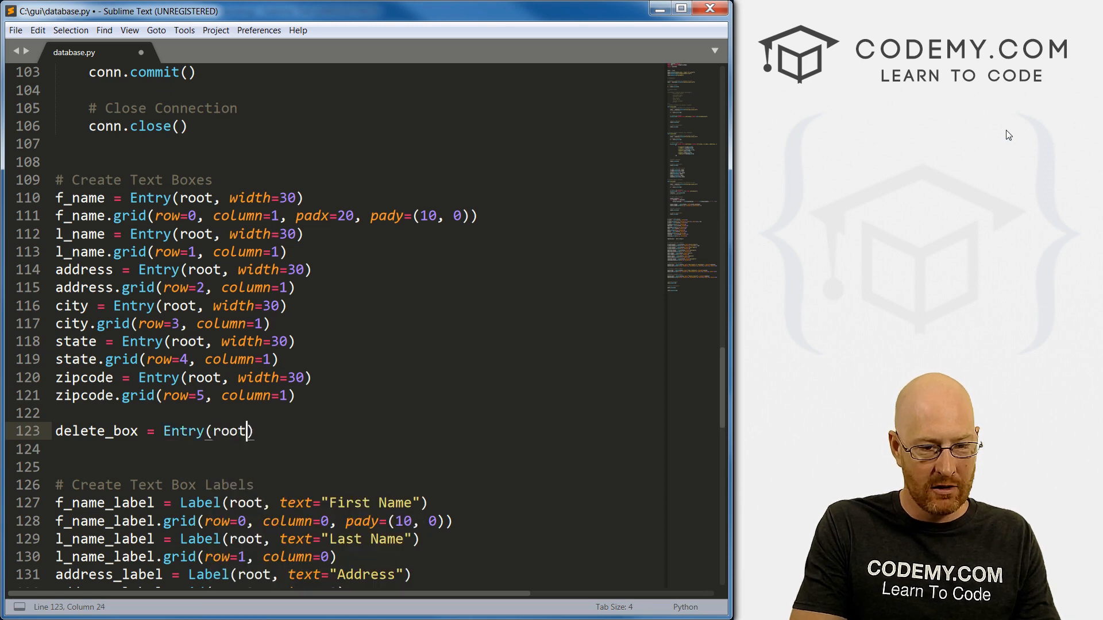
text(, width)
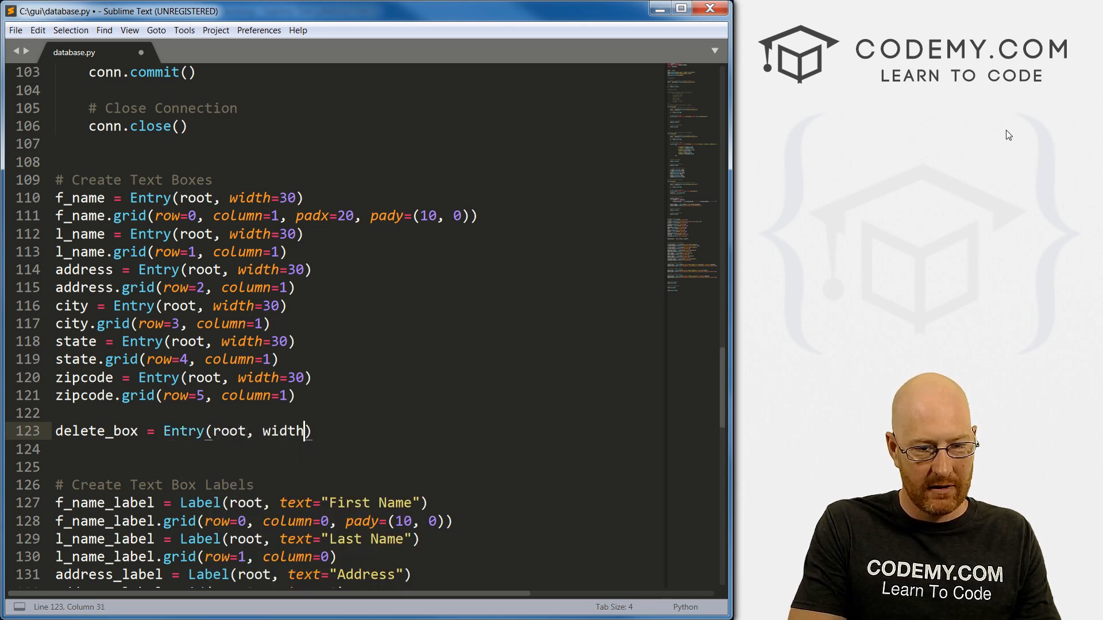
text(=30)
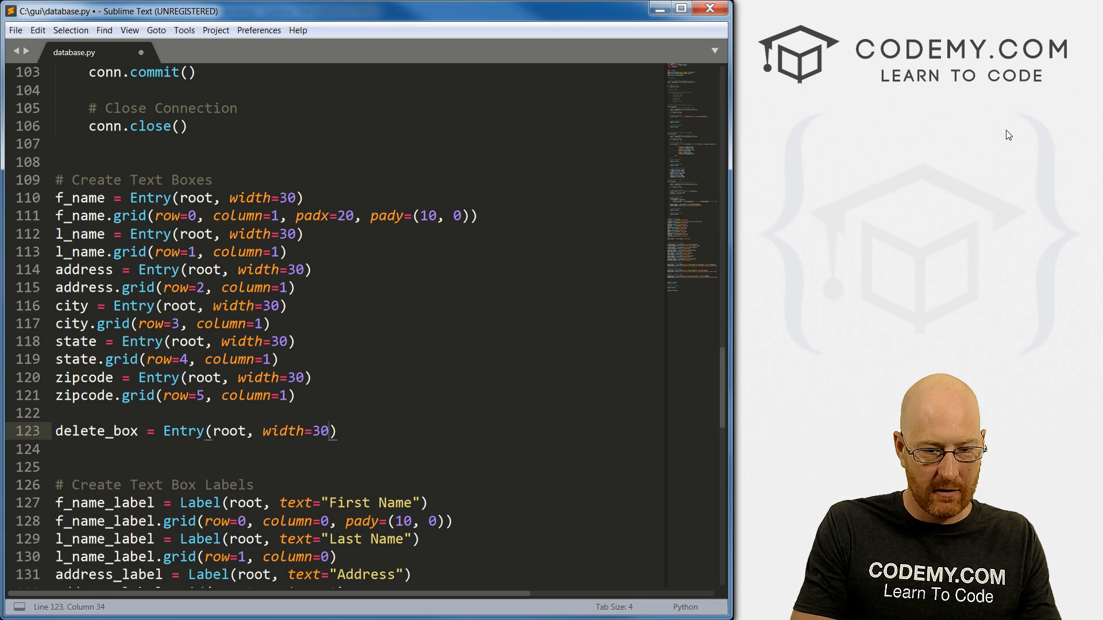
Grid delete_box at row 9, column 1.
text(delete_box)
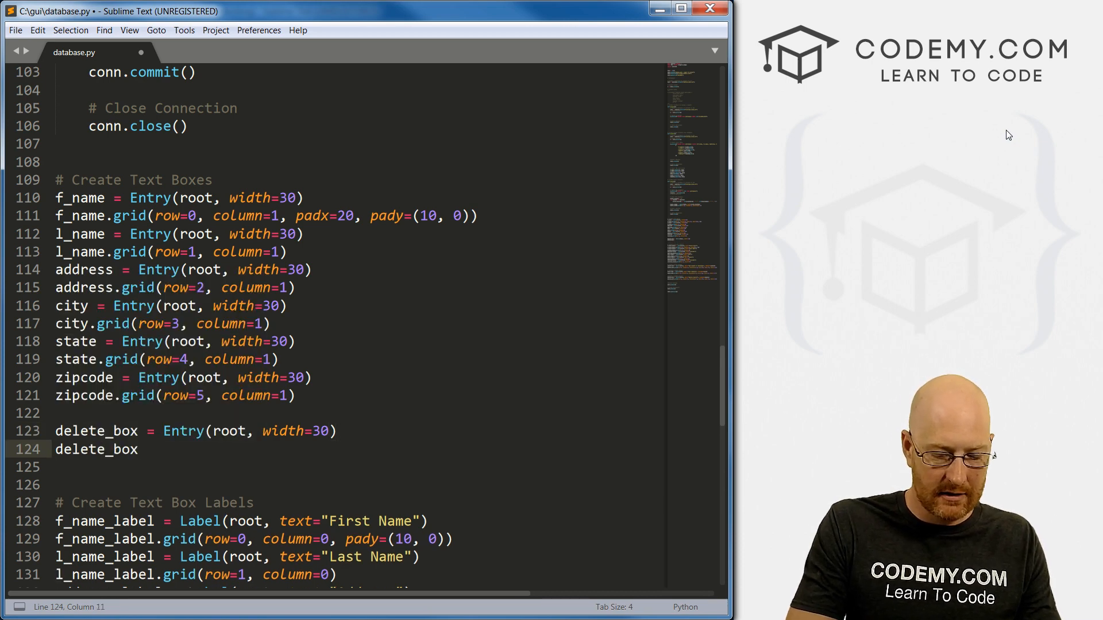
text(.grid)
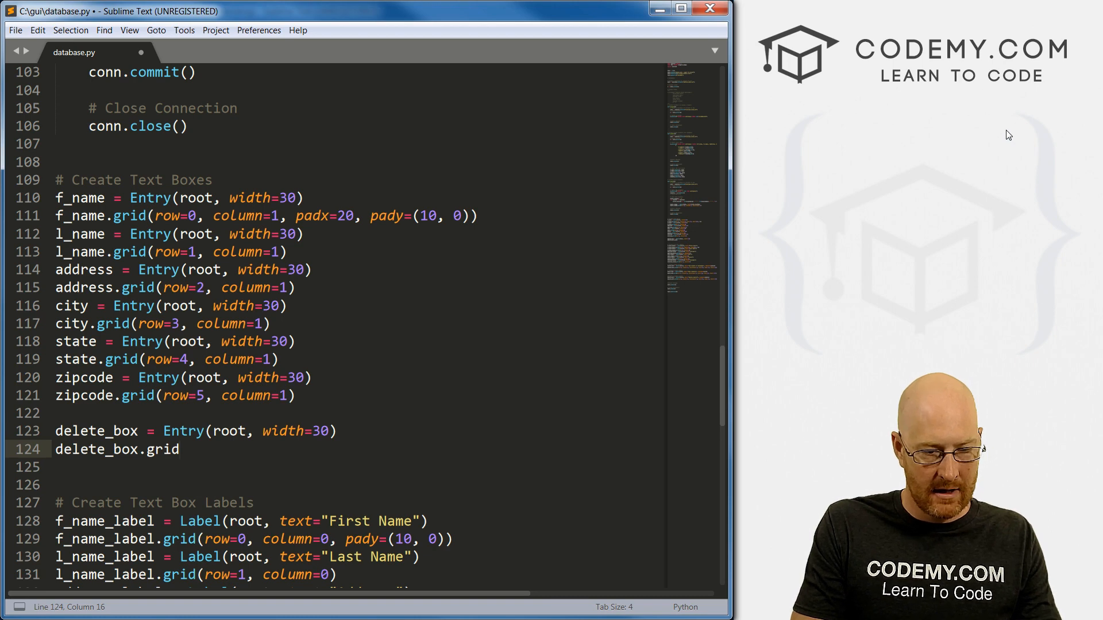
text((ro)
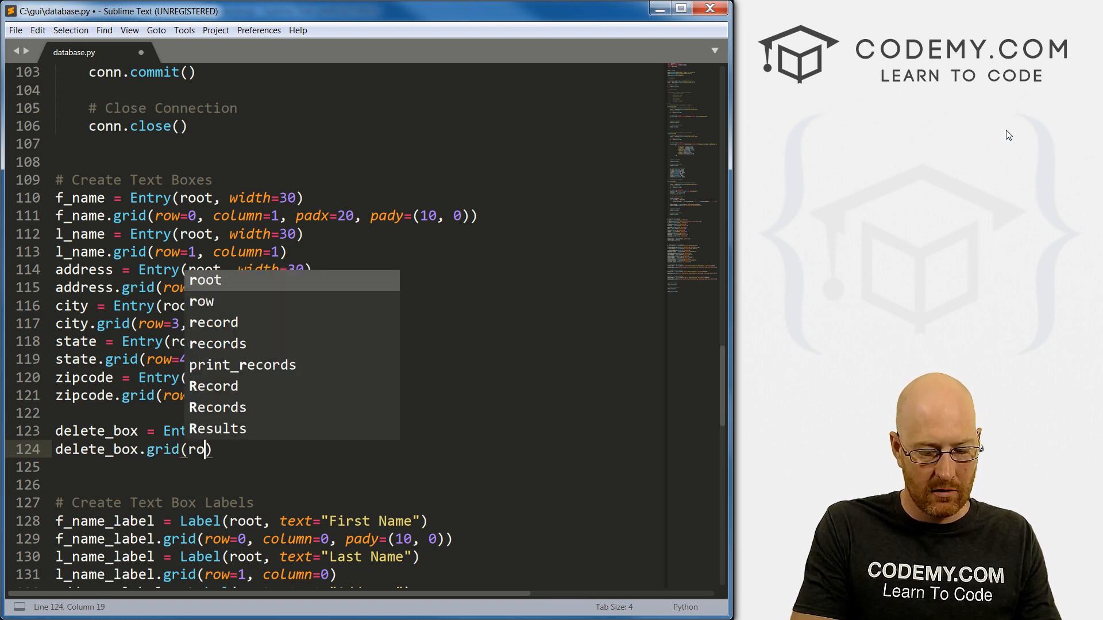
text(w)
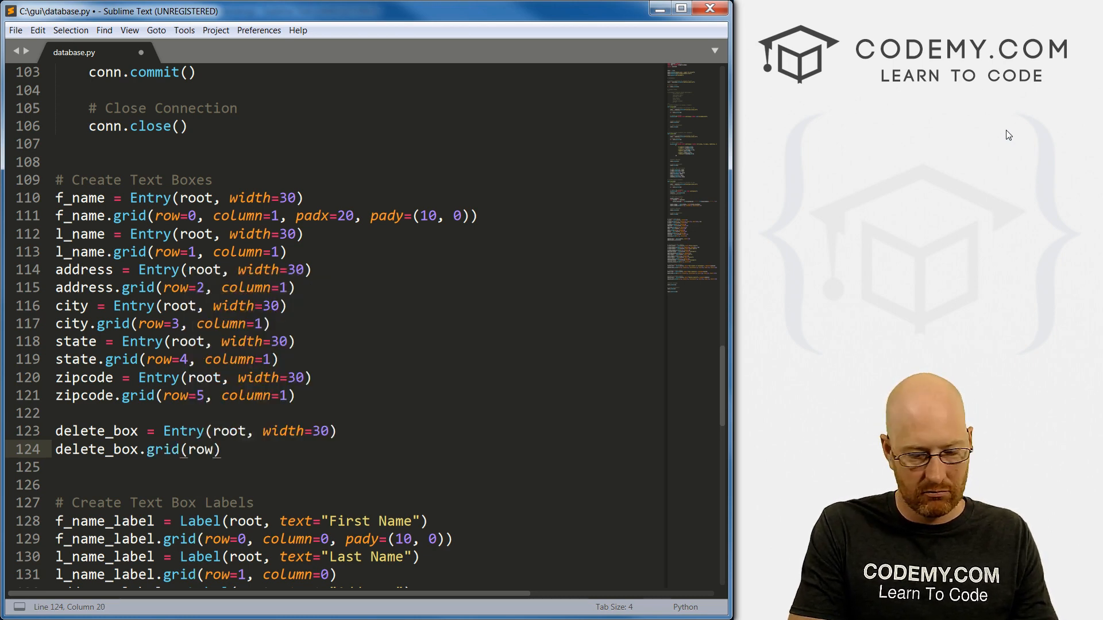
text(=9)
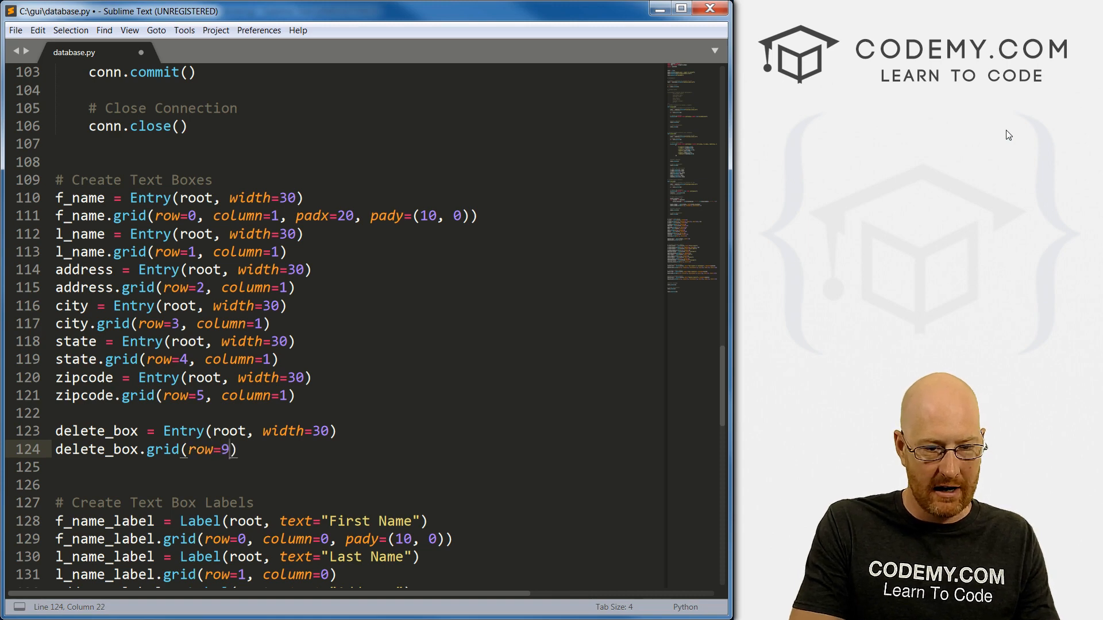
text(, column=1)
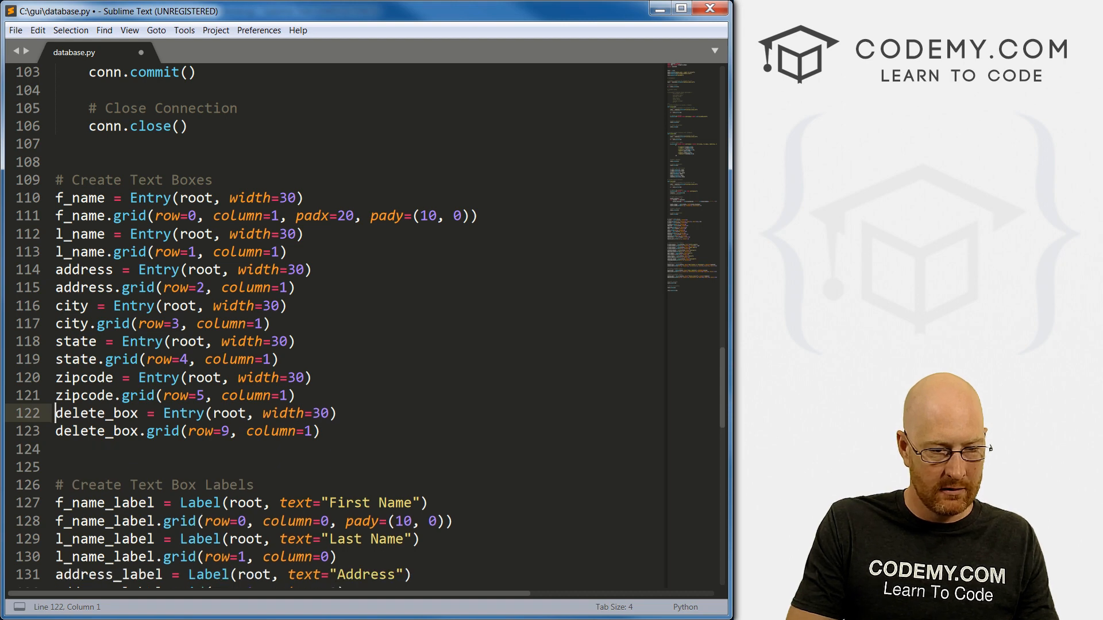
scroll(down, 3)
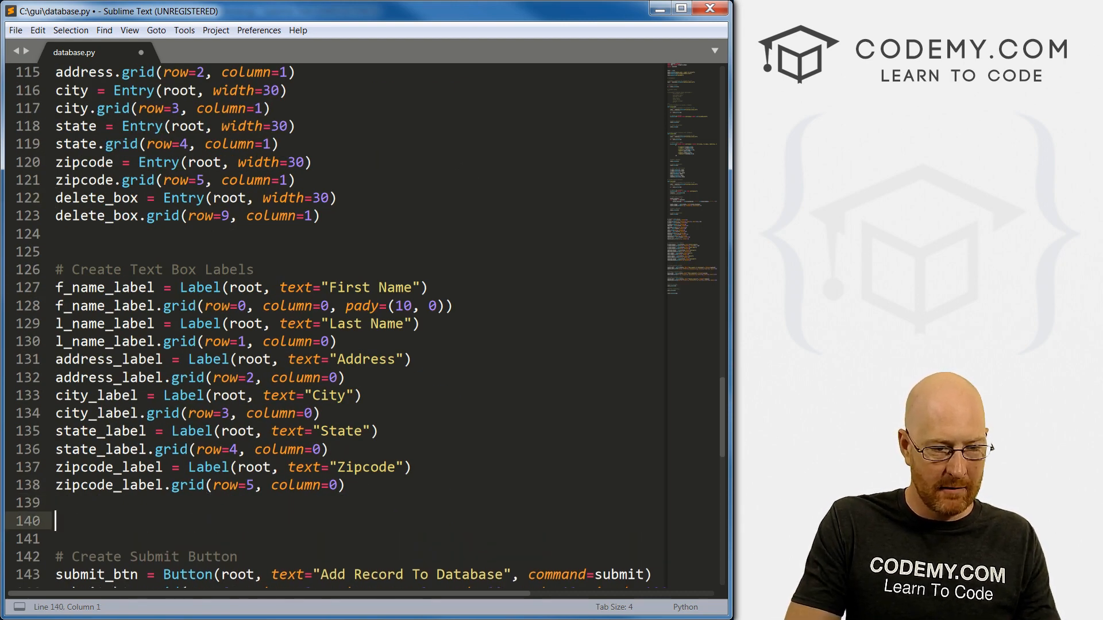
Define delete_box_label = Label(root, text="ID Number") after the zipcode label.
text(delete_box)
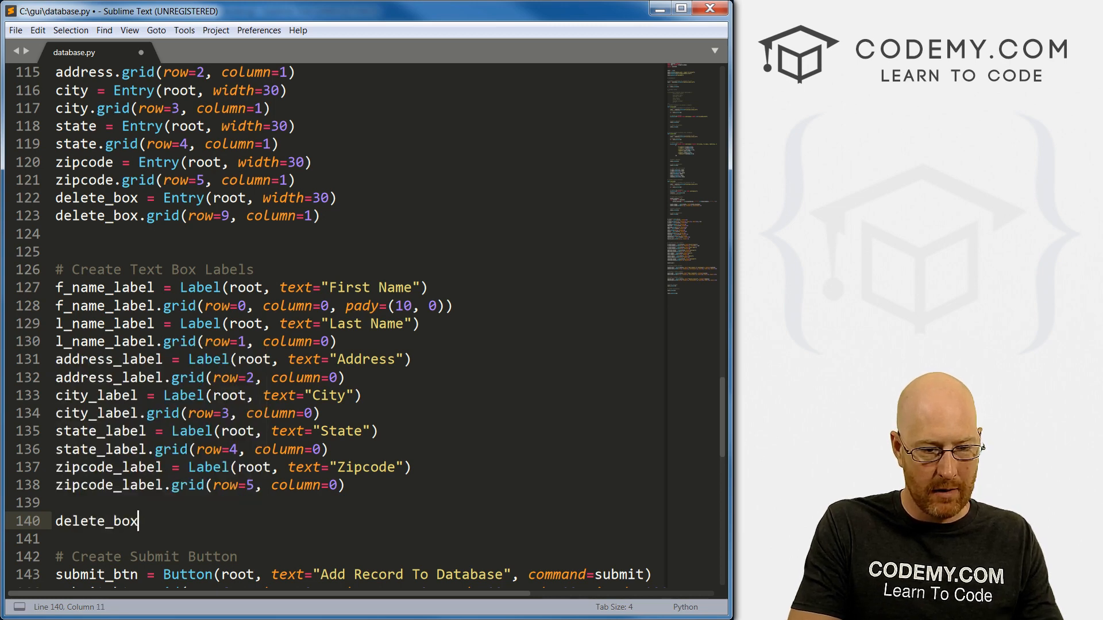
text(_label)
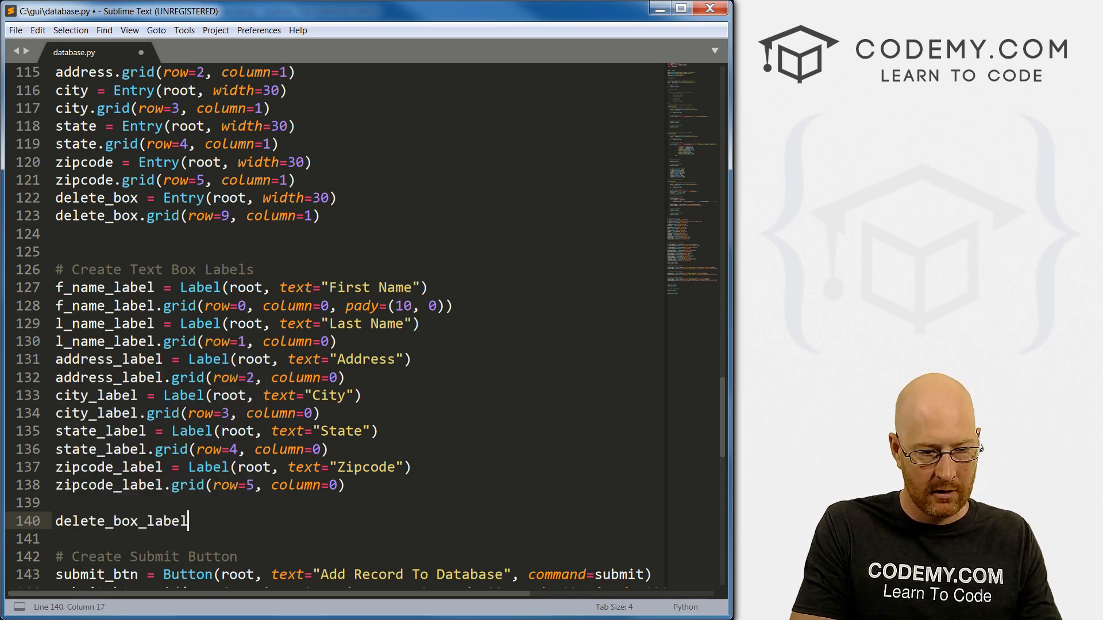
text(= Label(root)
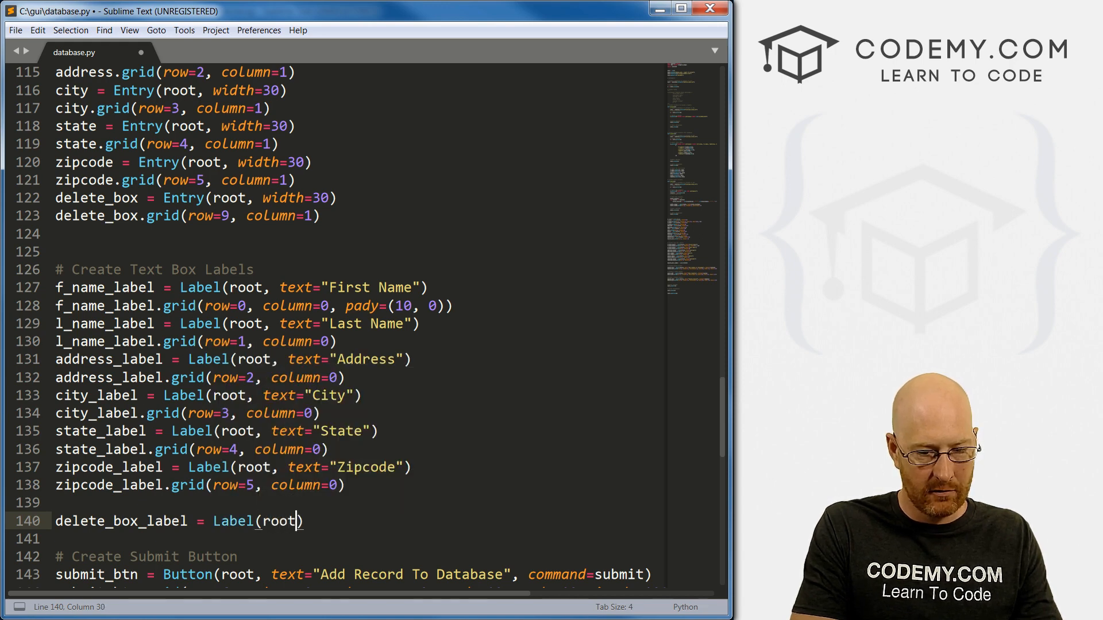
text(, text=")
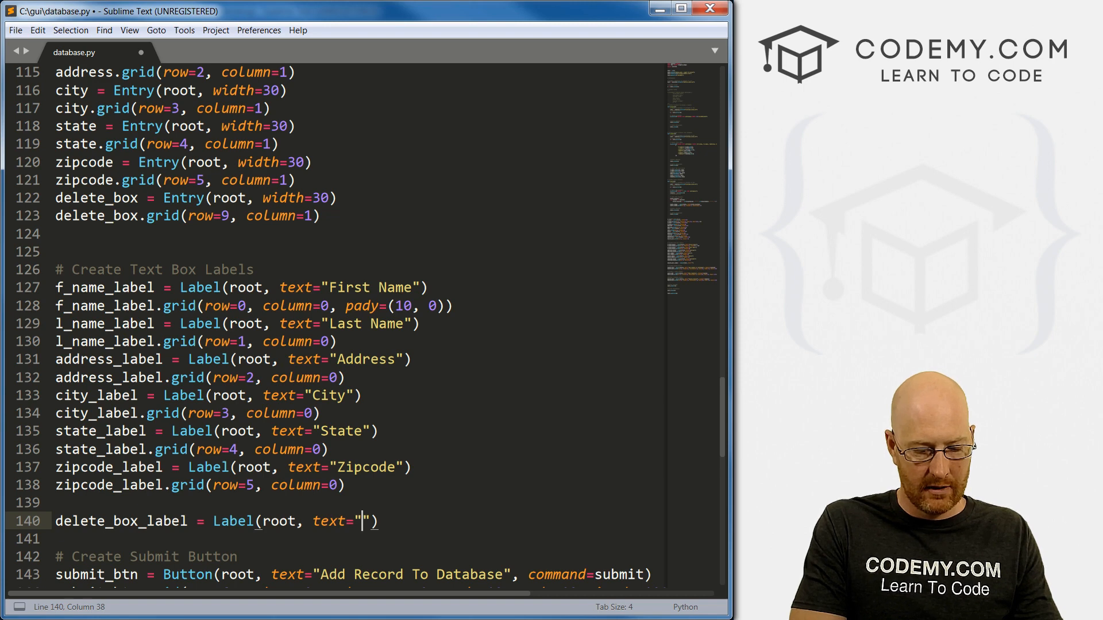
text(ID #)
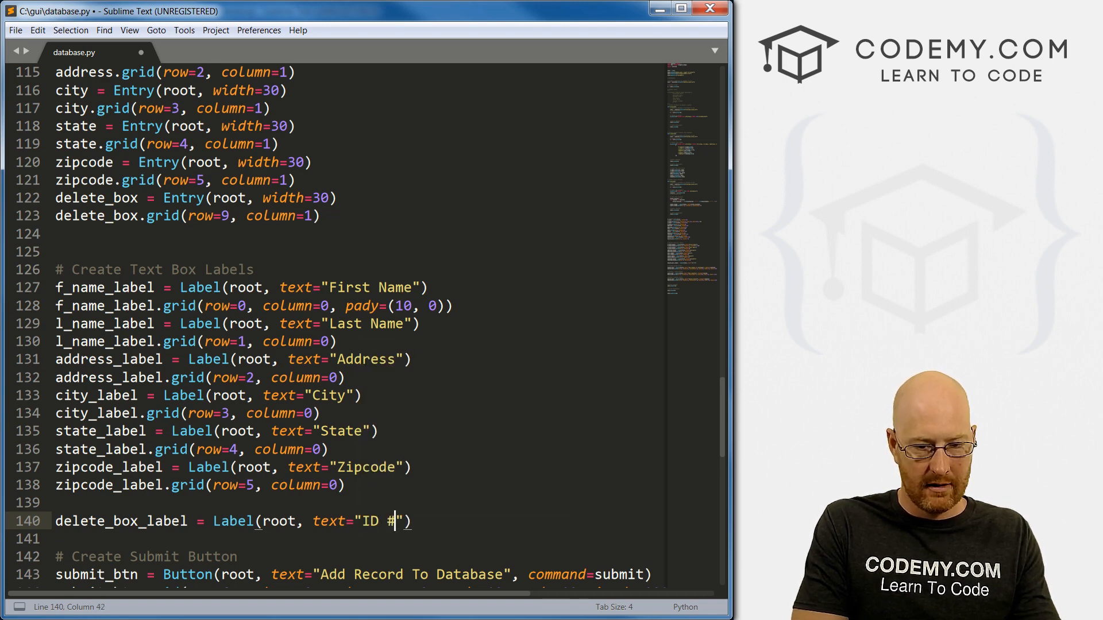
key(Backspace)
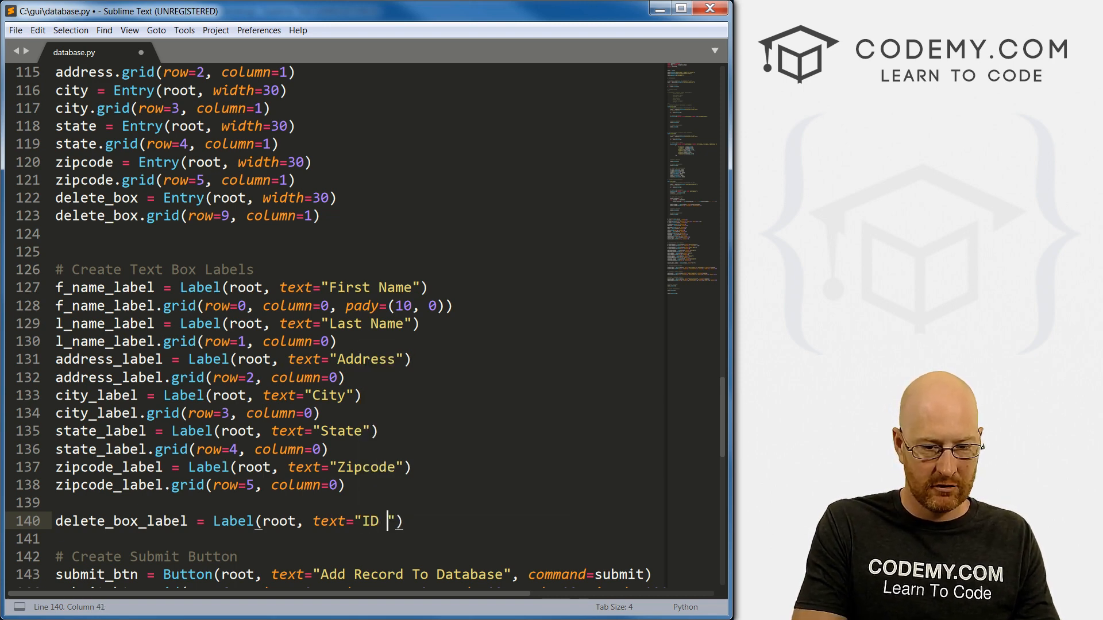
text(Number)
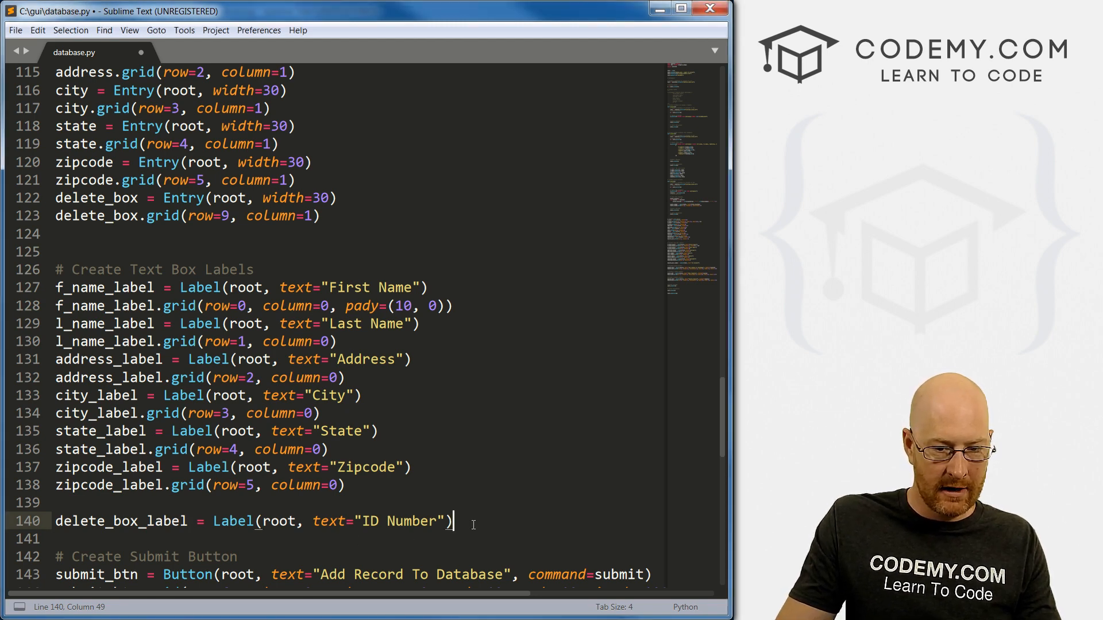
Grid delete_box_label at row 10, column 0.
text(delete_box_label)
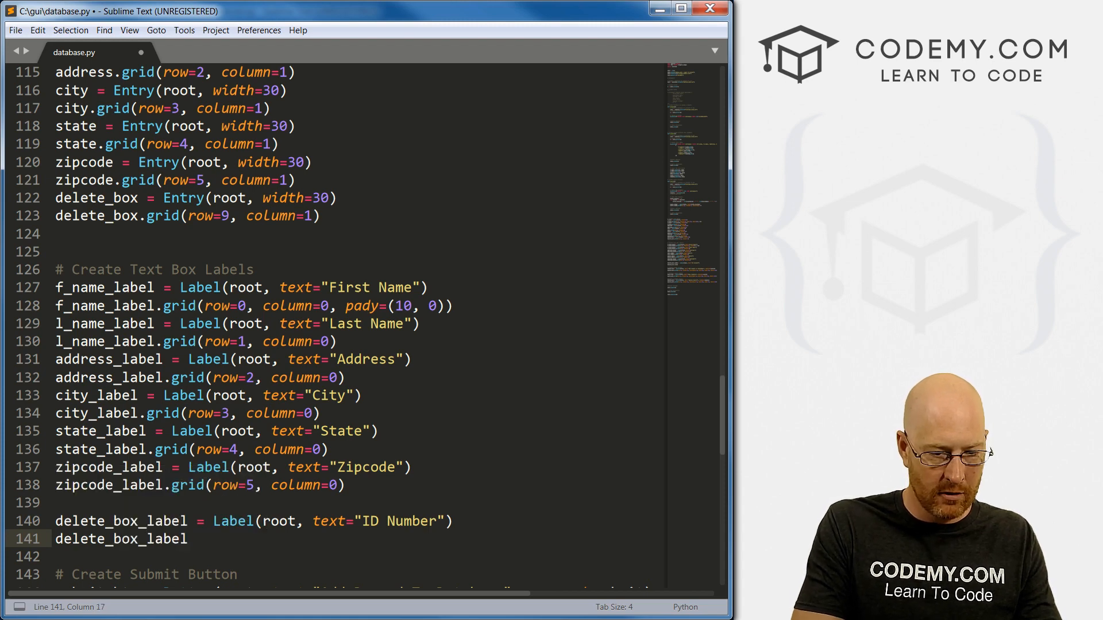
text(.grid)
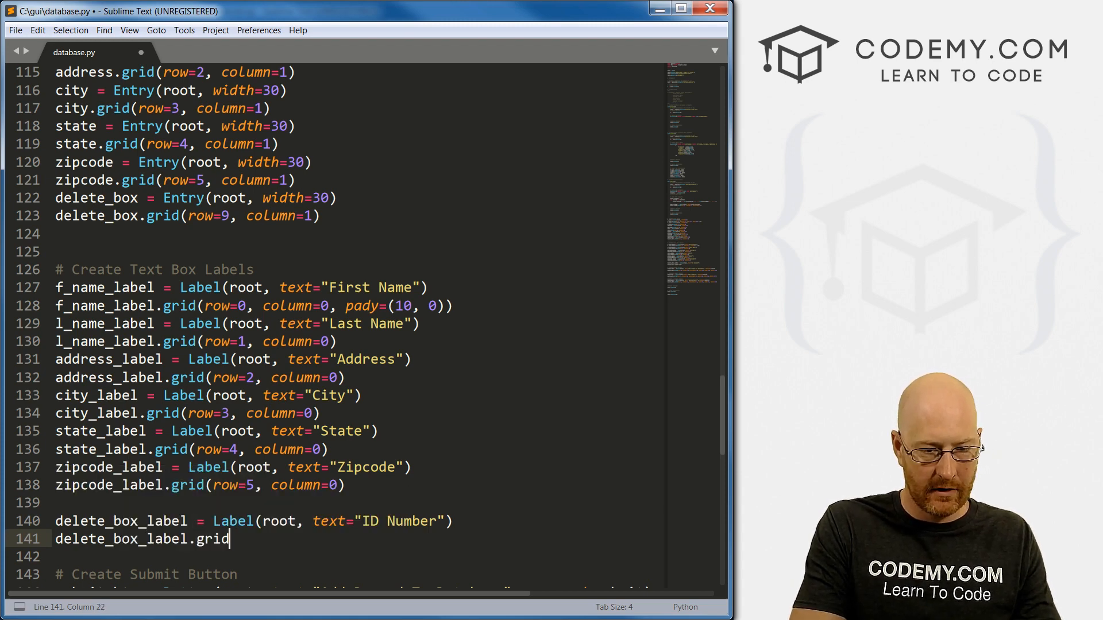
text((row=)
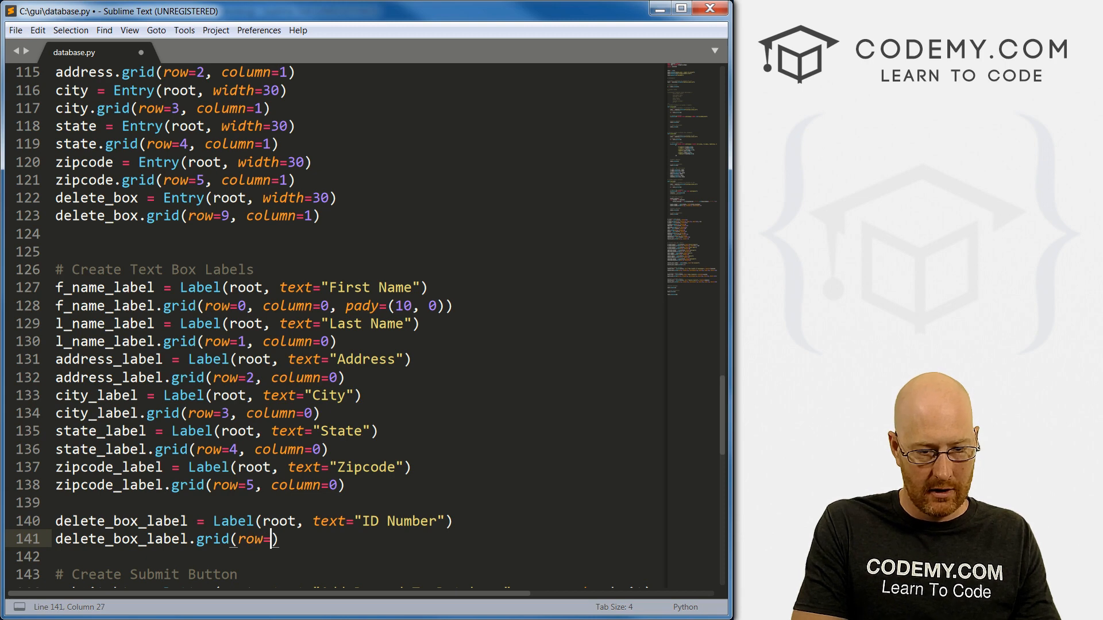
text(10)
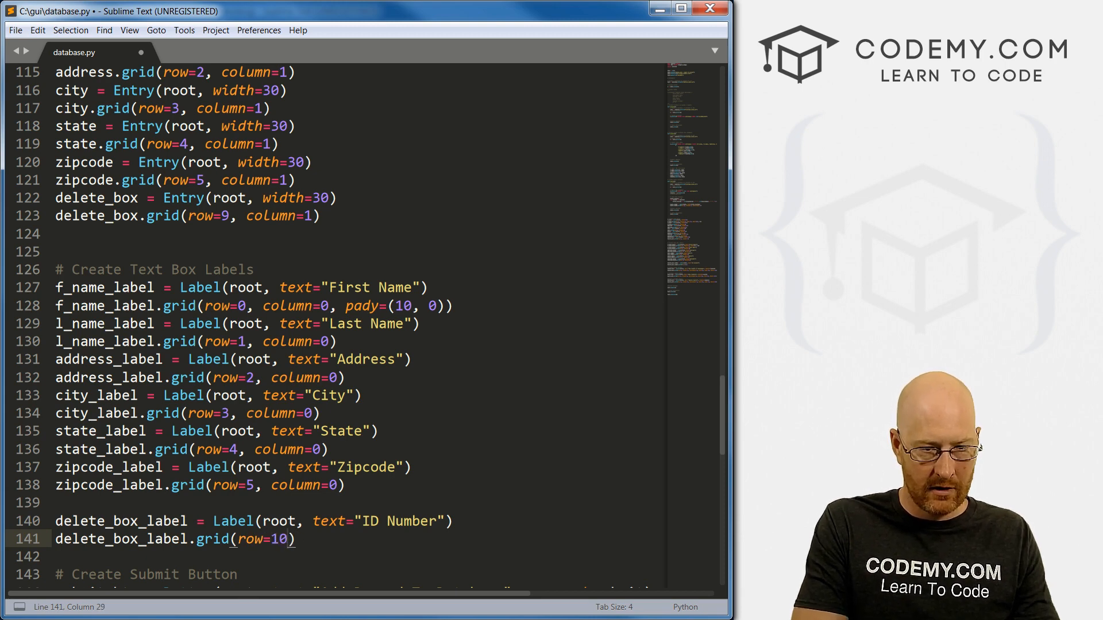
text(colu,)
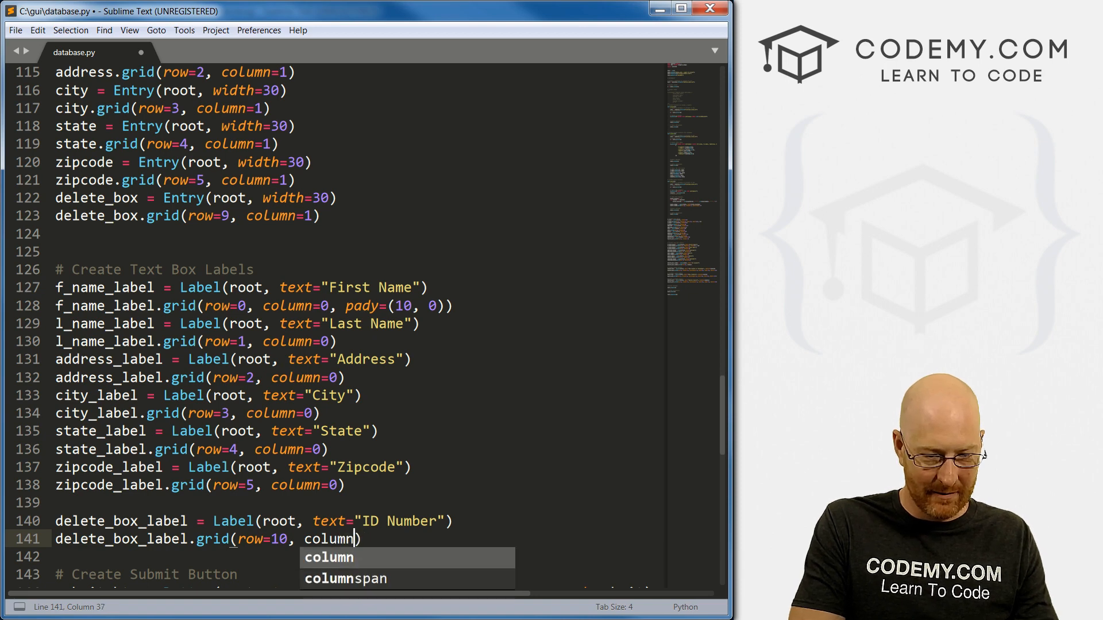
text(=)
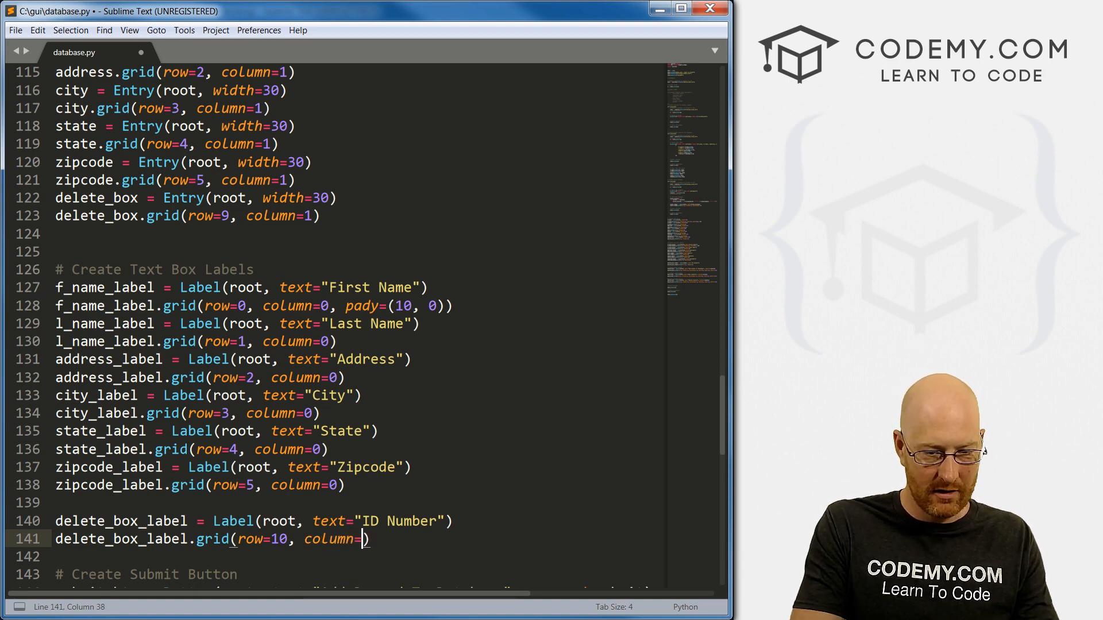
text(0)
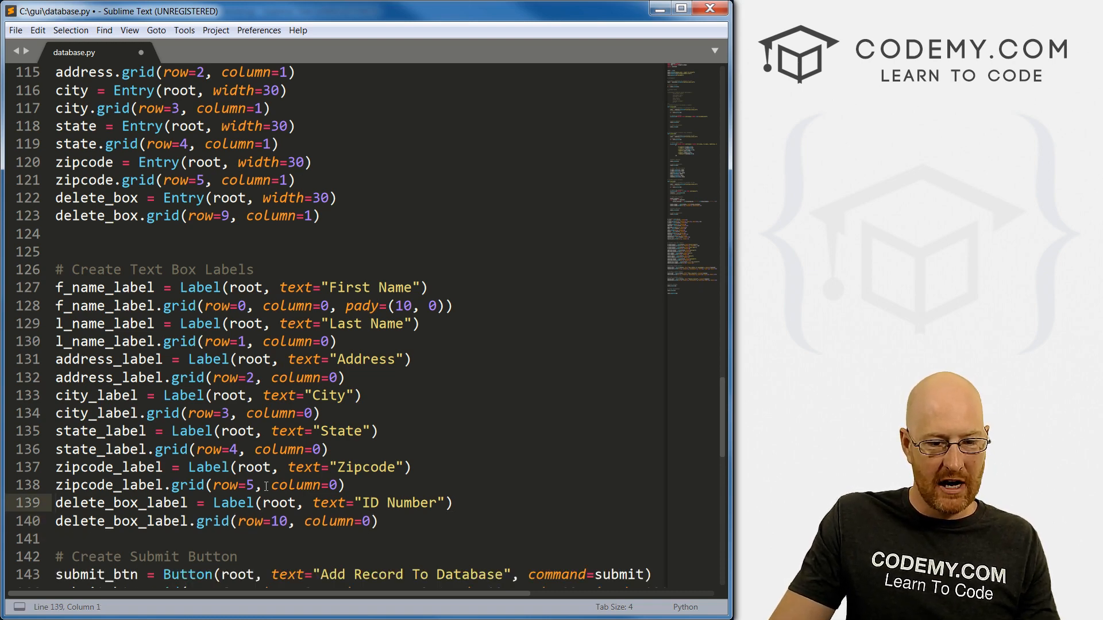
Move delete_btn.grid to row 11 and save the script.
scroll(down, 3)
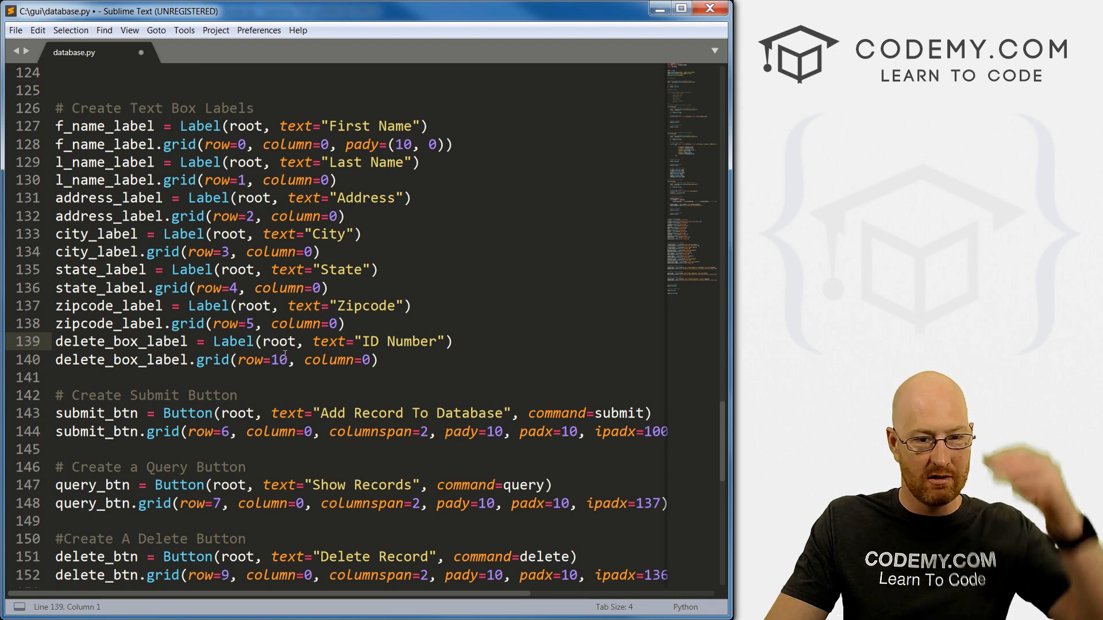
scroll(down, 3)
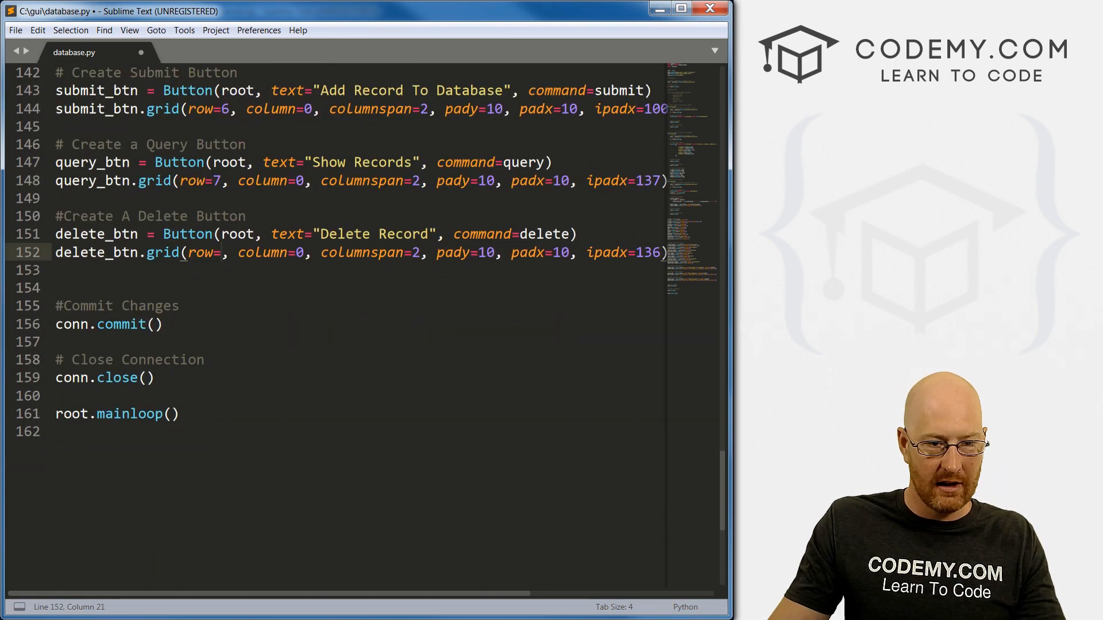
text(11)
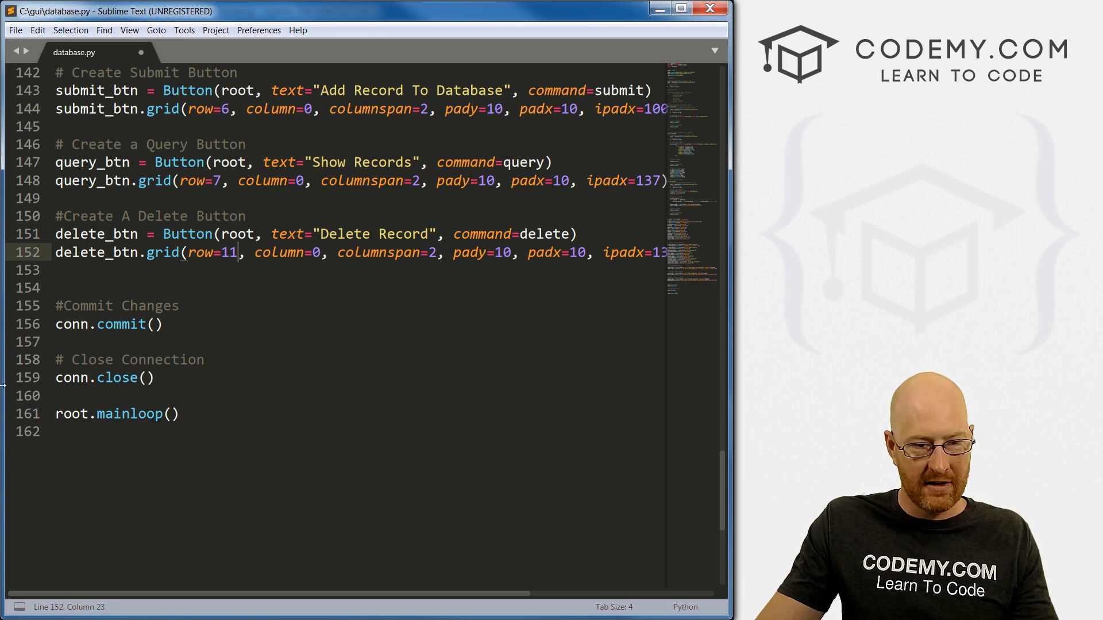
key(ctrl+s)
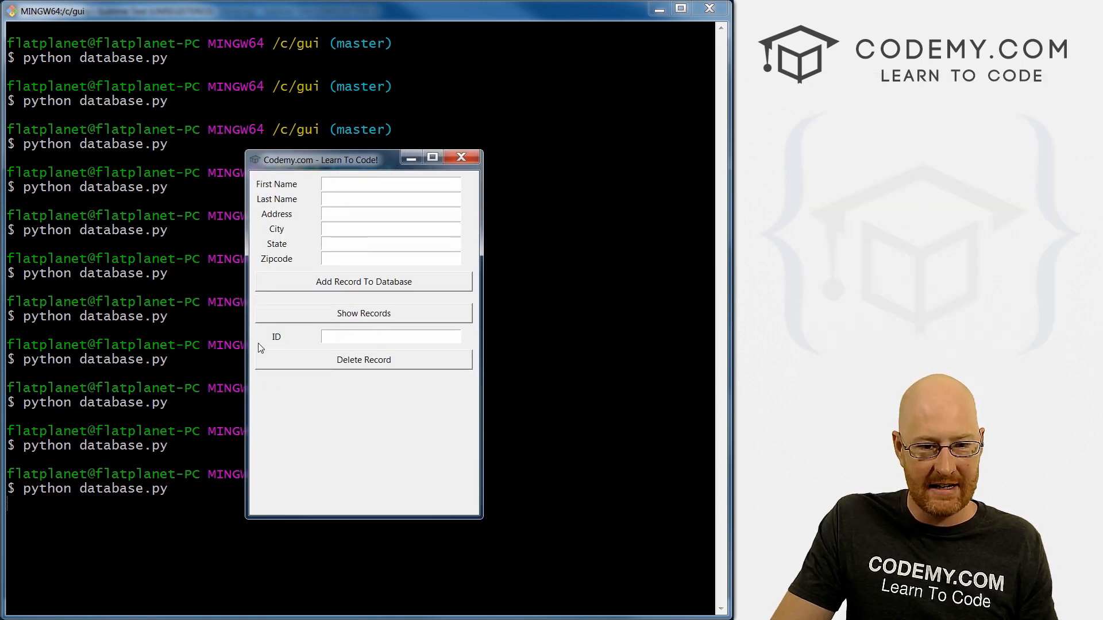
mouse_move(427, 222)
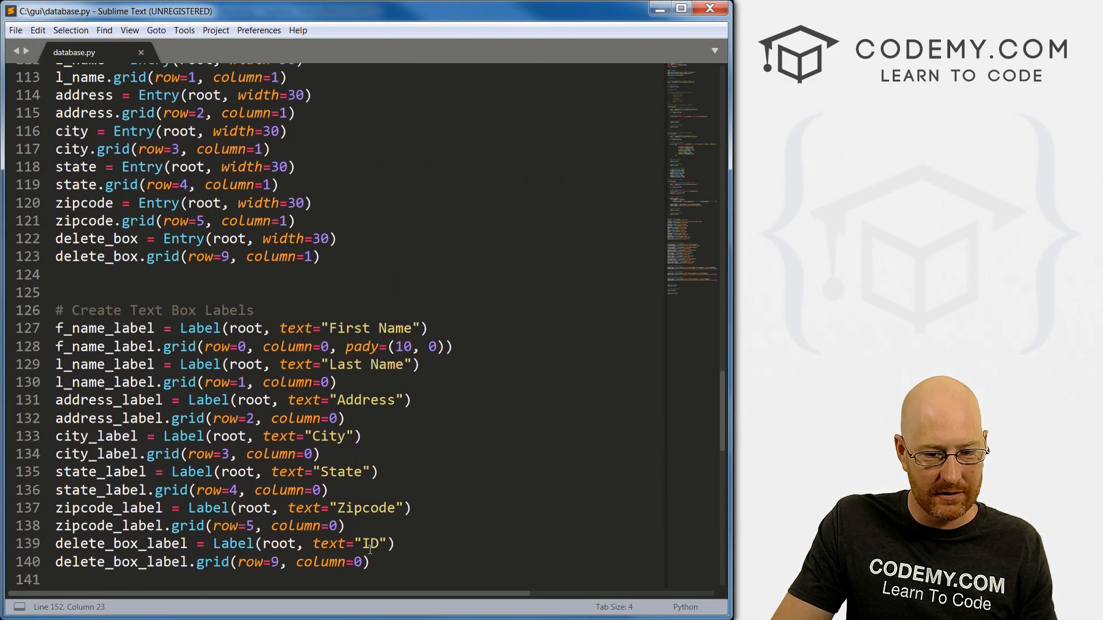
Change the delete_box_label text from "ID" to "Delete ID" and save.
scroll(down, 3)
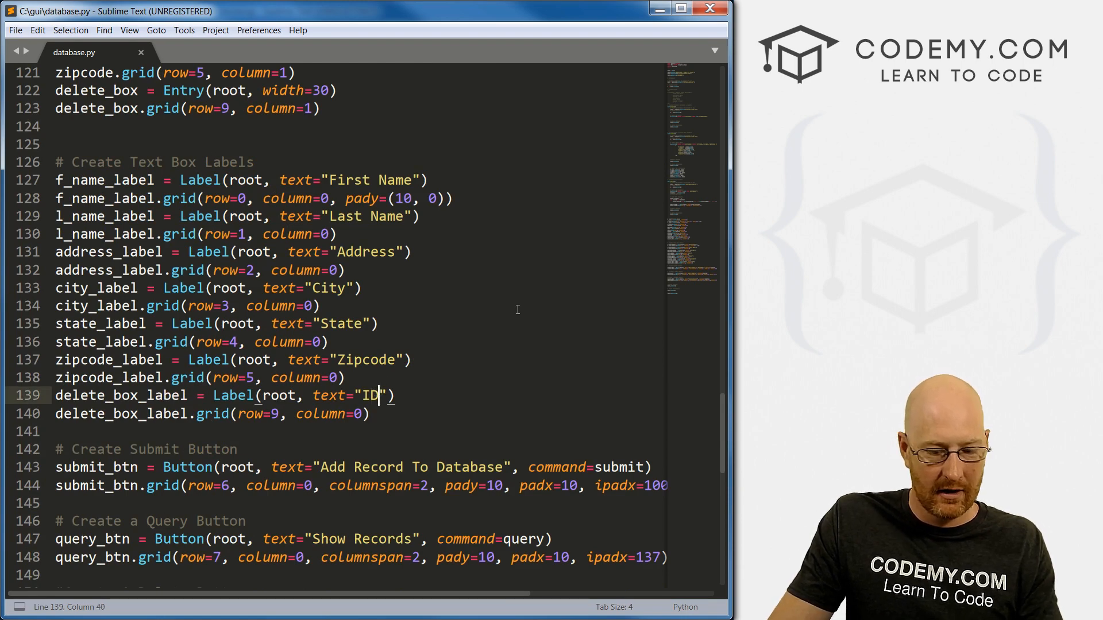
text(elete)
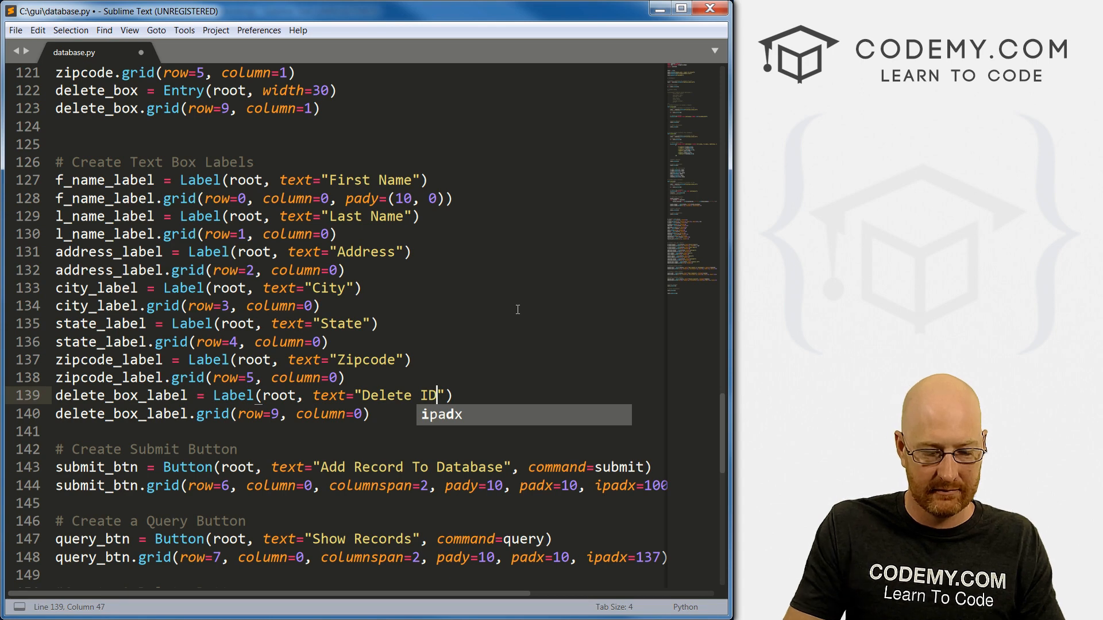
key(ctrl+s)
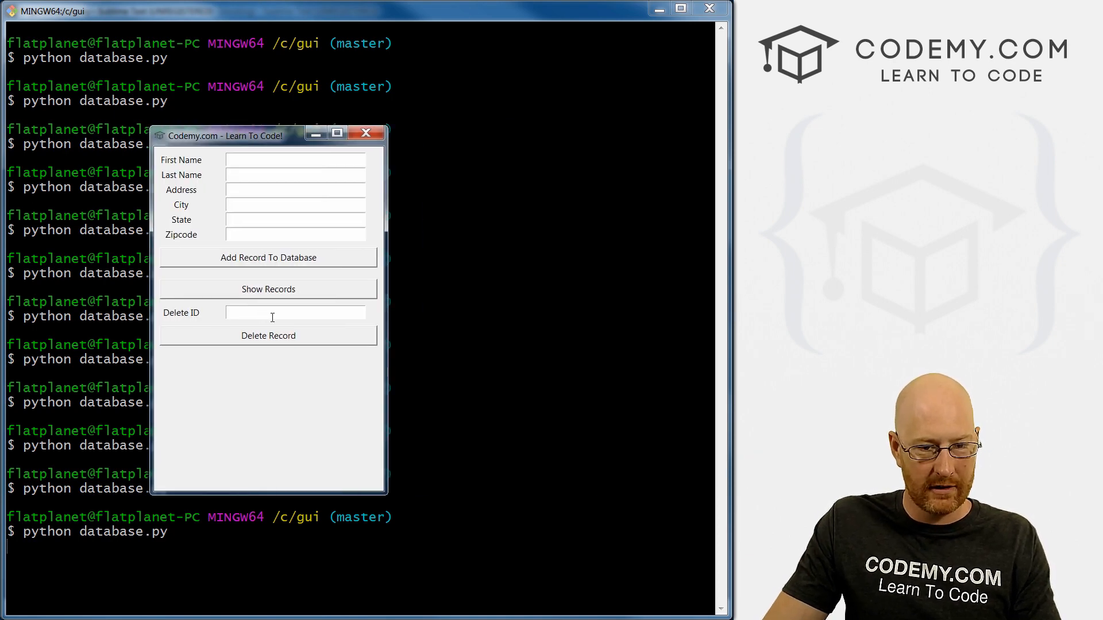
In the relaunched app, focus the Delete ID entry and list the stored records.
click(295, 312)
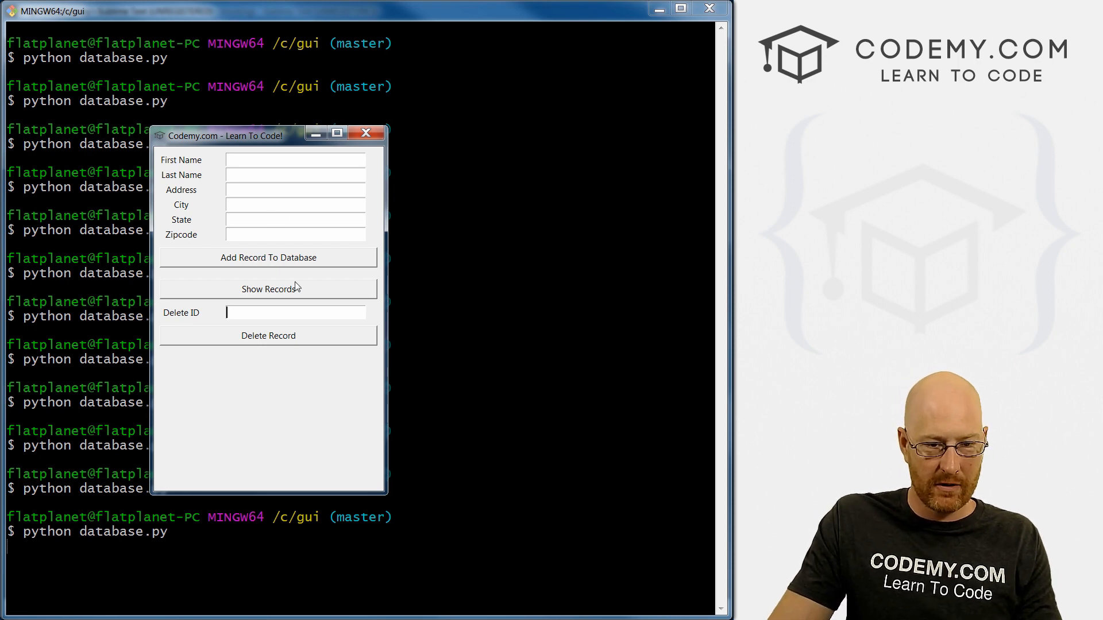
click(269, 289)
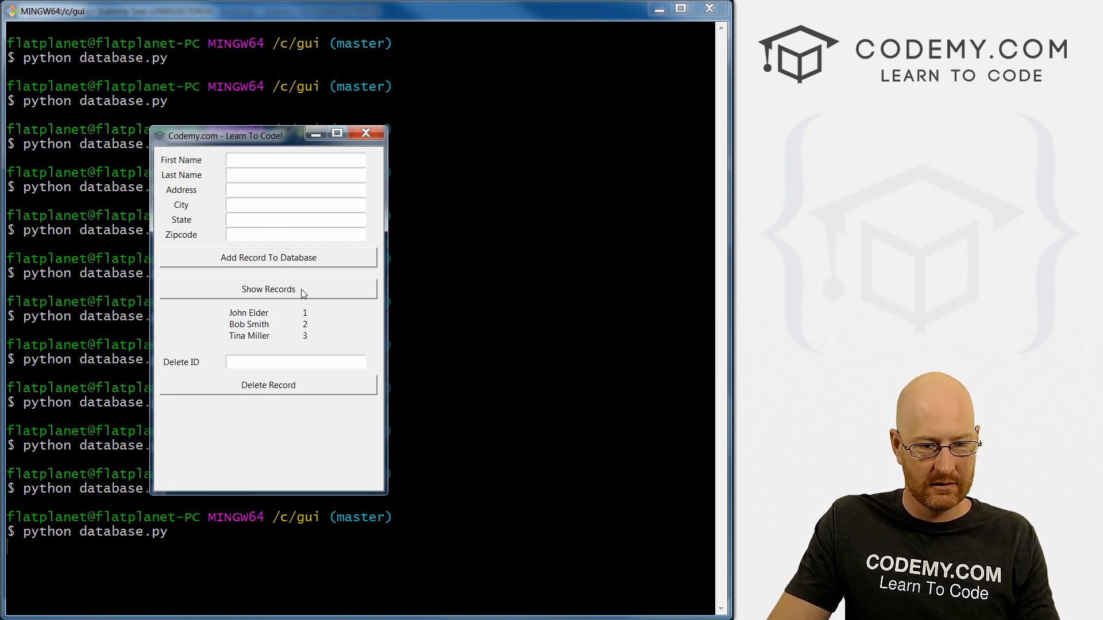
Close the app, move query_label.grid from row 8 to row 11 and save.
click(295, 362)
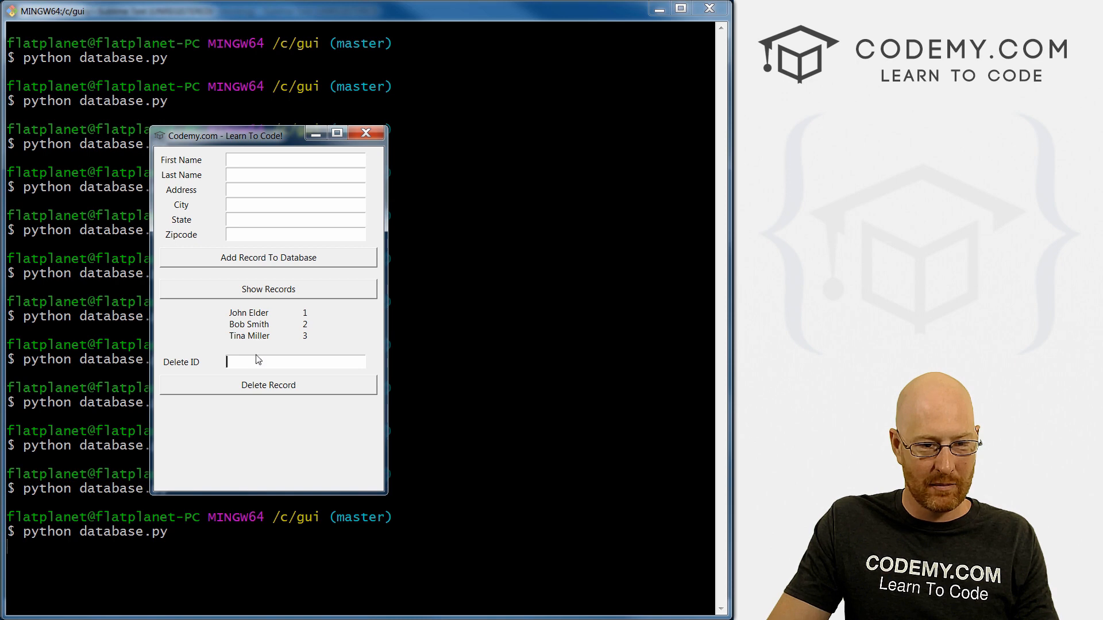
mouse_move(323, 297)
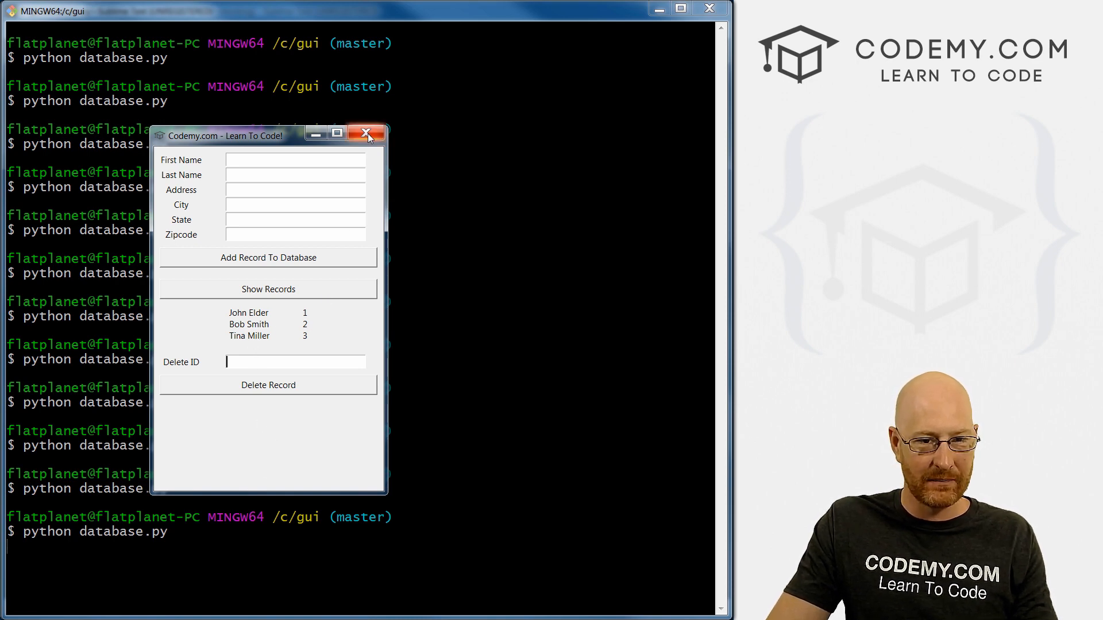
click(366, 133)
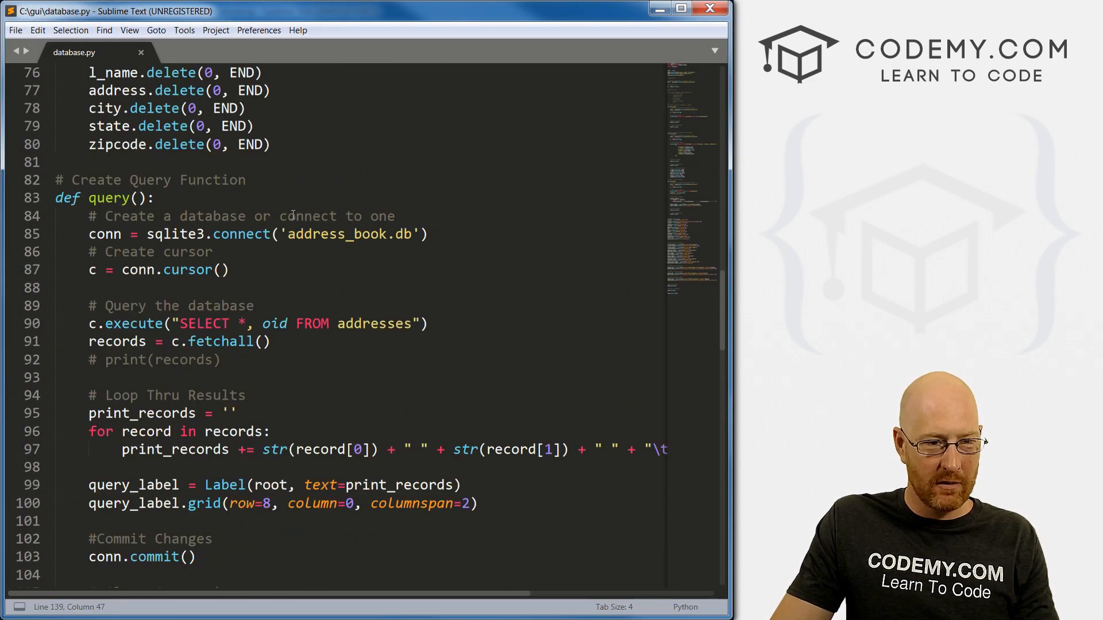
scroll(down, 3)
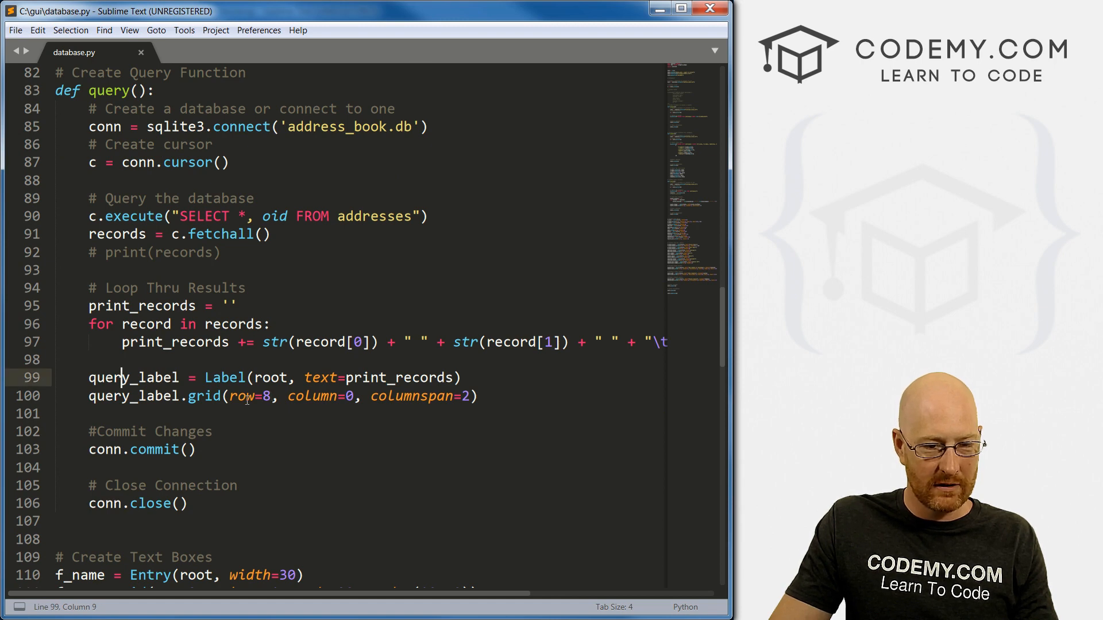
text(11)
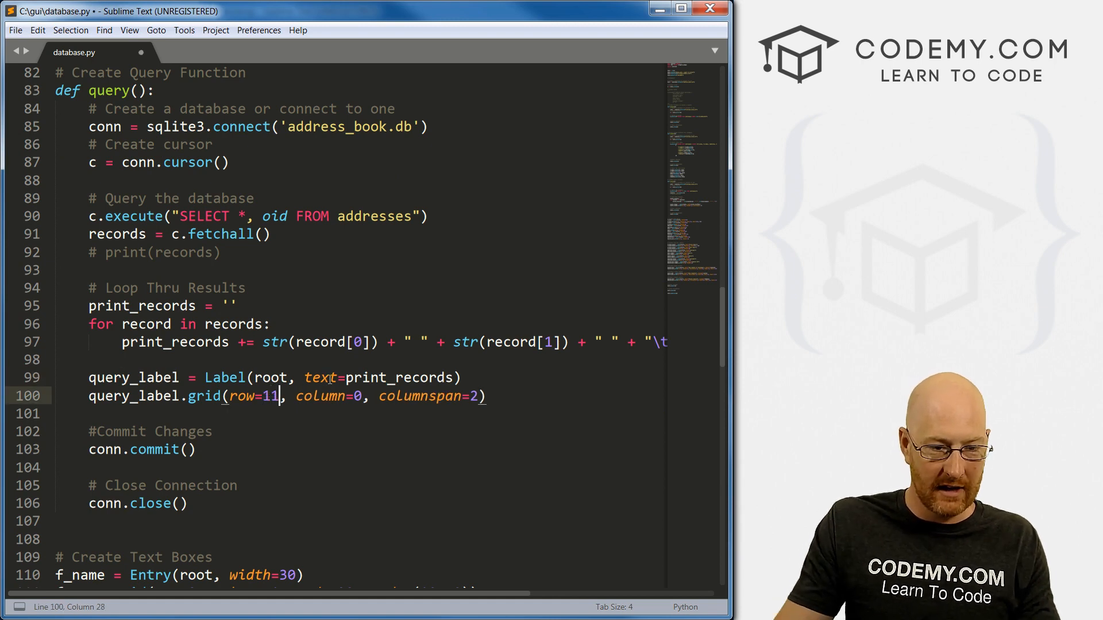
key(ctrl+s)
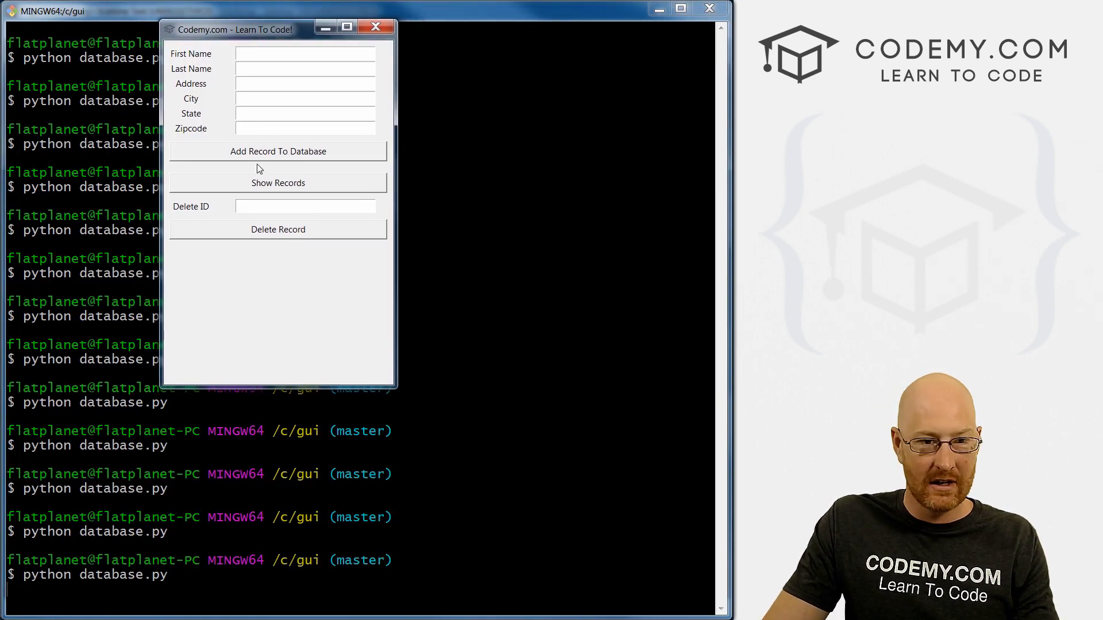
List the stored records to check they appear below Delete Record.
click(277, 183)
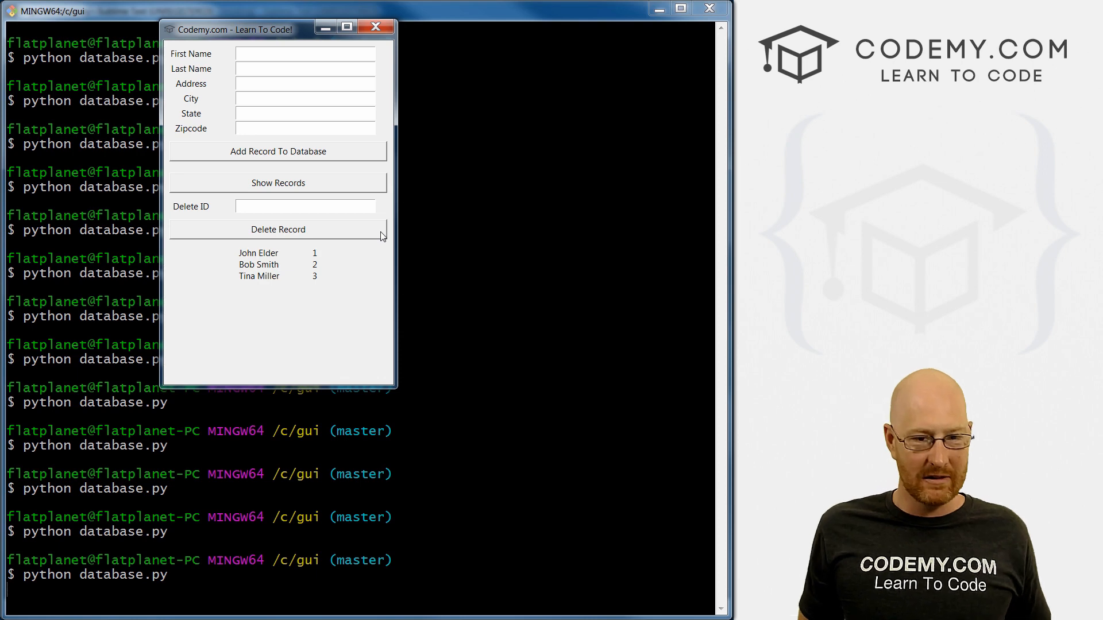
mouse_move(247, 244)
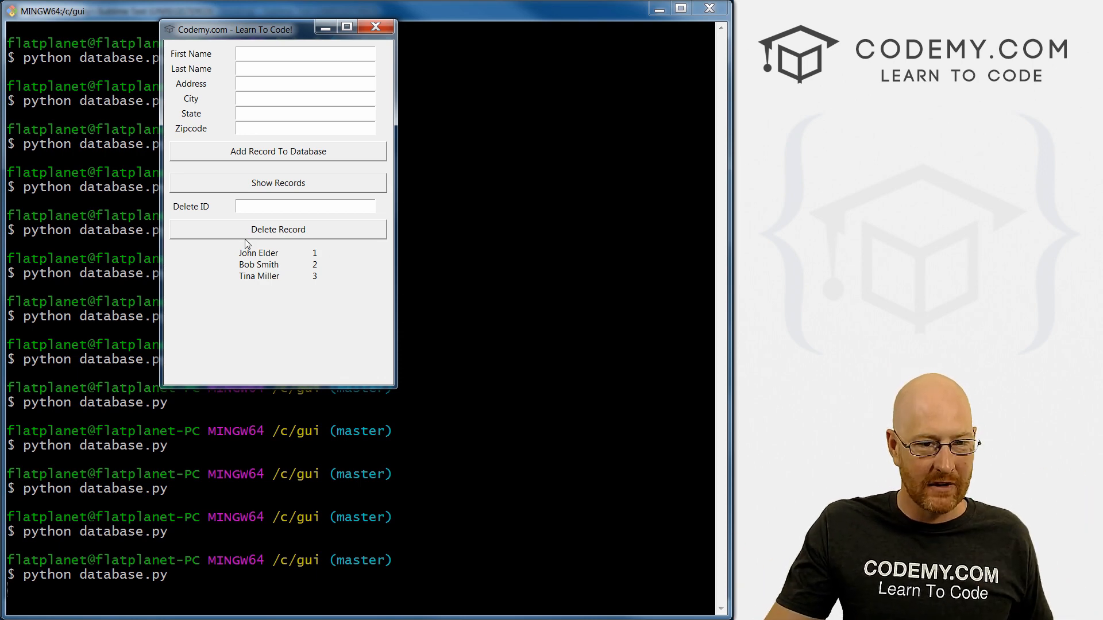
mouse_move(345, 235)
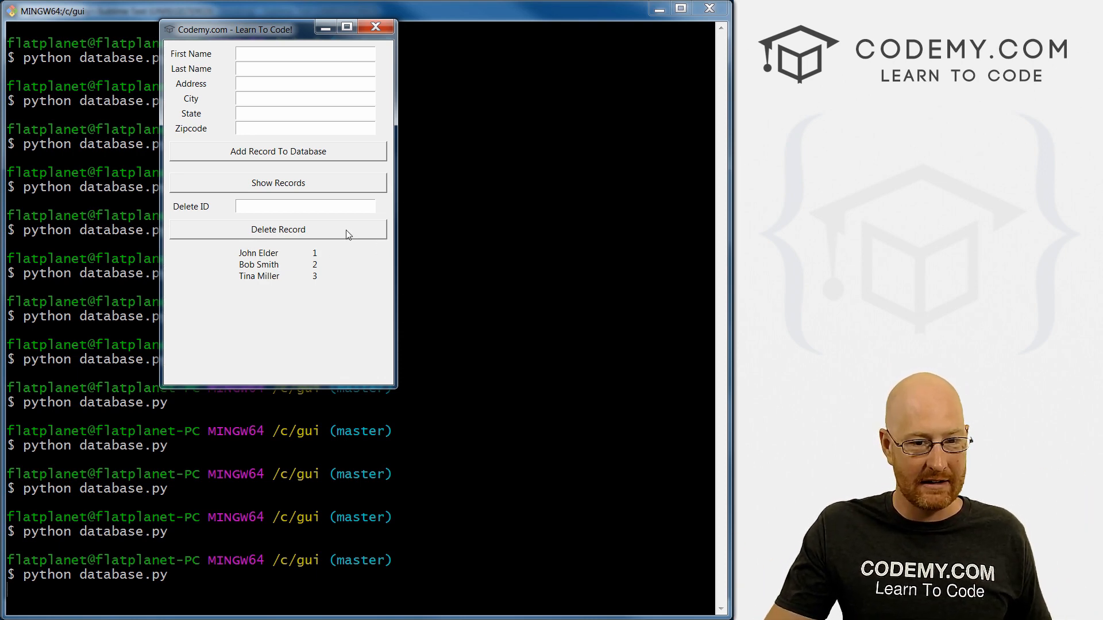
mouse_move(270, 227)
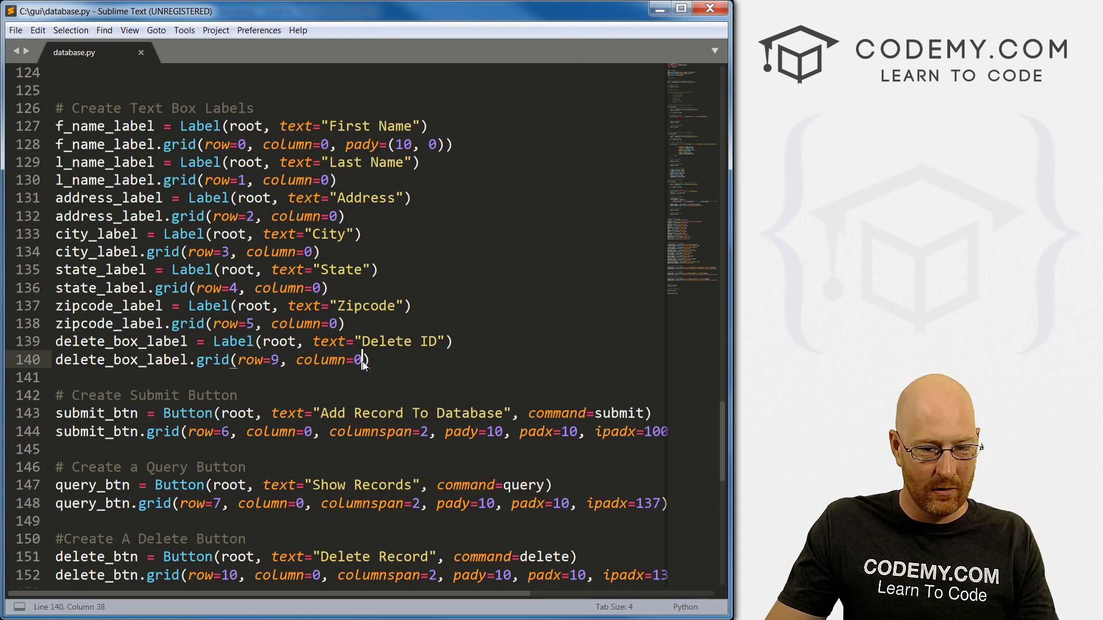
Add pady=5 to delete_box_label.grid and delete_box.grid.
text(, pady)
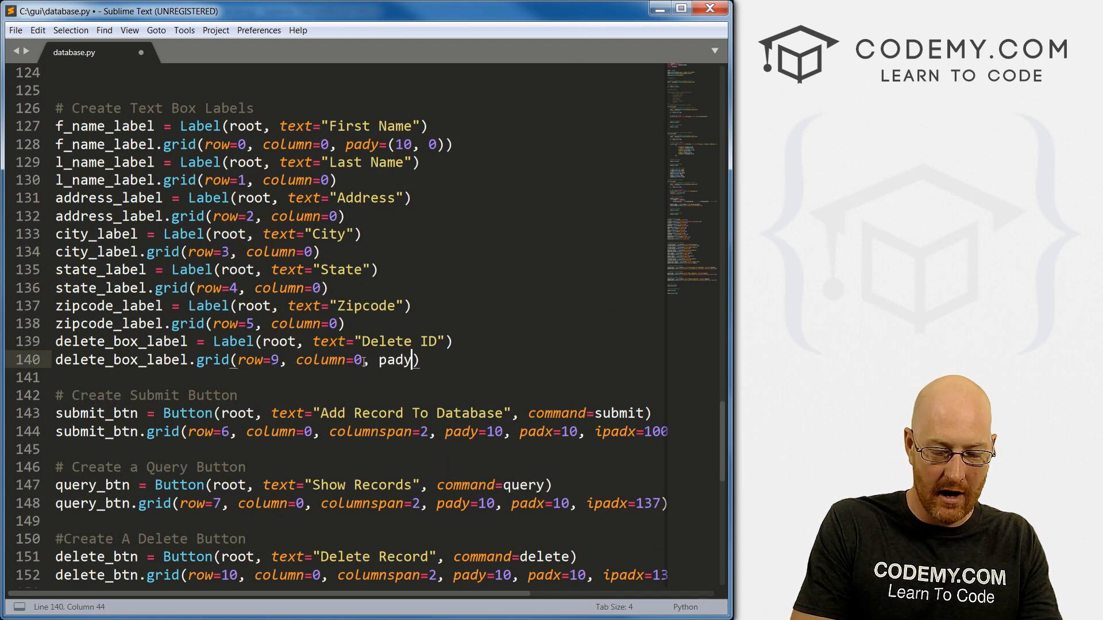
text(=5)
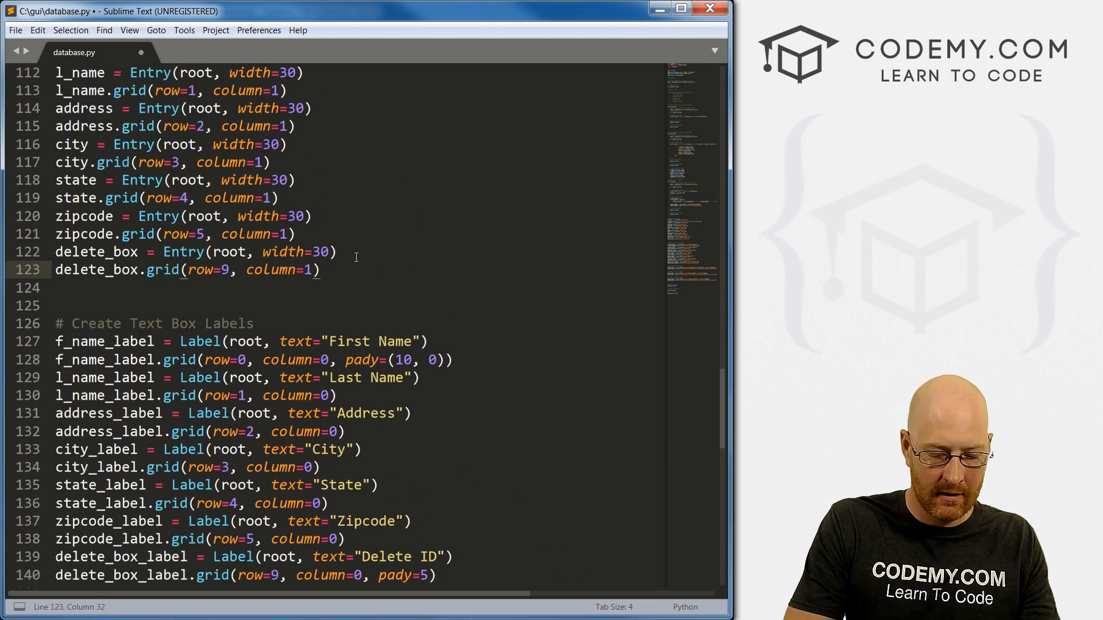
text(, pady=5)
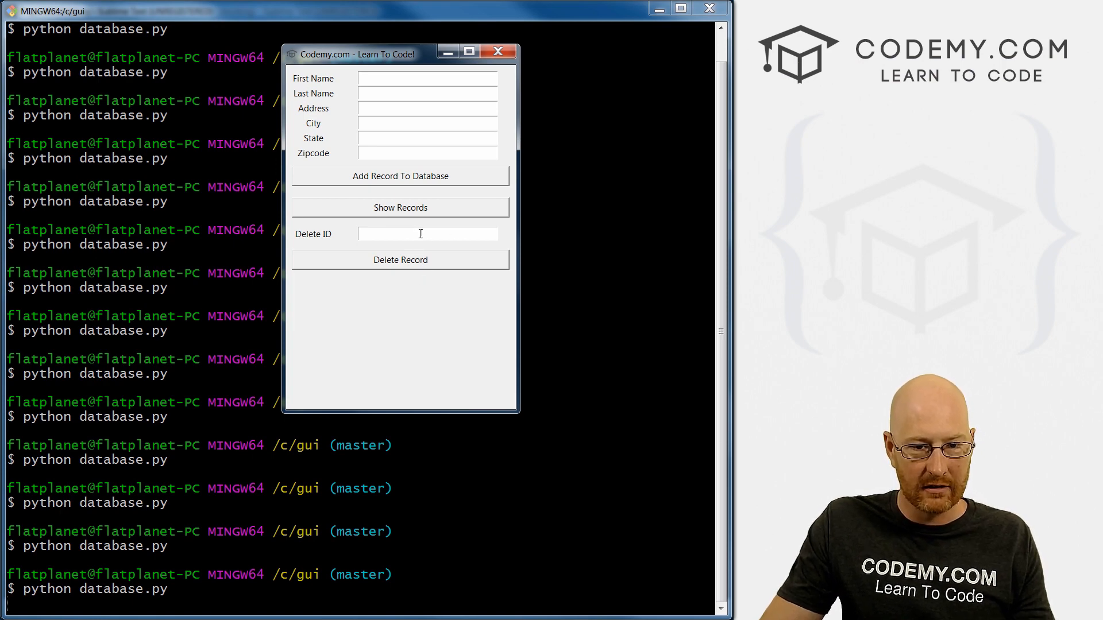
mouse_move(409, 252)
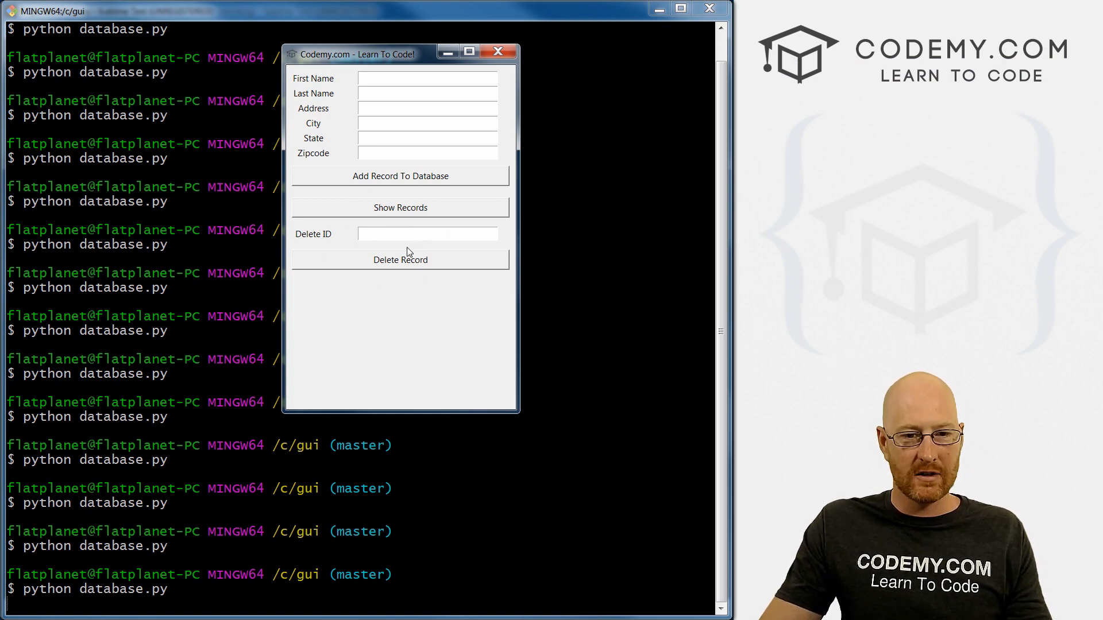
mouse_move(419, 273)
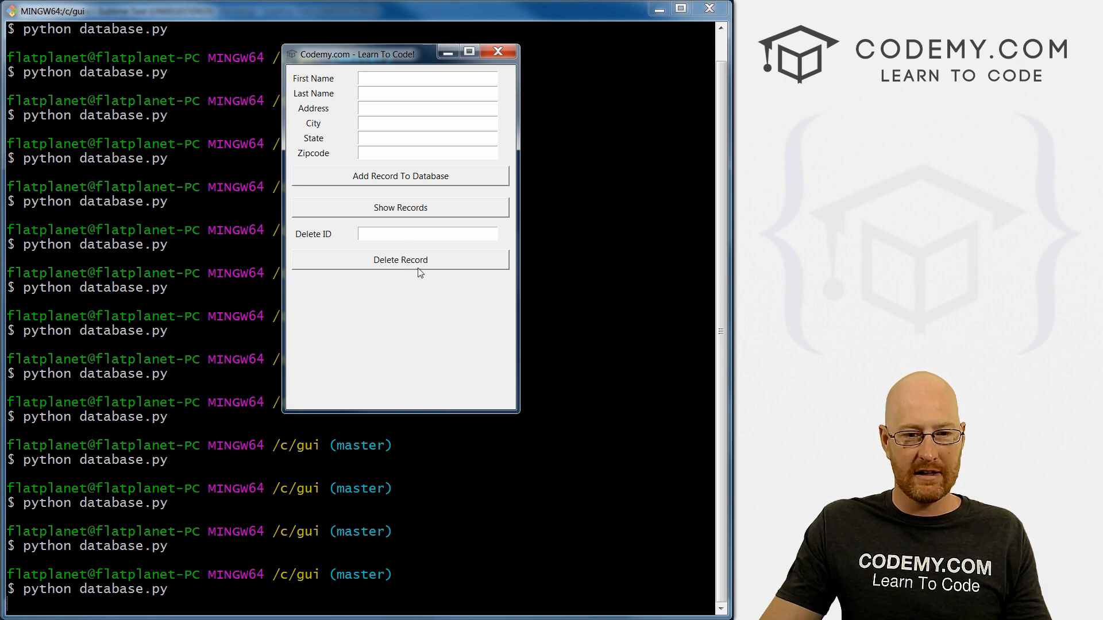
mouse_move(436, 268)
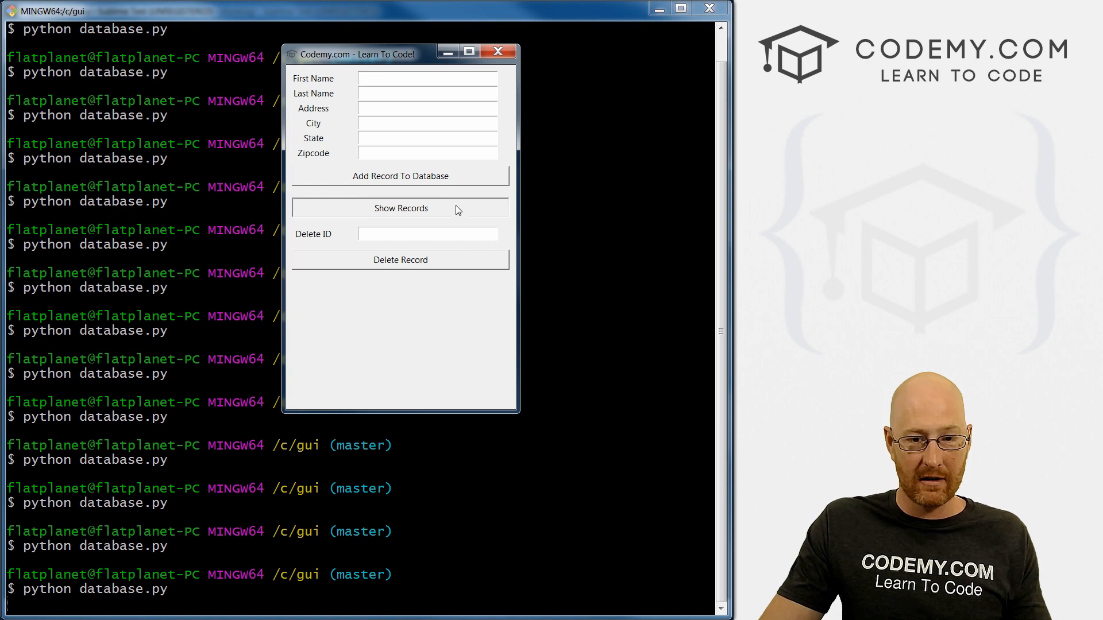
List the records in the relaunched app to verify padding, then return to Sublime Text.
click(399, 207)
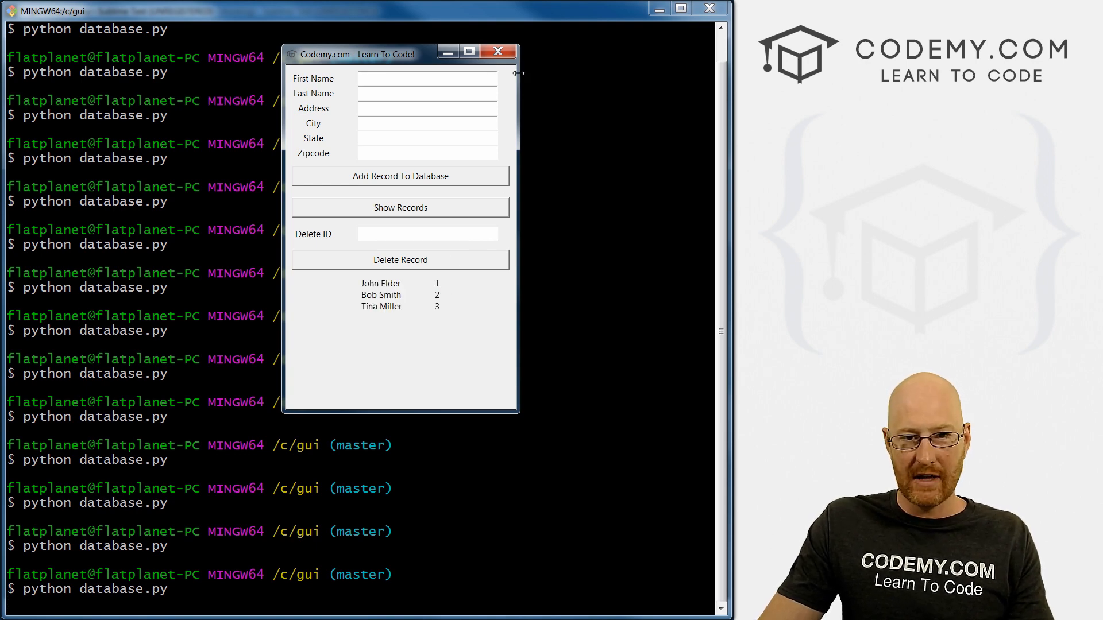
click(498, 51)
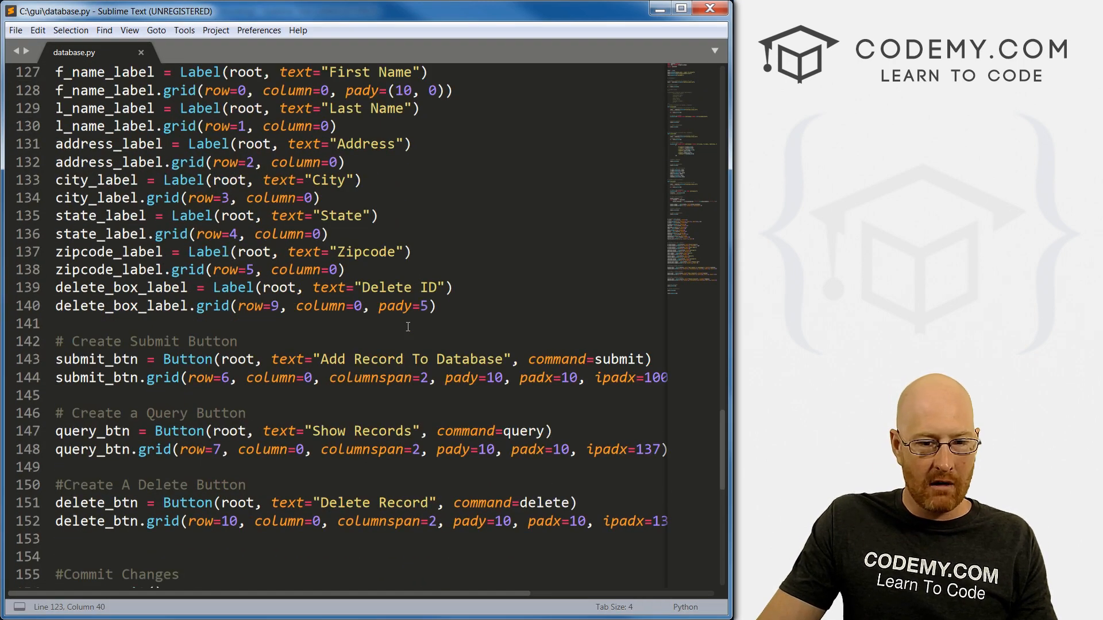
Locate the delete_box entry name and add delete_box.get() after oid = in the delete query.
scroll(down, 3)
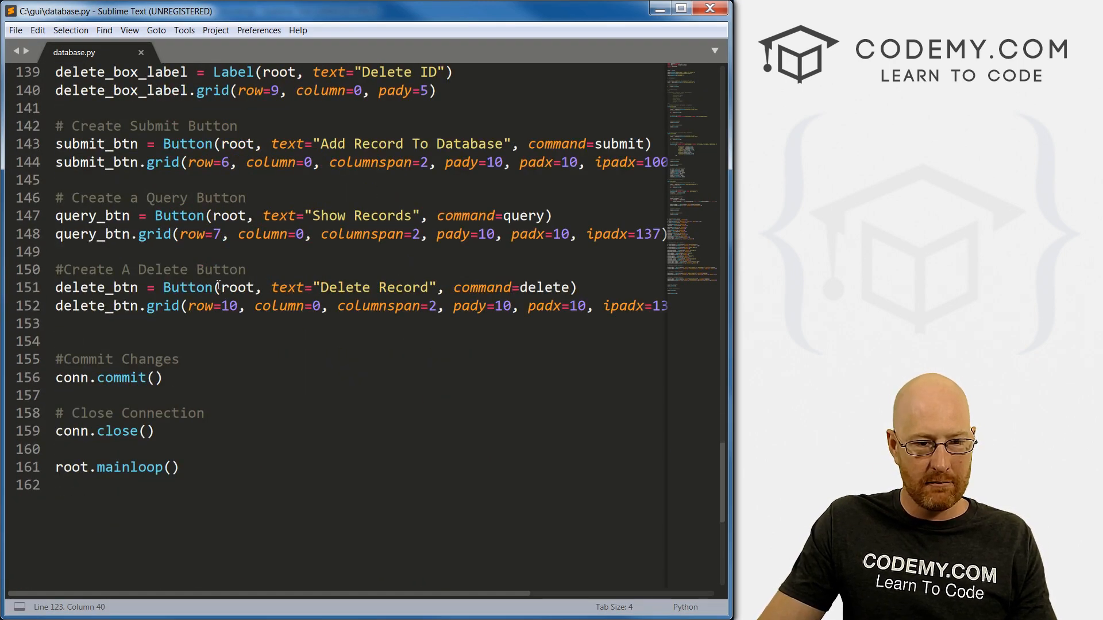
double_click(545, 288)
text(c.execute("DELETE from addresses WHERE oid = "))
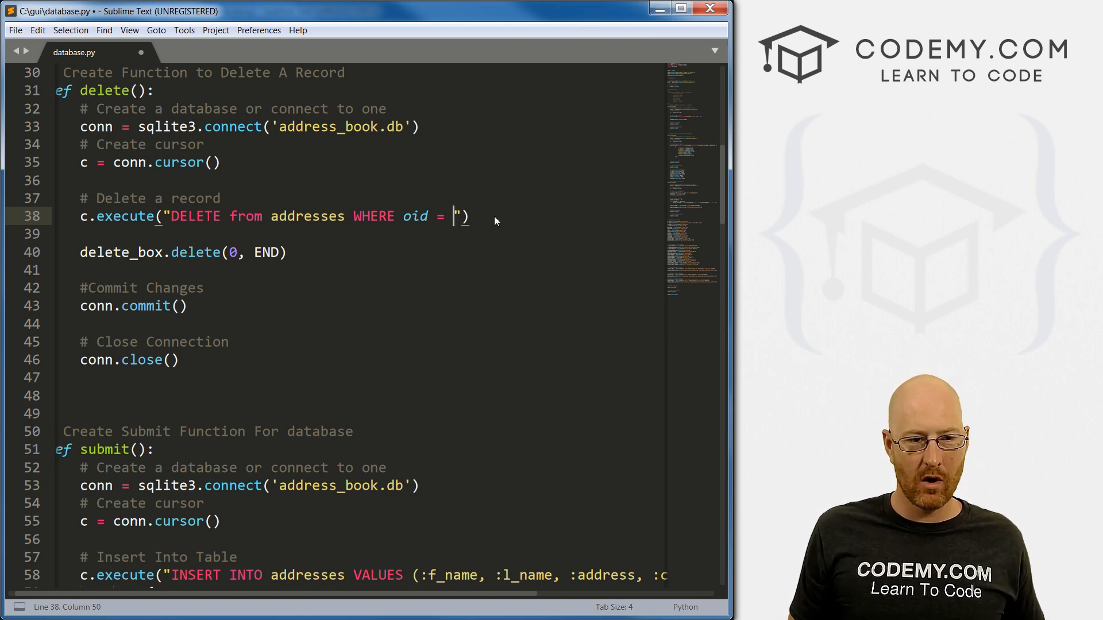
scroll(down, 3)
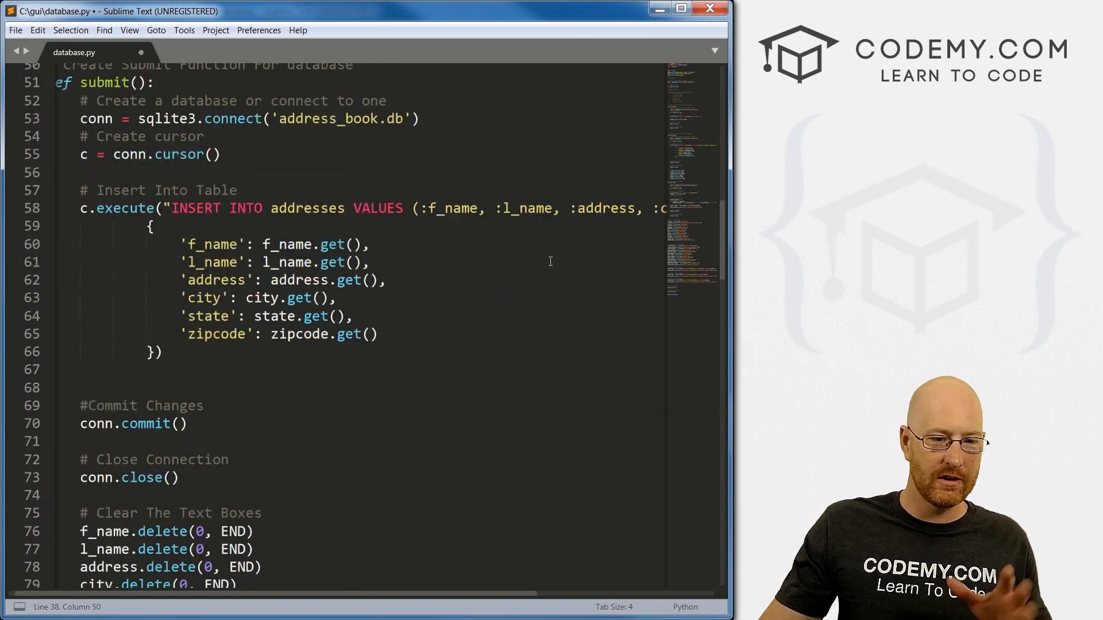
scroll(down, 3)
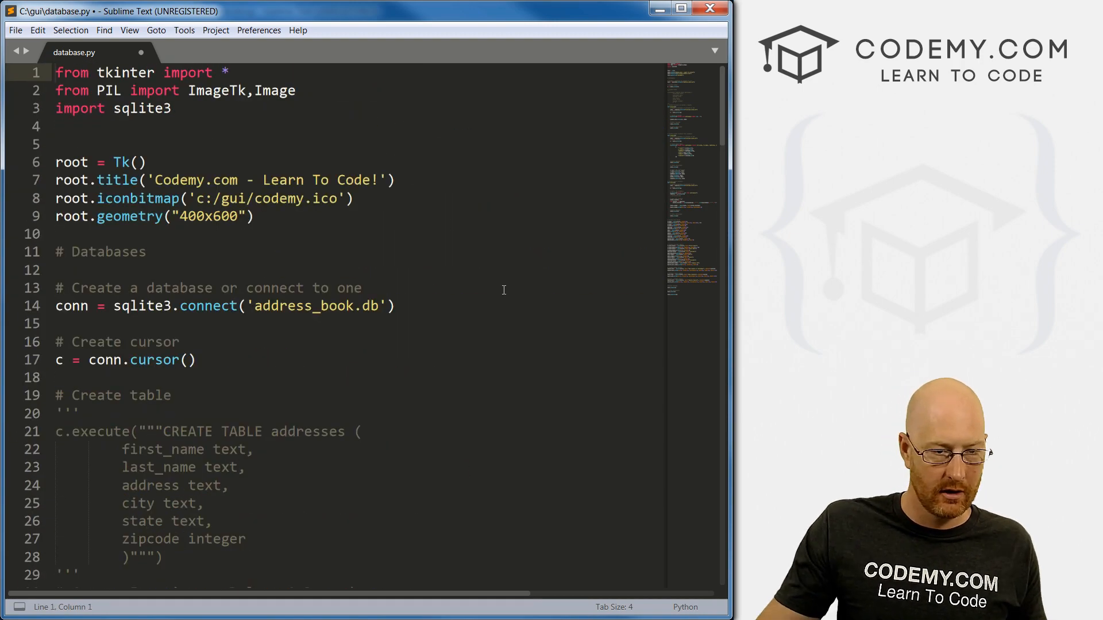
scroll(down, 3)
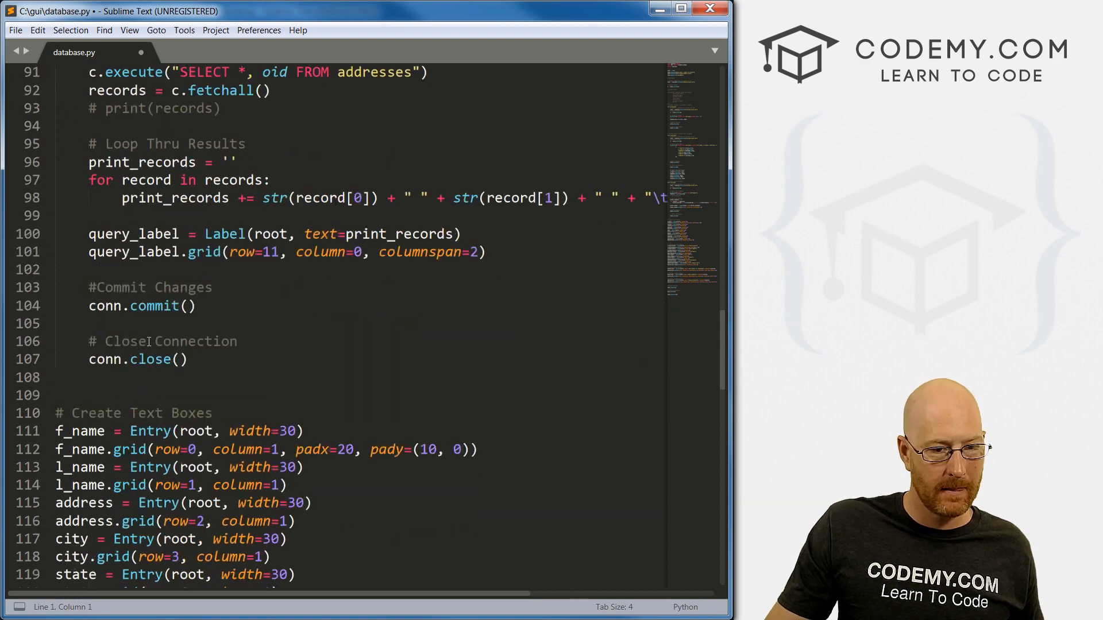
scroll(down, 3)
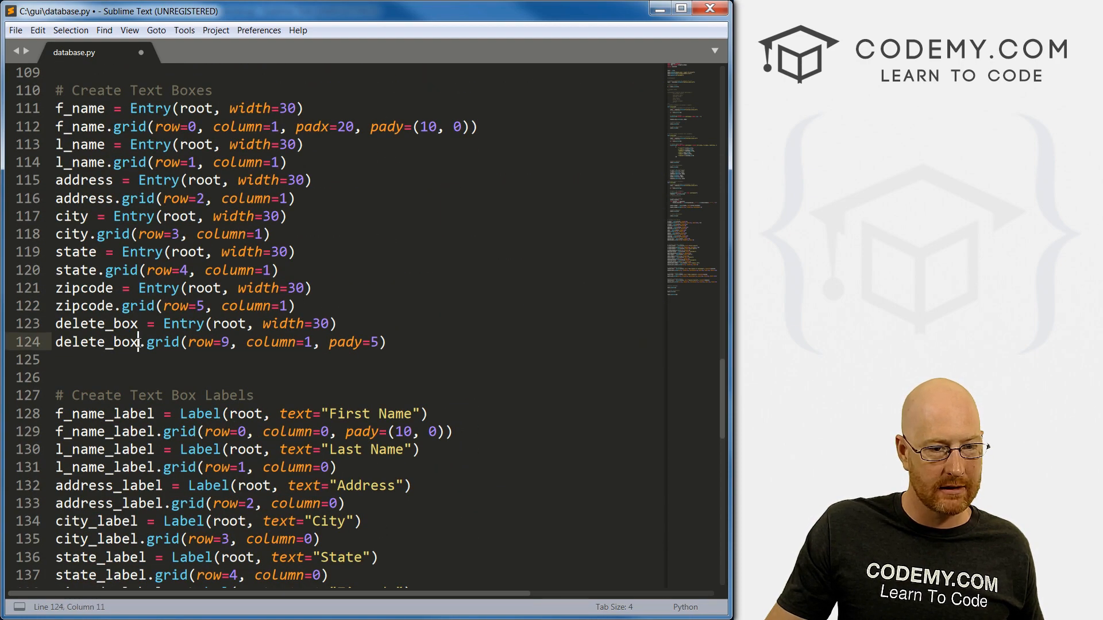
double_click(97, 384)
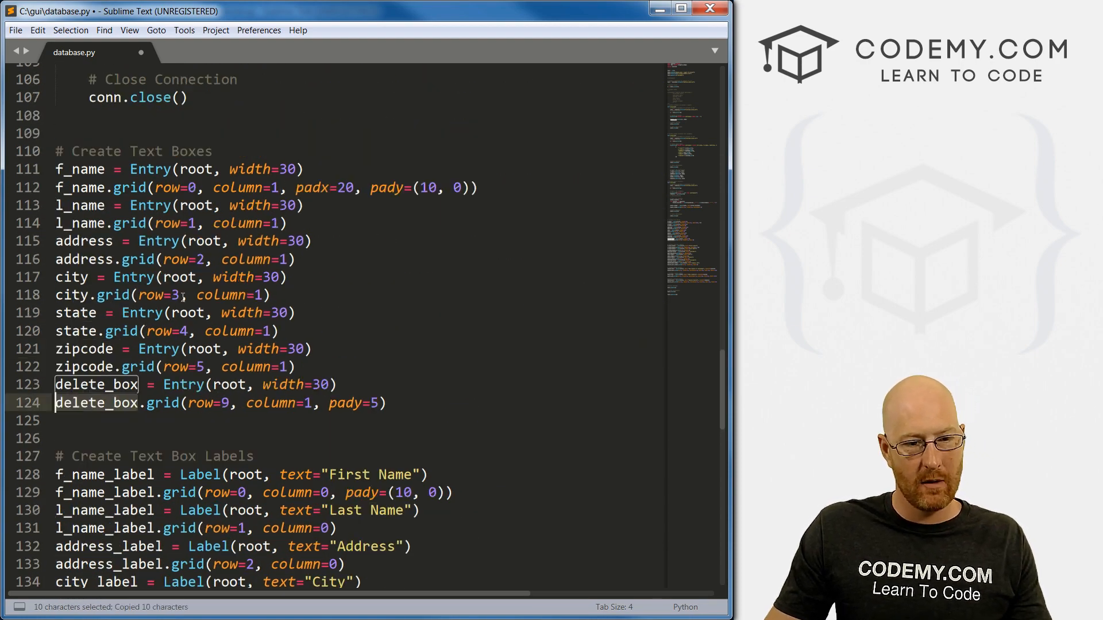
scroll(up, 3)
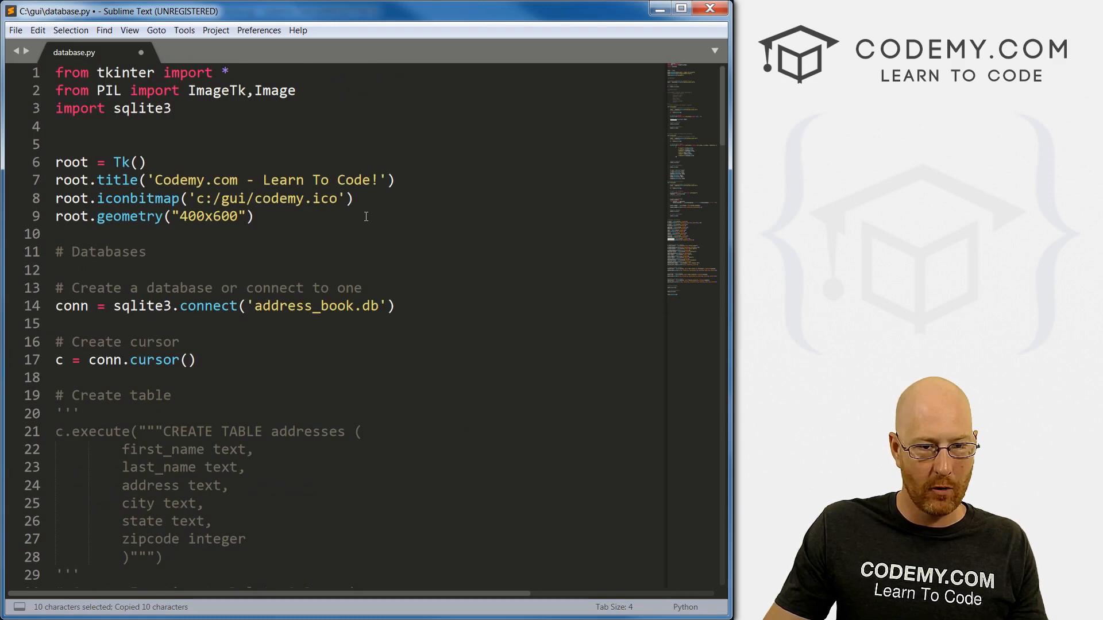
scroll(down, 3)
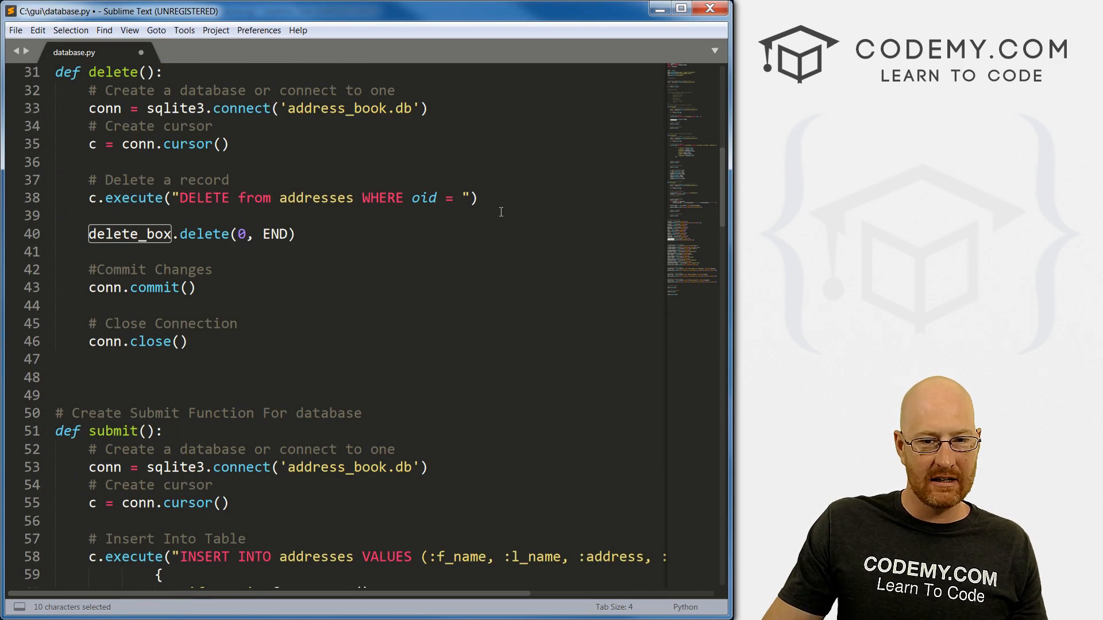
text(delete_box.)
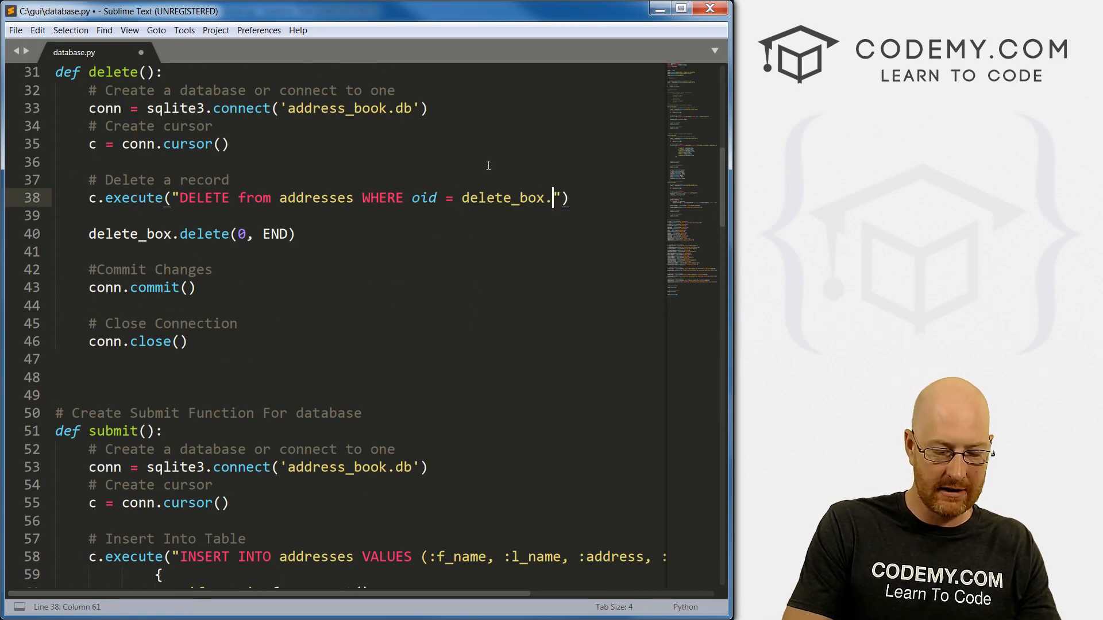
text(get())
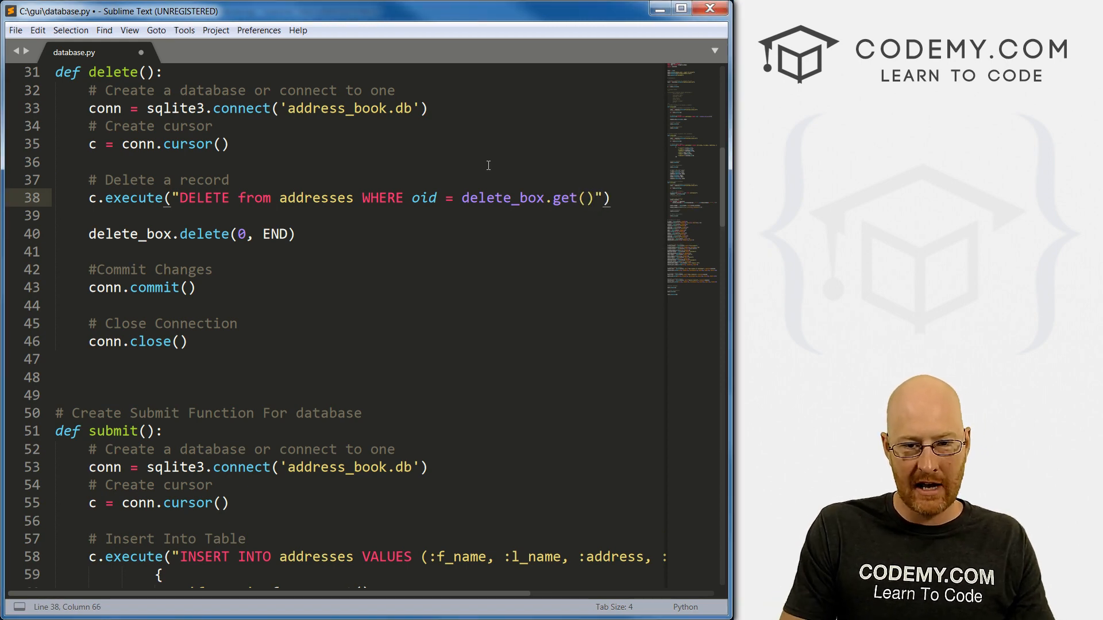
Move delete_box.get() outside the quoted SQL so it is concatenated after " +, and save database.py.
drag(461, 198, 602, 198)
text(" + )
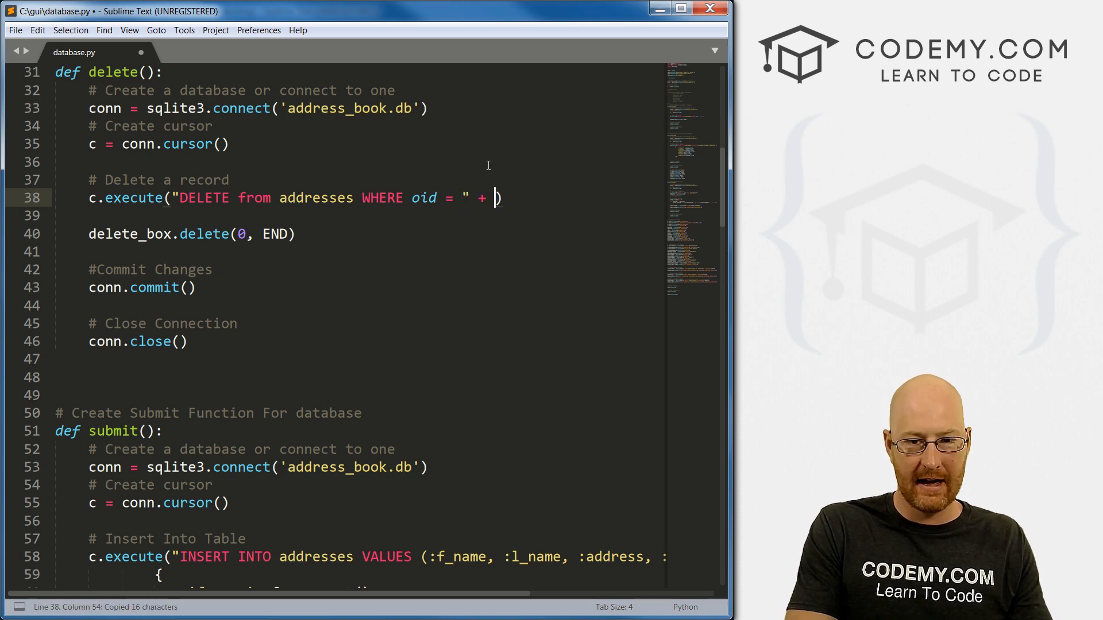
text(delete_box.get())
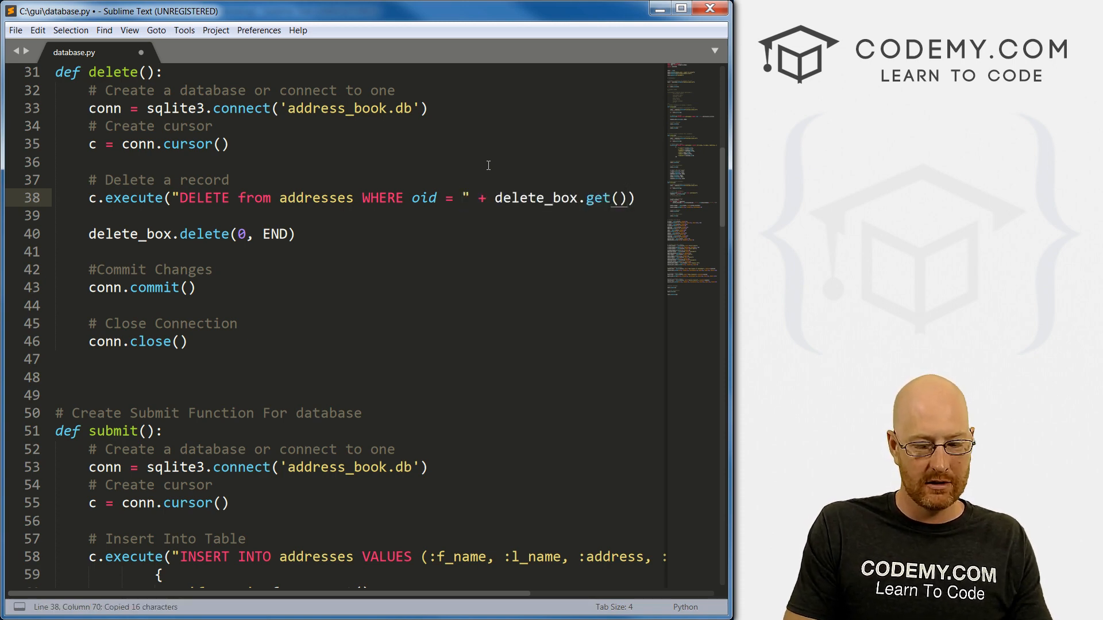
key(ctrl+s)
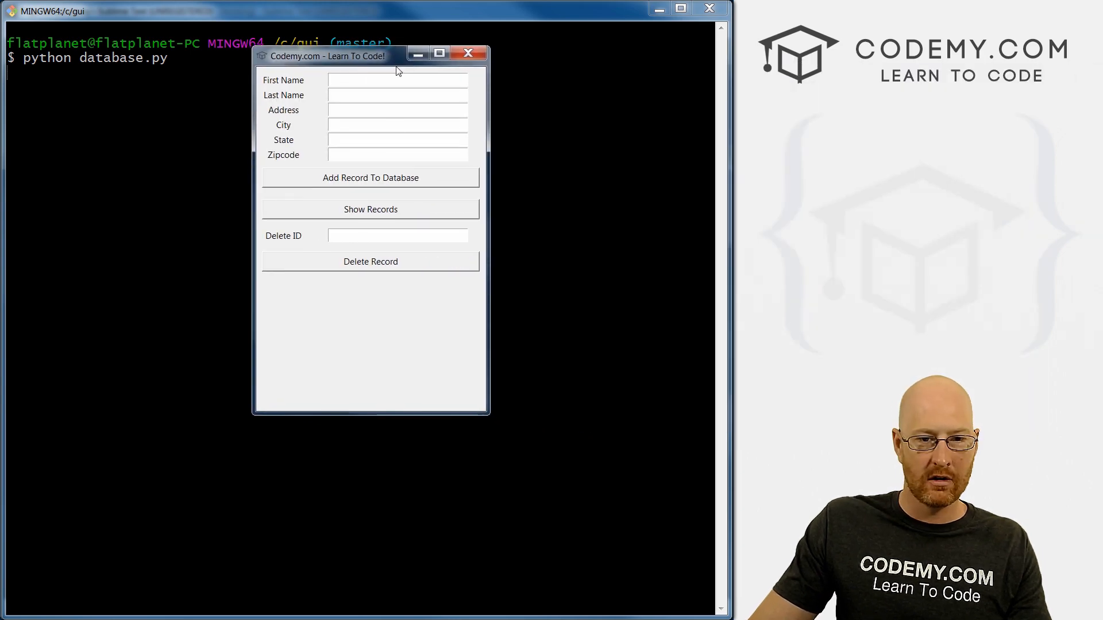
Show records, delete record ID 2 (Bob Smith), relaunch the app and confirm only John Elder and Tina Miller remain.
click(370, 210)
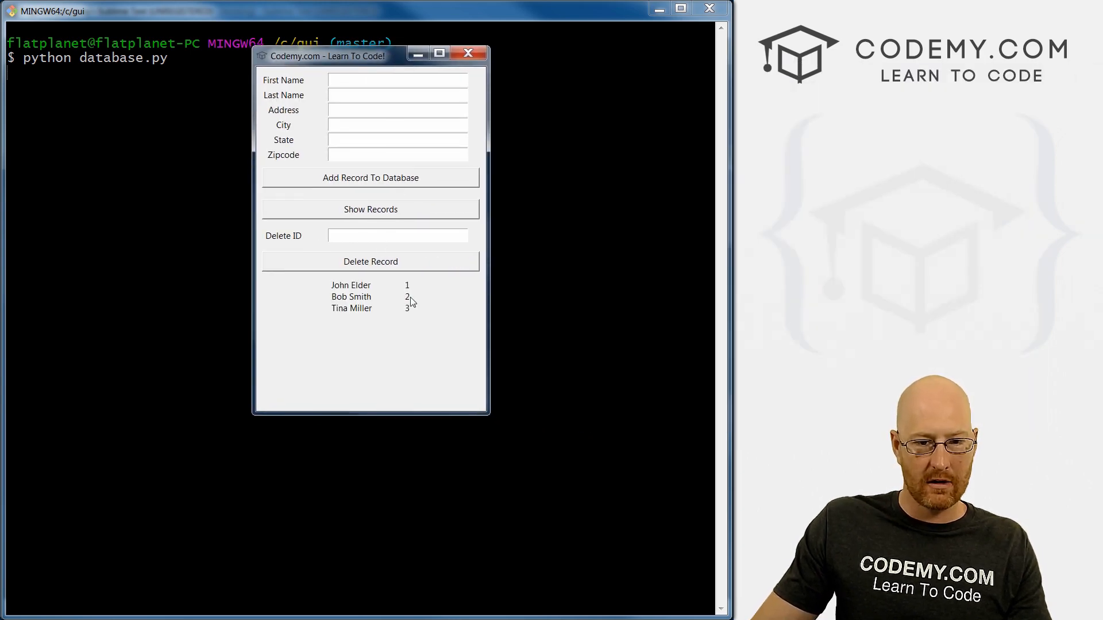
click(397, 235)
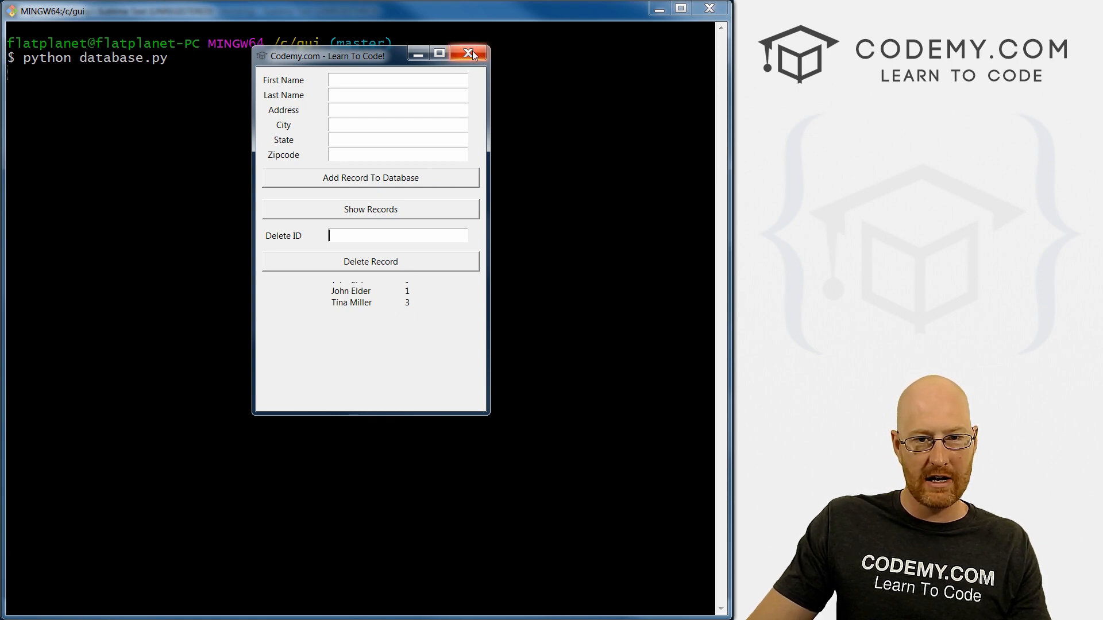
click(470, 54)
text(python database.py)
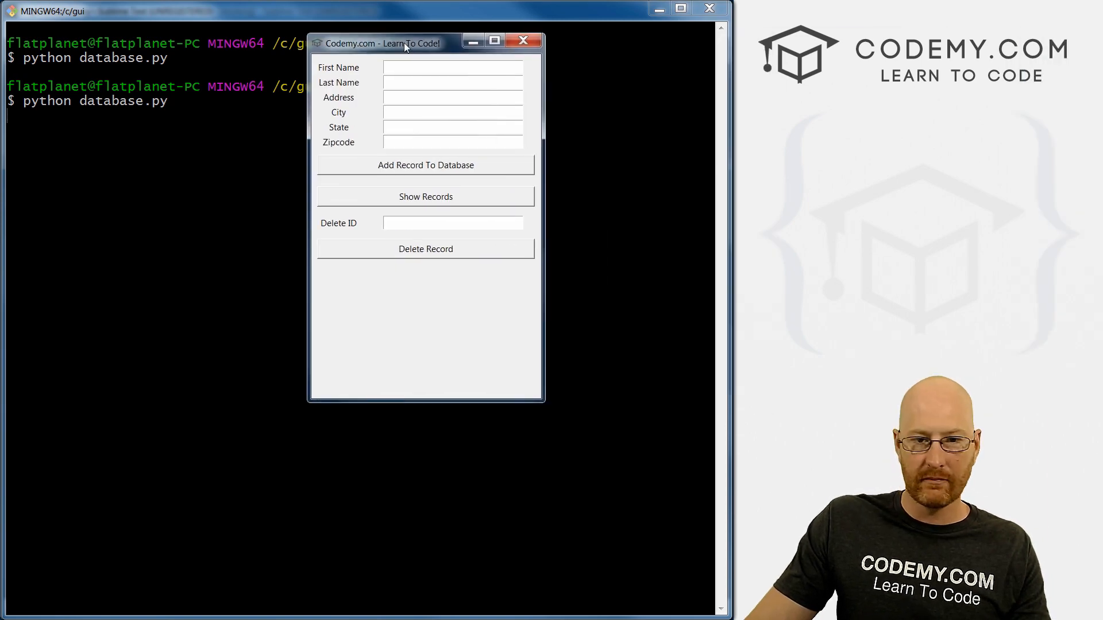
click(425, 196)
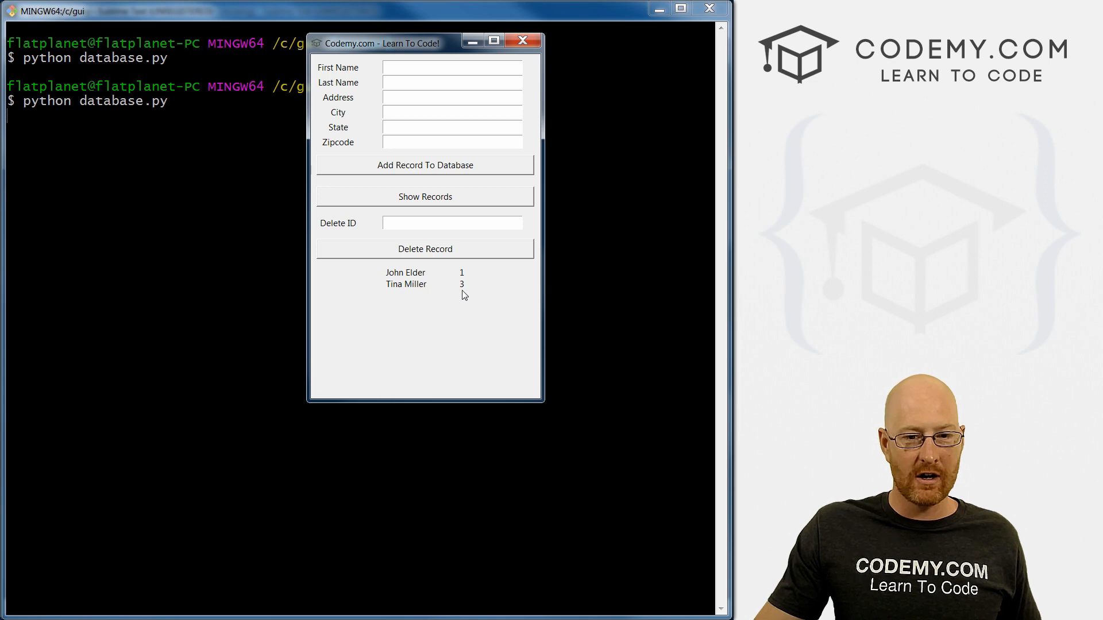
click(523, 40)
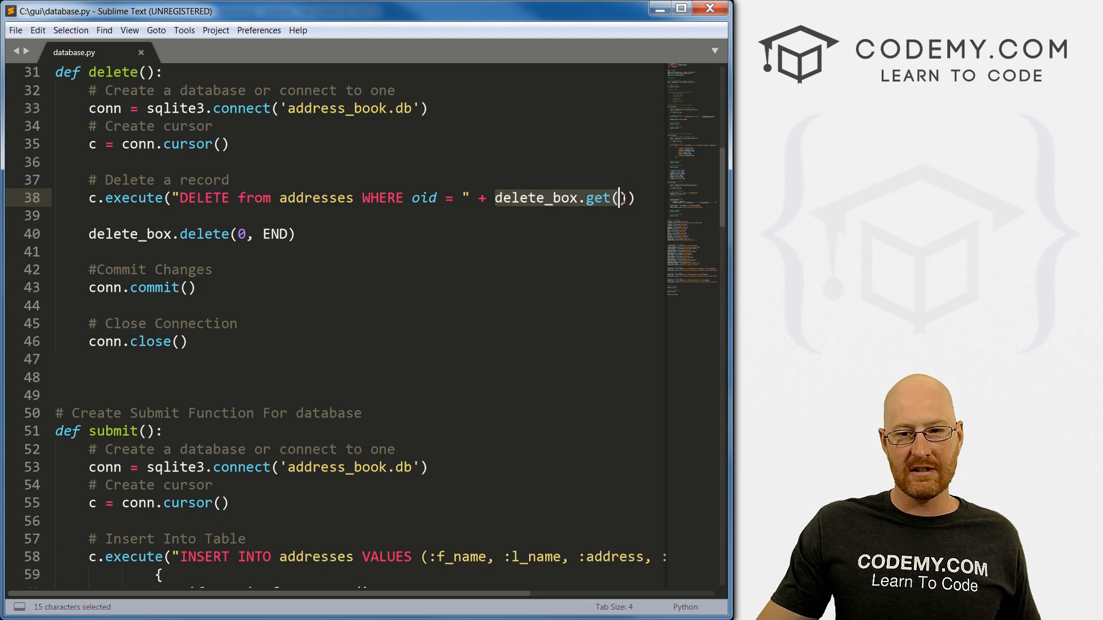
Review the delete() function and table definition in database.py with the app window listing John Elder and Tina Miller.
text())
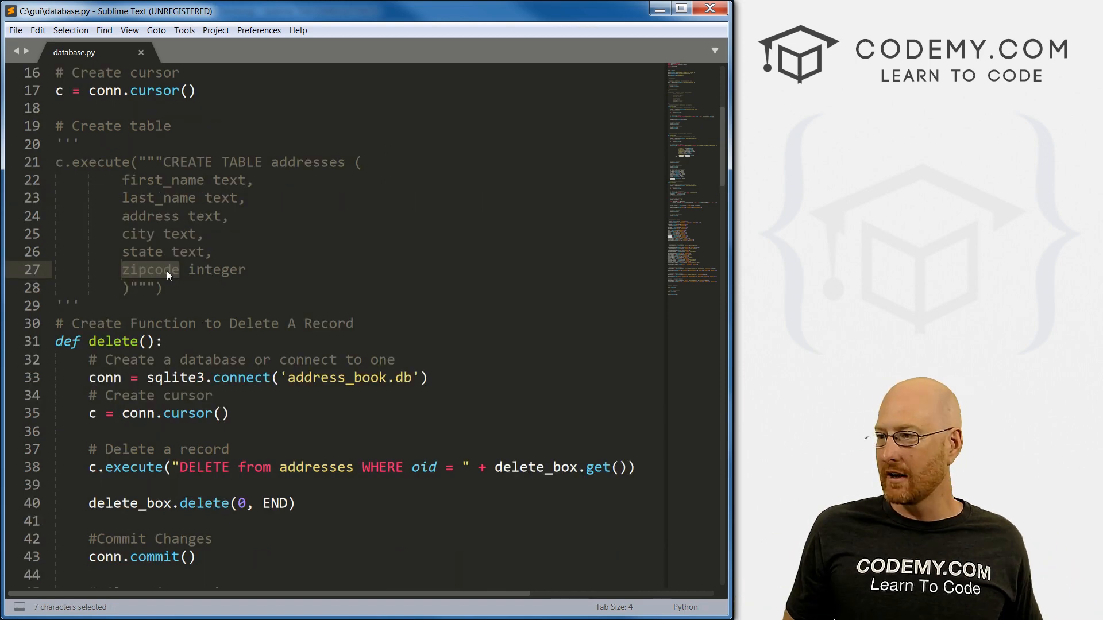
scroll(down, 3)
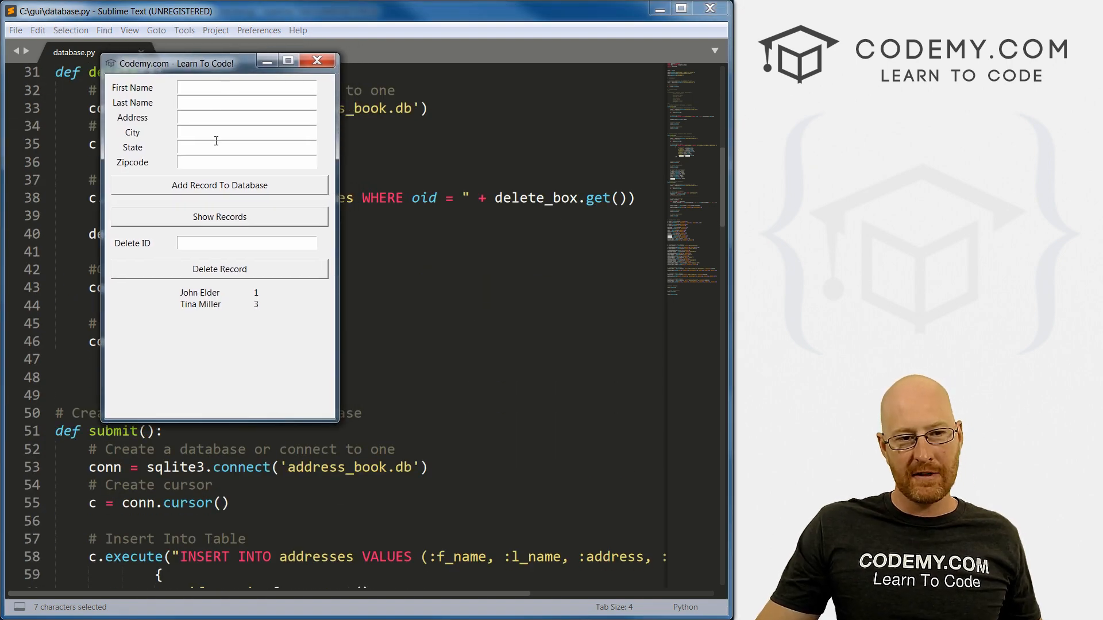
mouse_move(327, 323)
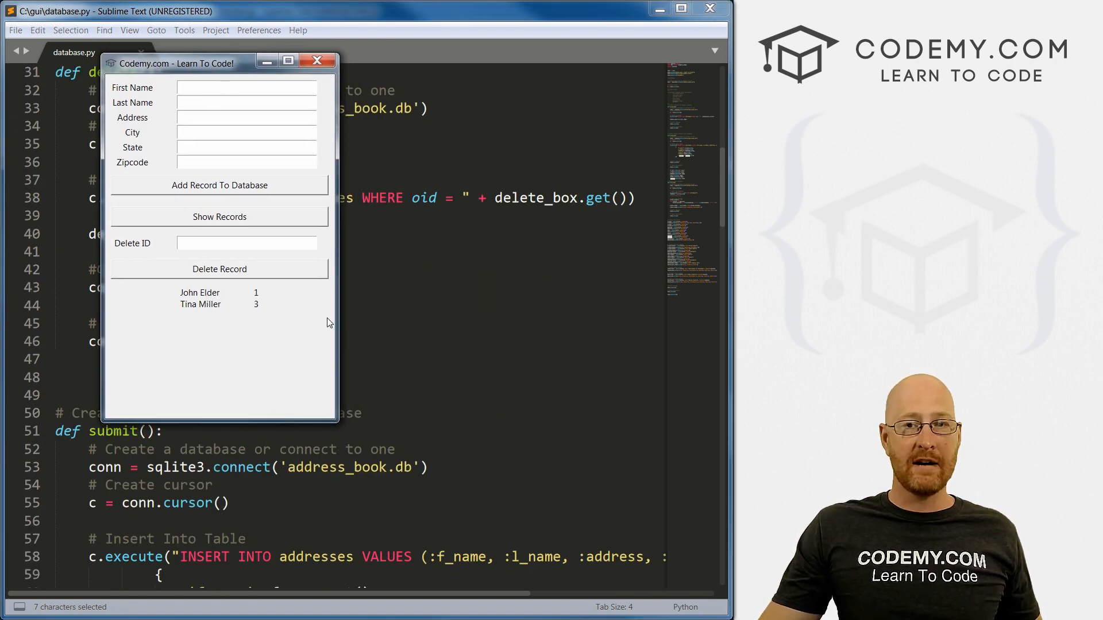
mouse_move(242, 344)
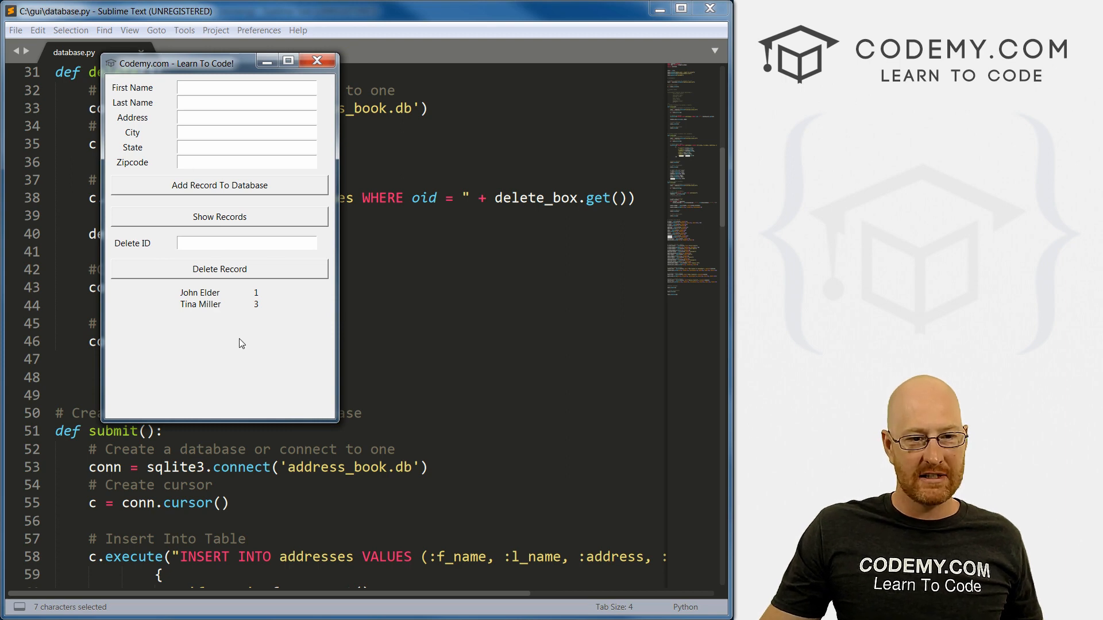